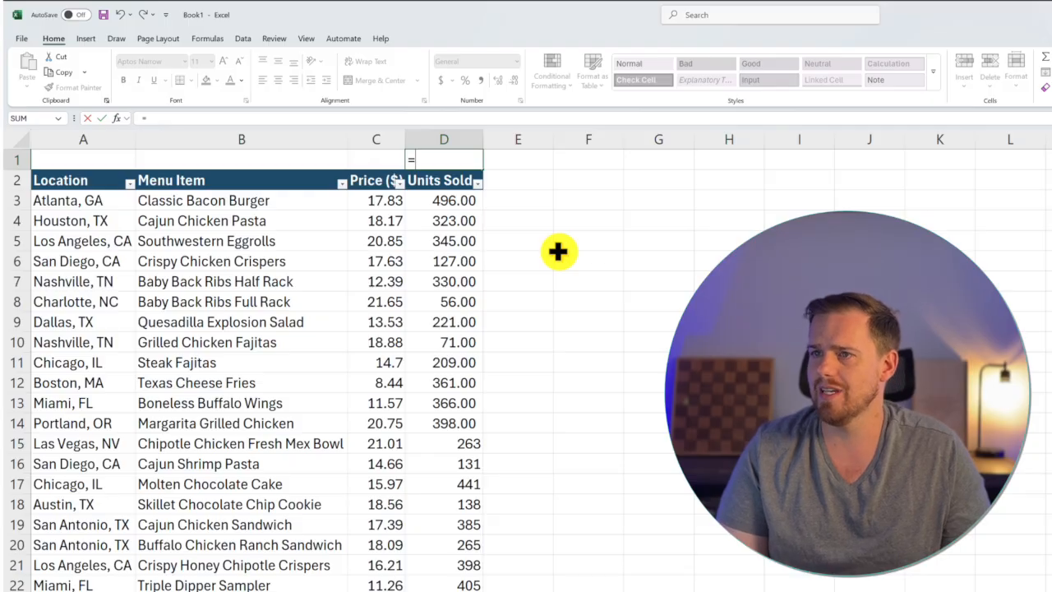
Total Units Sold in D1 with =SUBTOTAL(9,D3:D22), showing 5,729 with no decimals.
{"action": "type", "text": "sub"}
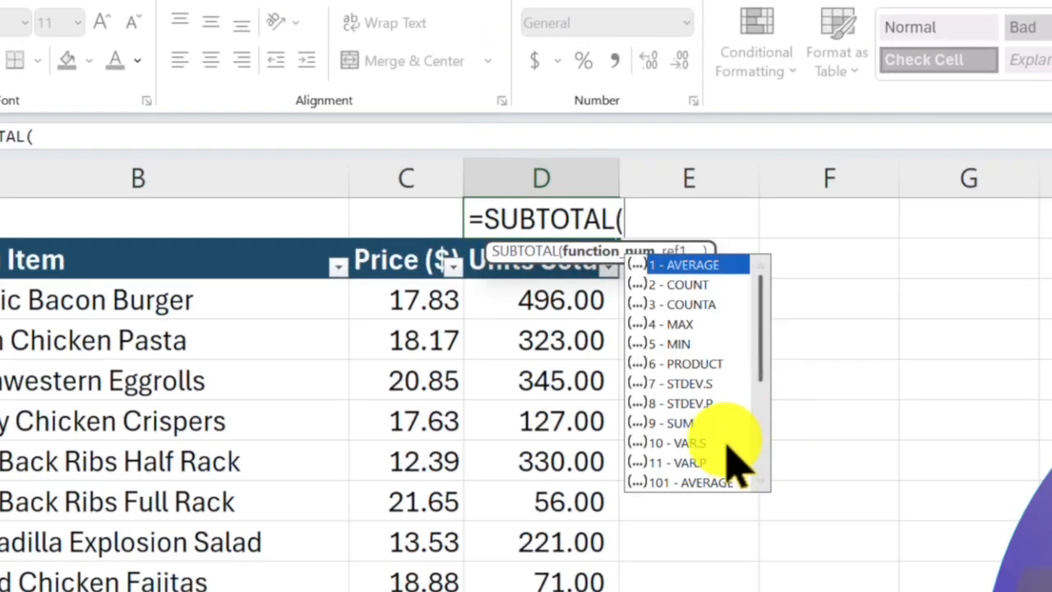
{"action": "mouse_move", "coordinate": [699, 317]}
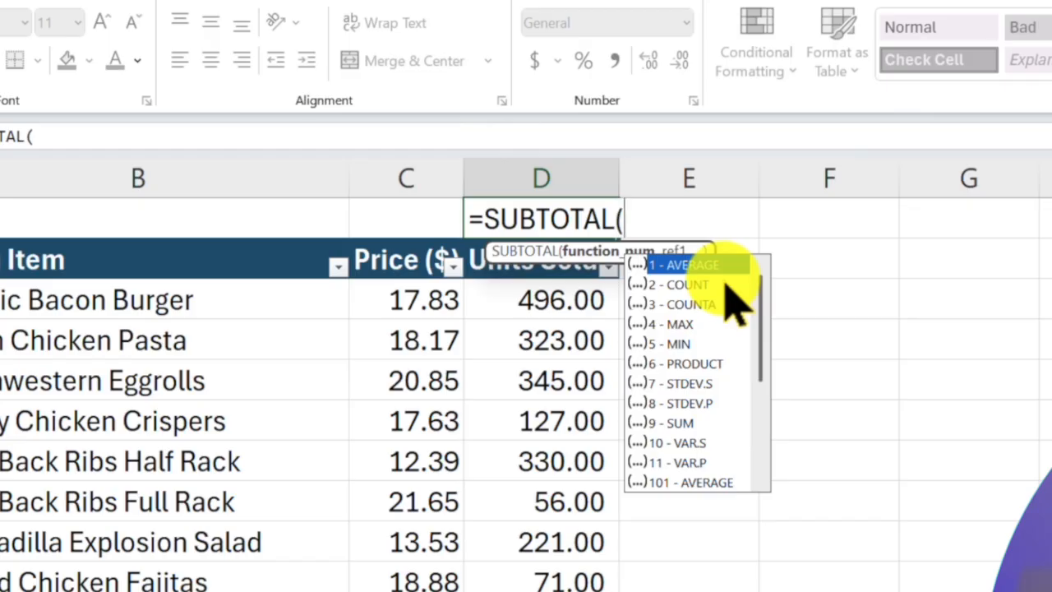
{"action": "type", "text": "9,D3:D17"}
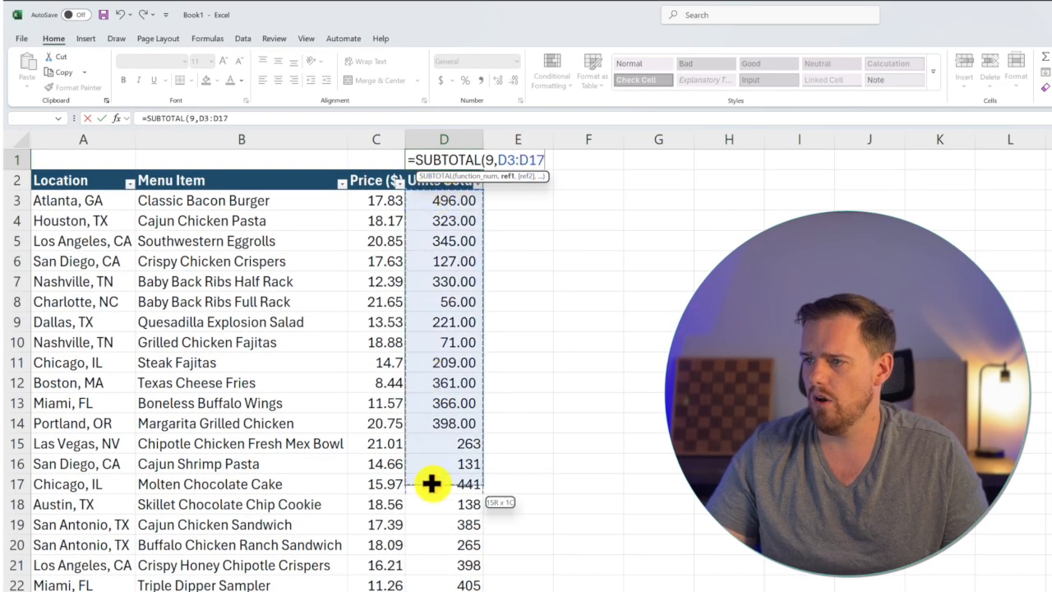
{"action": "left_click_drag", "start_coordinate": [433, 484], "coordinate": [440, 568]}
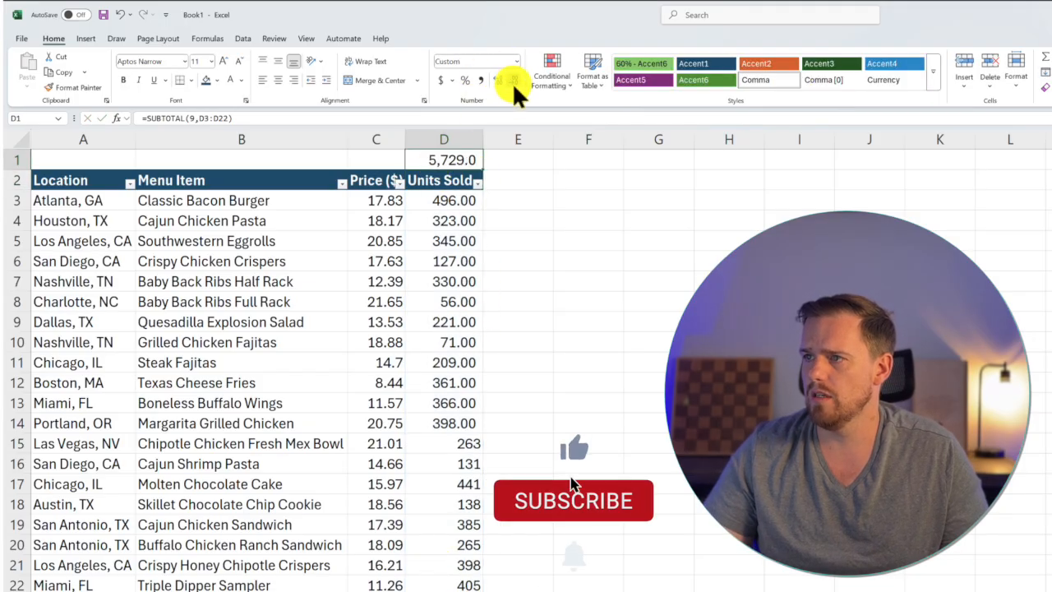
{"action": "left_click", "coordinate": [513, 80]}
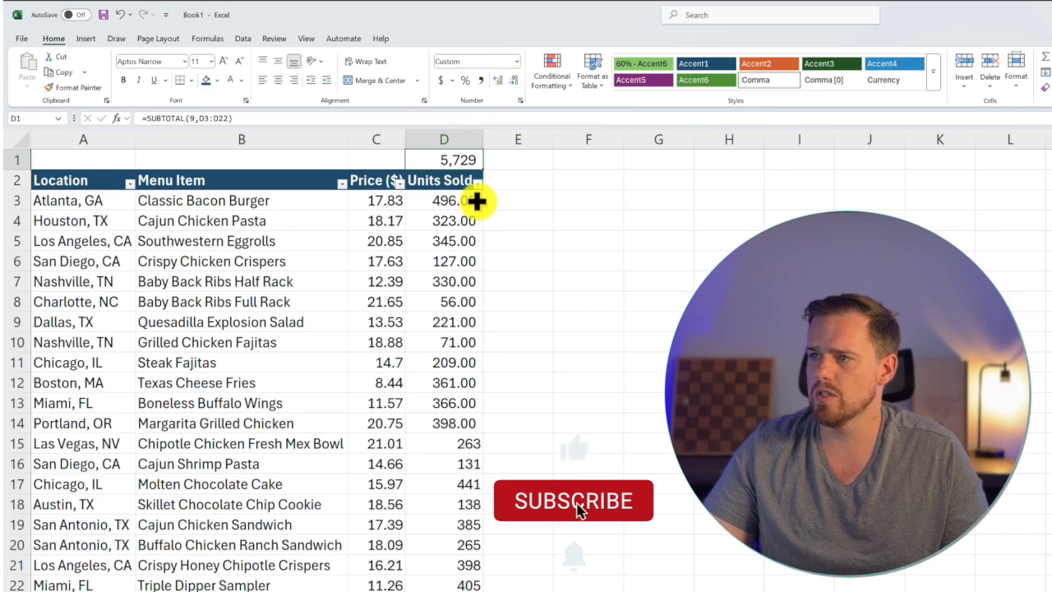
{"action": "left_click", "coordinate": [444, 200]}
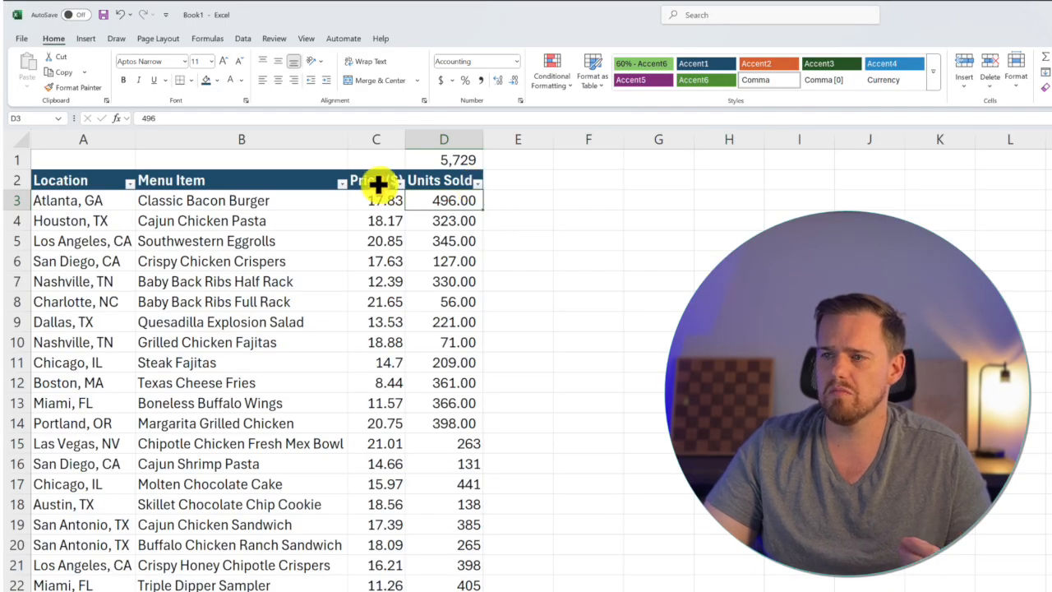
Filter Menu Item to both Baby Back Ribs racks and Cajun Chicken Pasta, giving subtotal 709.
{"action": "left_click", "coordinate": [340, 180]}
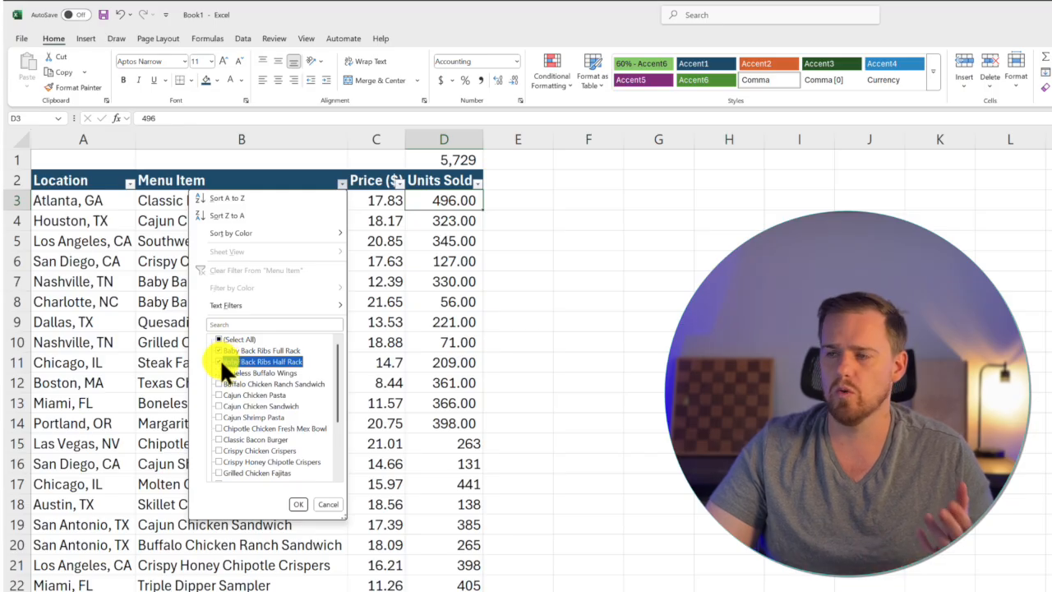
{"action": "left_click", "coordinate": [226, 362]}
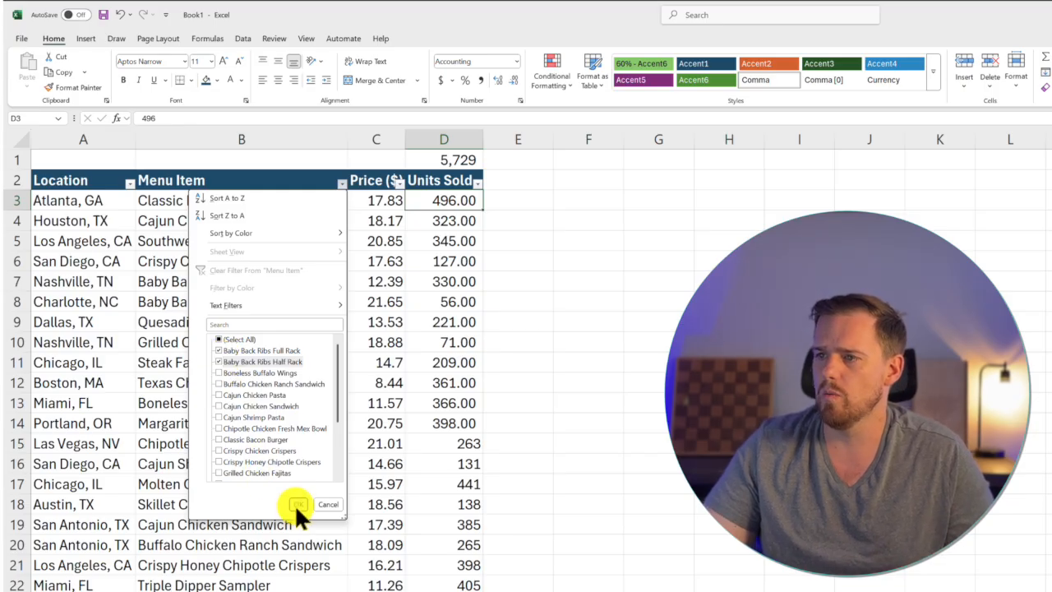
{"action": "left_click", "coordinate": [296, 504]}
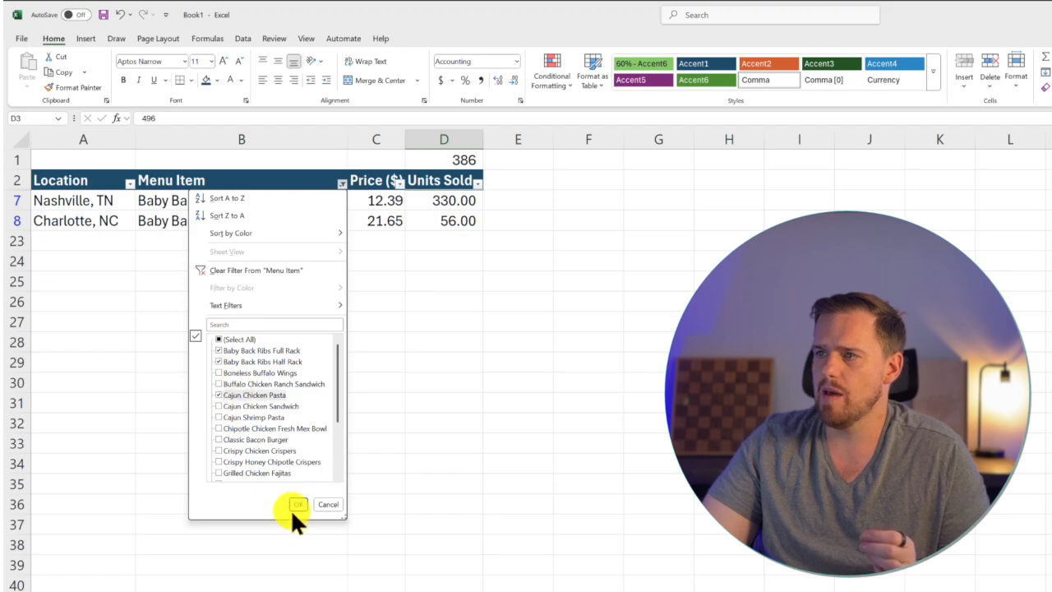
{"action": "left_click", "coordinate": [297, 504]}
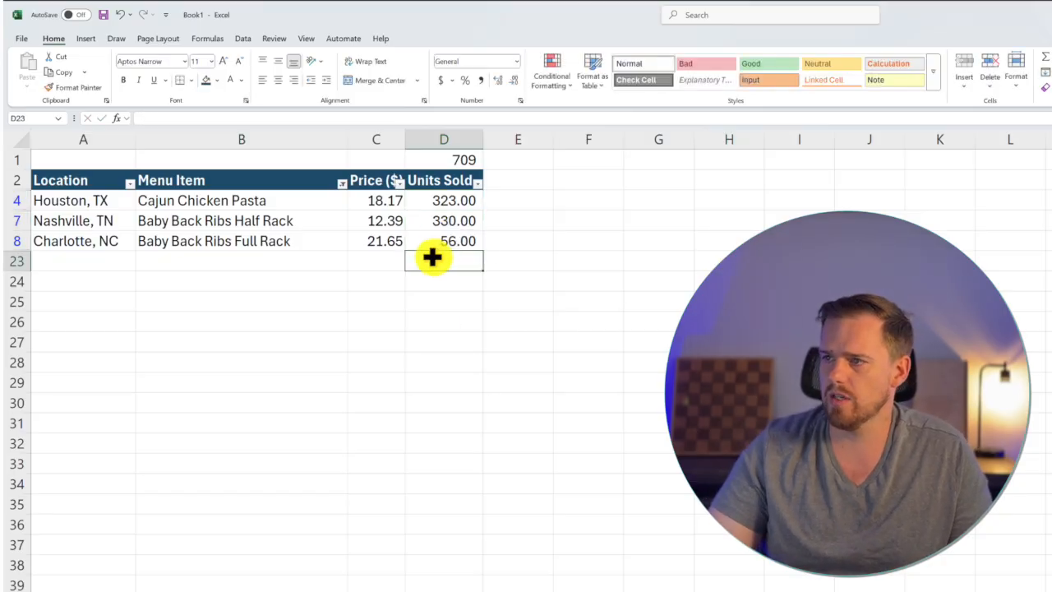
Enter =SUM(D4:D8) in C1, clear the filter, then re-apply the menu item filter.
{"action": "type", "text": "=SUM(D4:D8"}
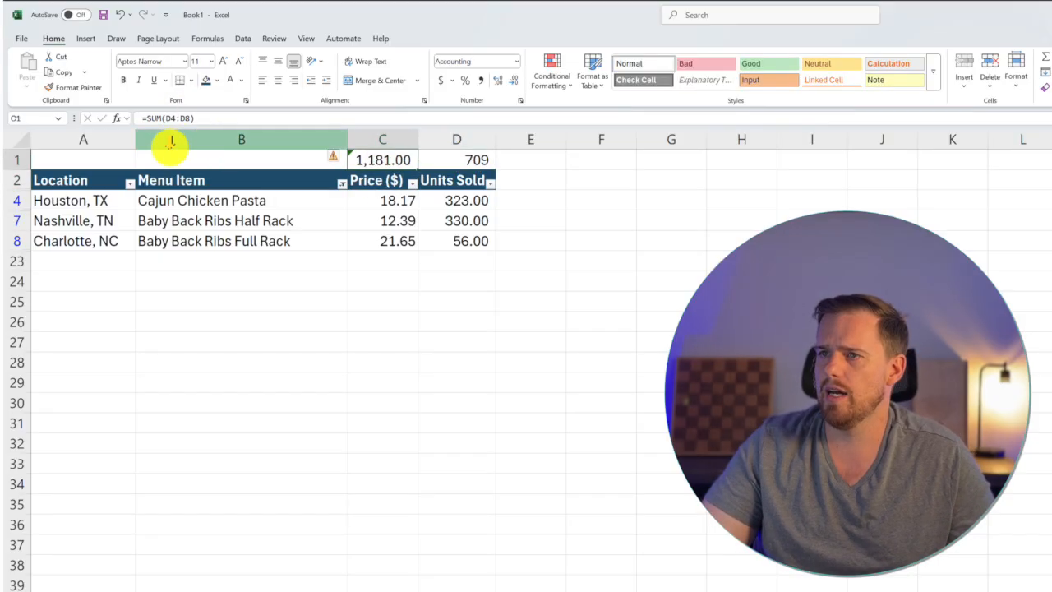
{"action": "left_click", "coordinate": [243, 38]}
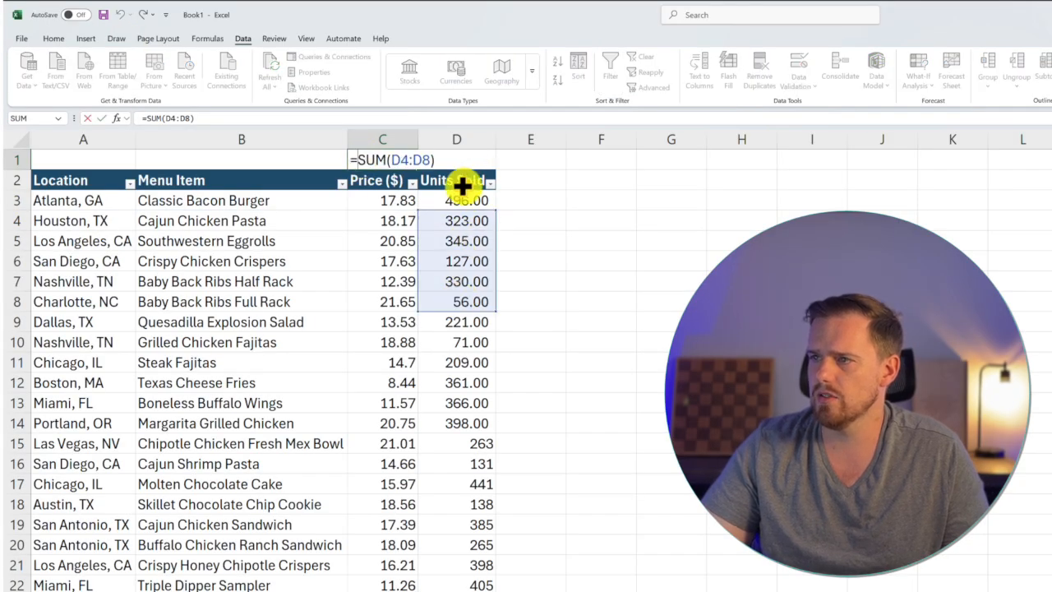
{"action": "key", "text": "Enter"}
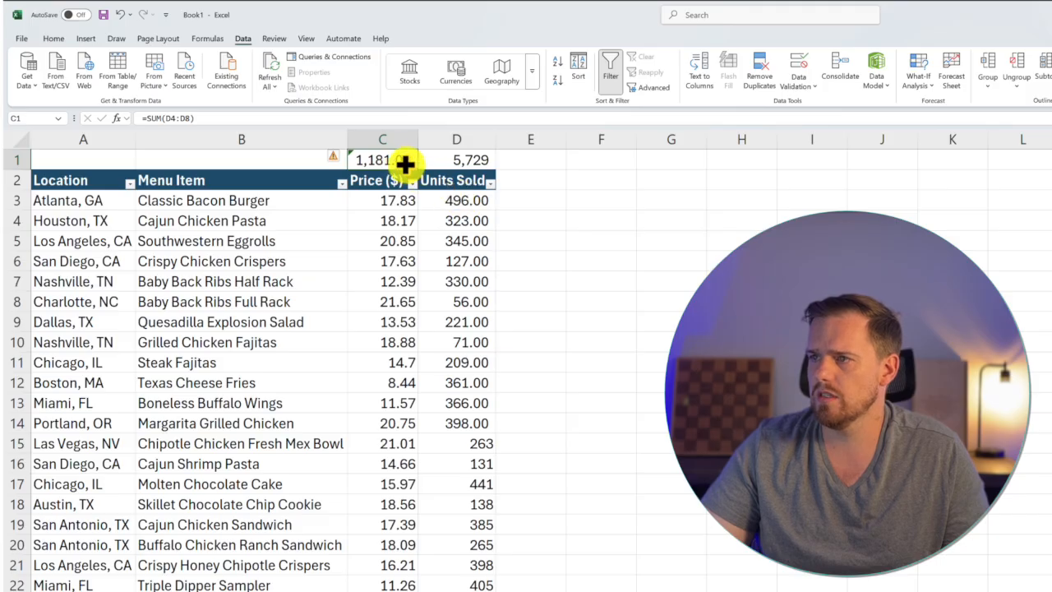
{"action": "double_click", "coordinate": [382, 160]}
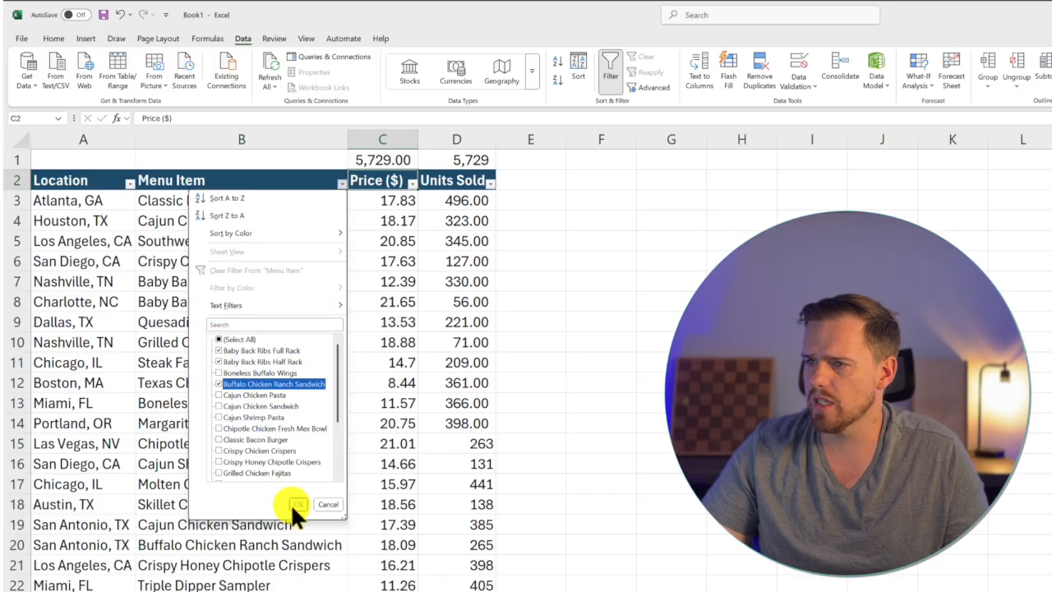
{"action": "left_click", "coordinate": [291, 504]}
{"action": "type", "text": "="}
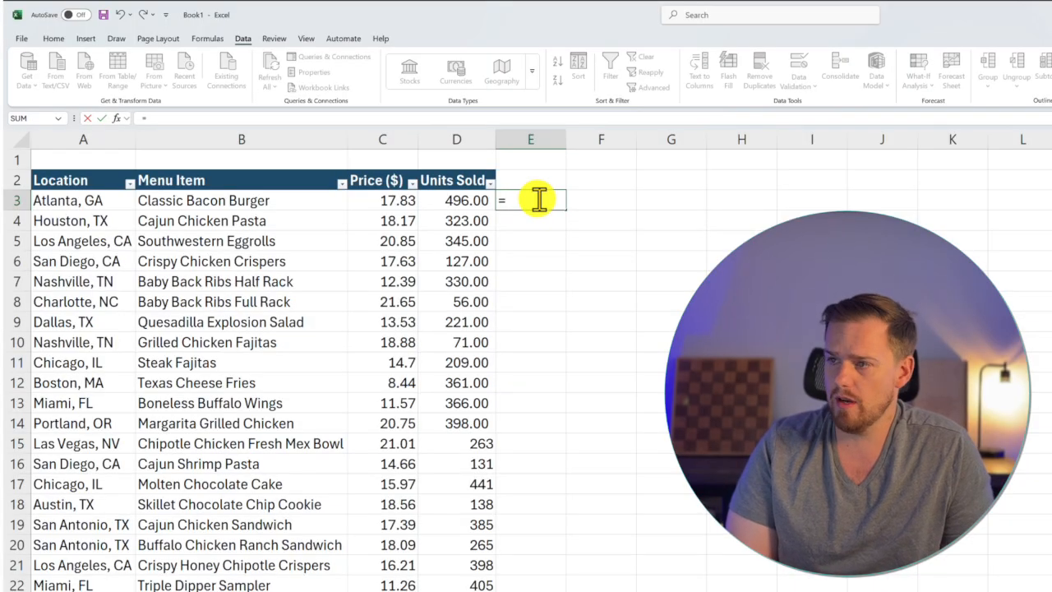
In E3 enter =IF(D3>300,"Keep","Take off menu") to label items by units sold.
{"action": "type", "text": "IF("}
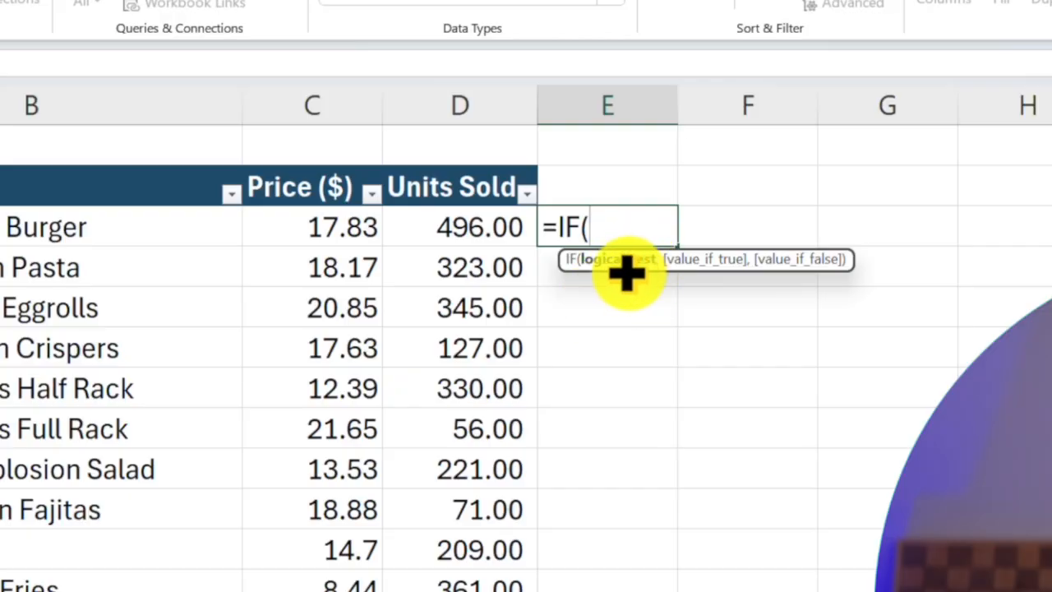
{"action": "left_click", "coordinate": [459, 226]}
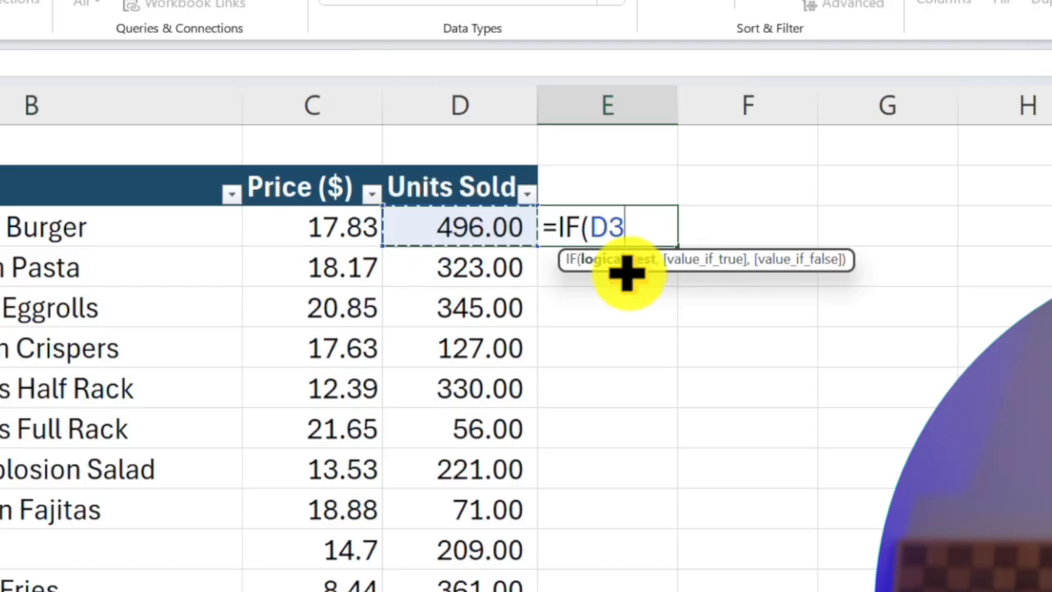
{"action": "type", "text": ">"}
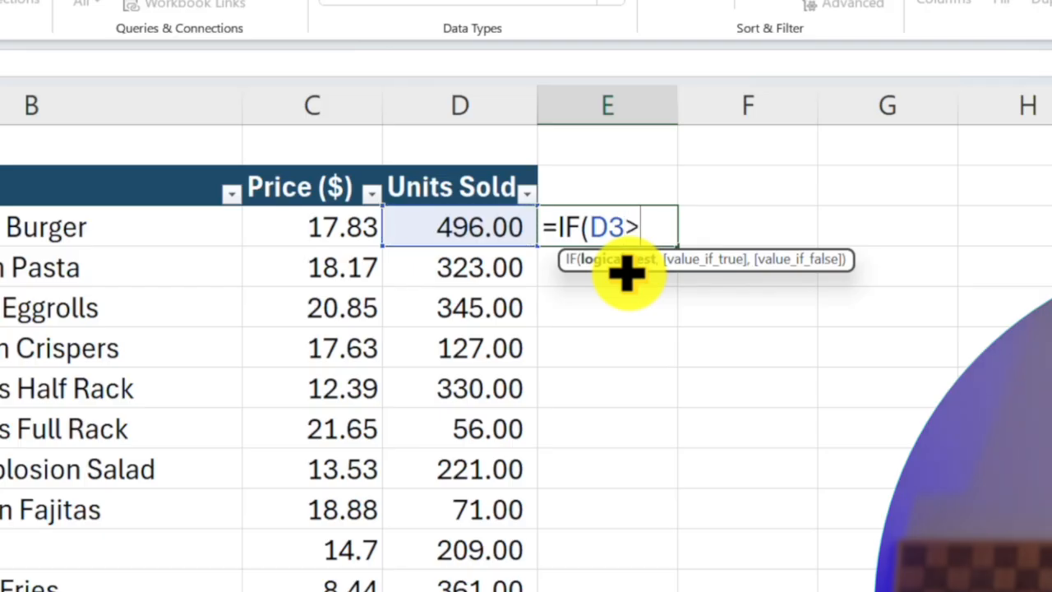
{"action": "type", "text": "300"}
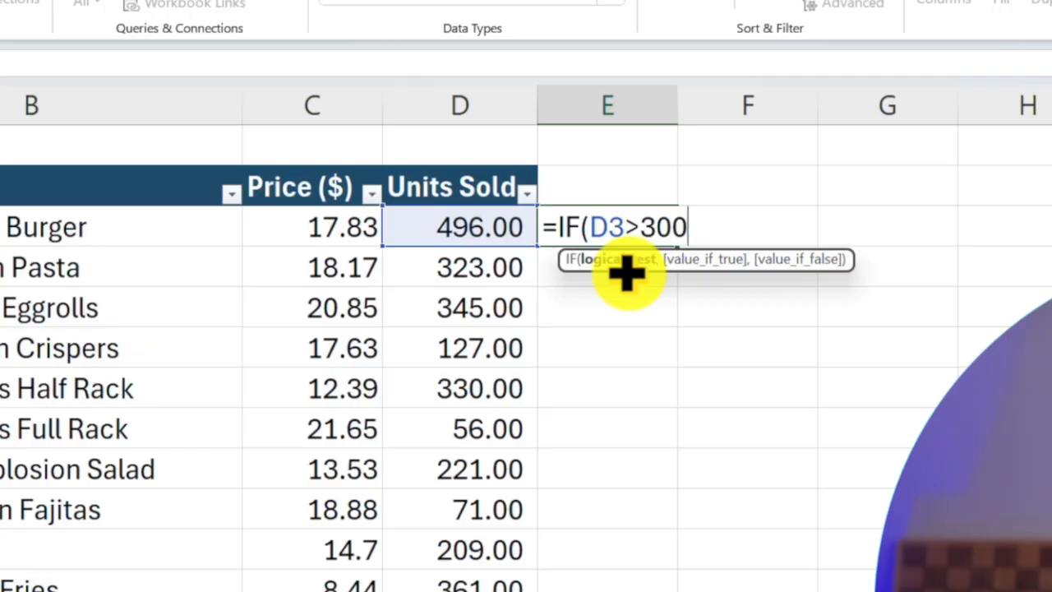
{"action": "type", "text": ",\""}
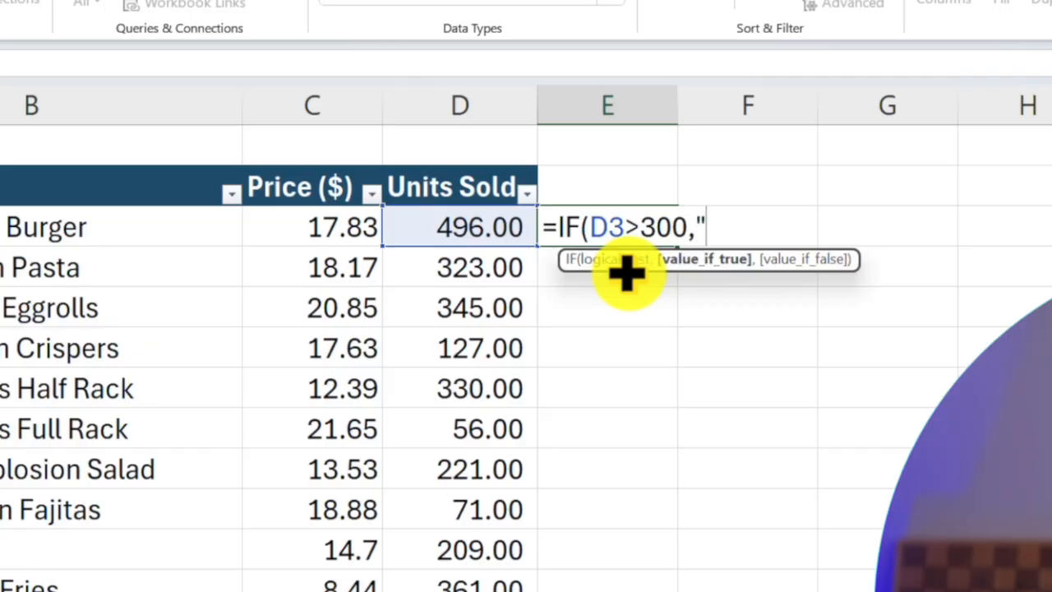
{"action": "type", "text": "Kee"}
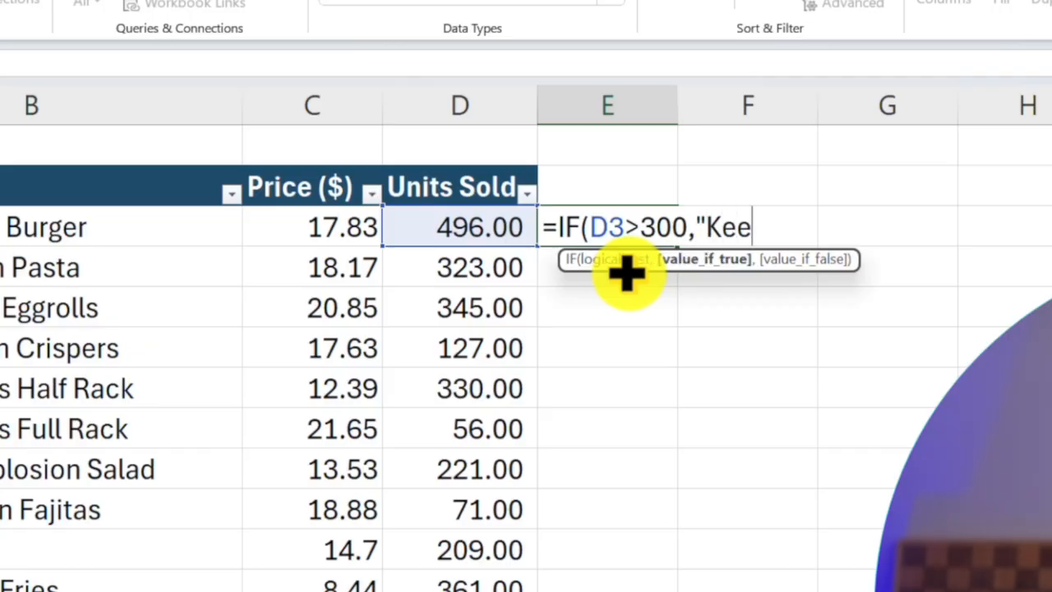
{"action": "type", "text": "p\""}
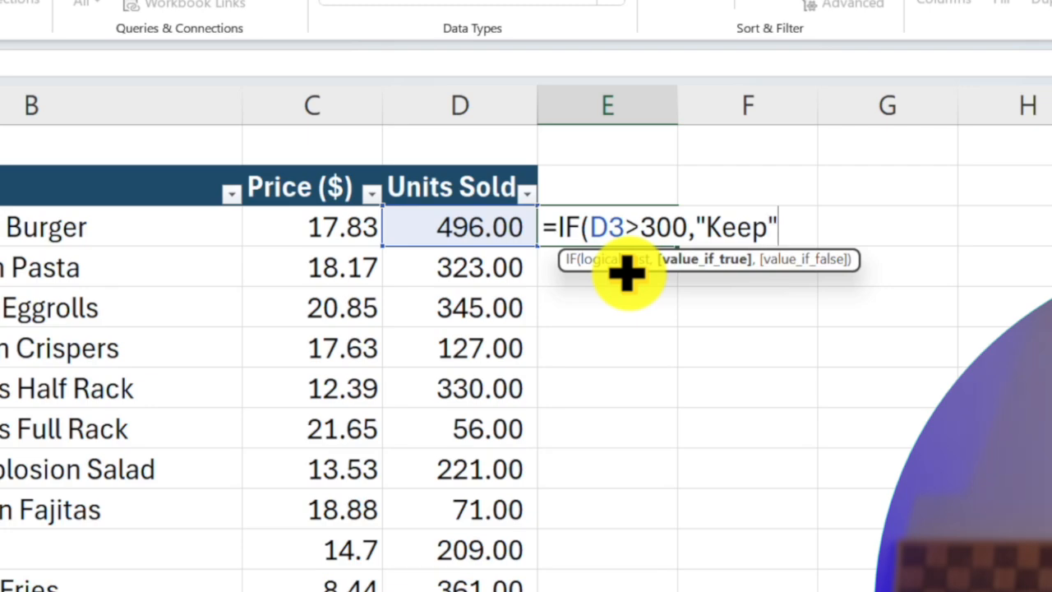
{"action": "type", "text": ","}
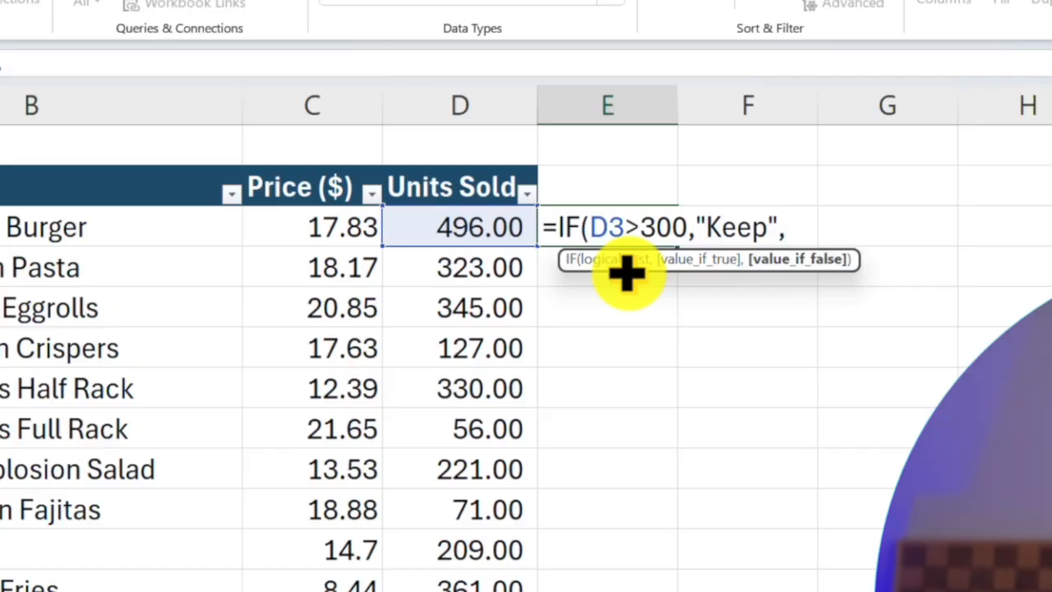
{"action": "type", "text": "\"Take"}
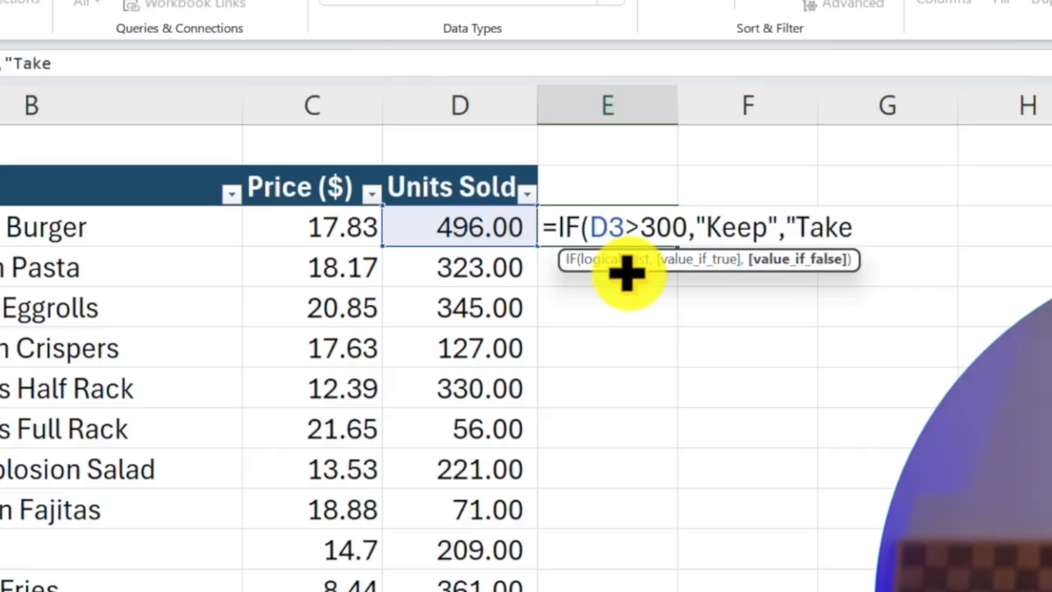
{"action": "type", "text": "off men"}
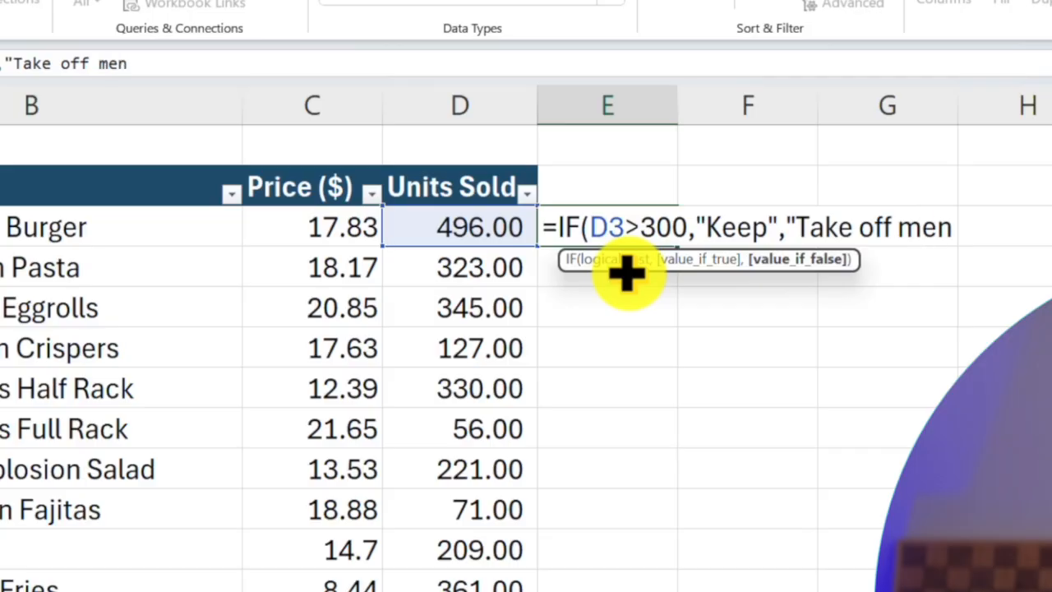
{"action": "type", "text": "u\""}
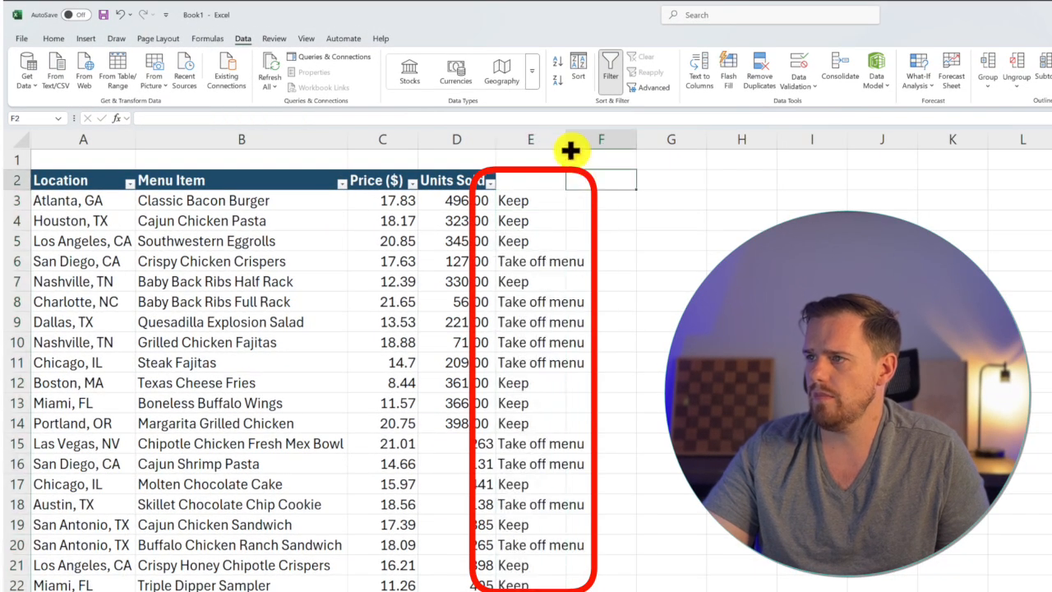
{"action": "left_click", "coordinate": [512, 199]}
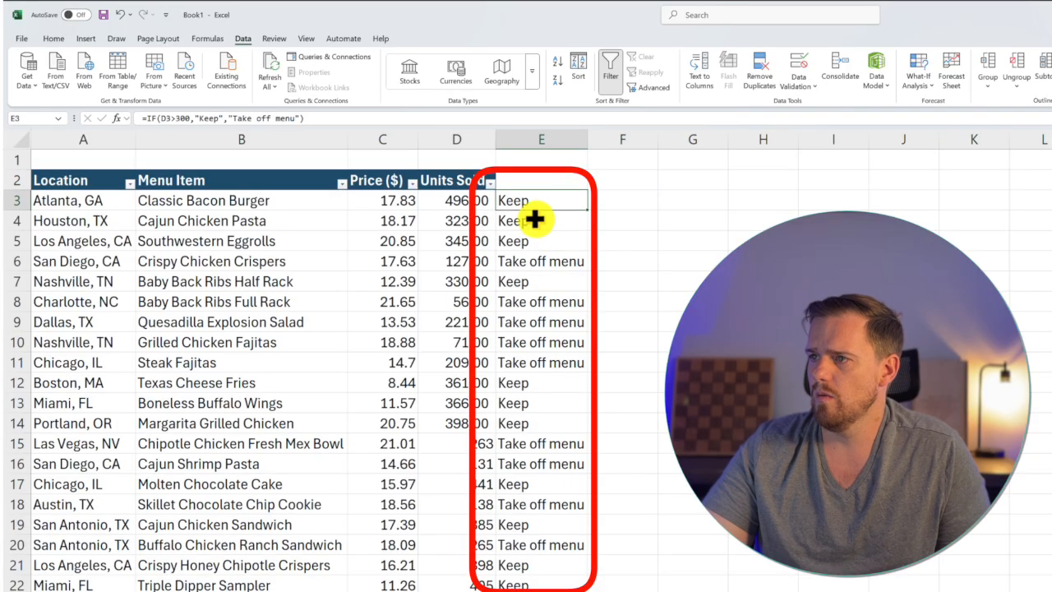
{"action": "left_click", "coordinate": [457, 261]}
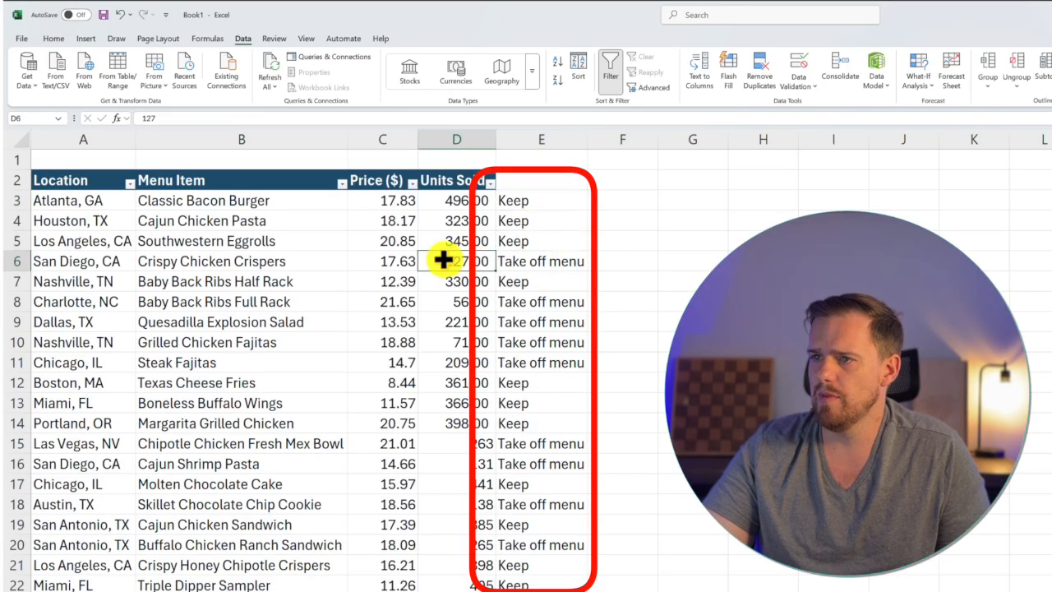
{"action": "left_click", "coordinate": [241, 260]}
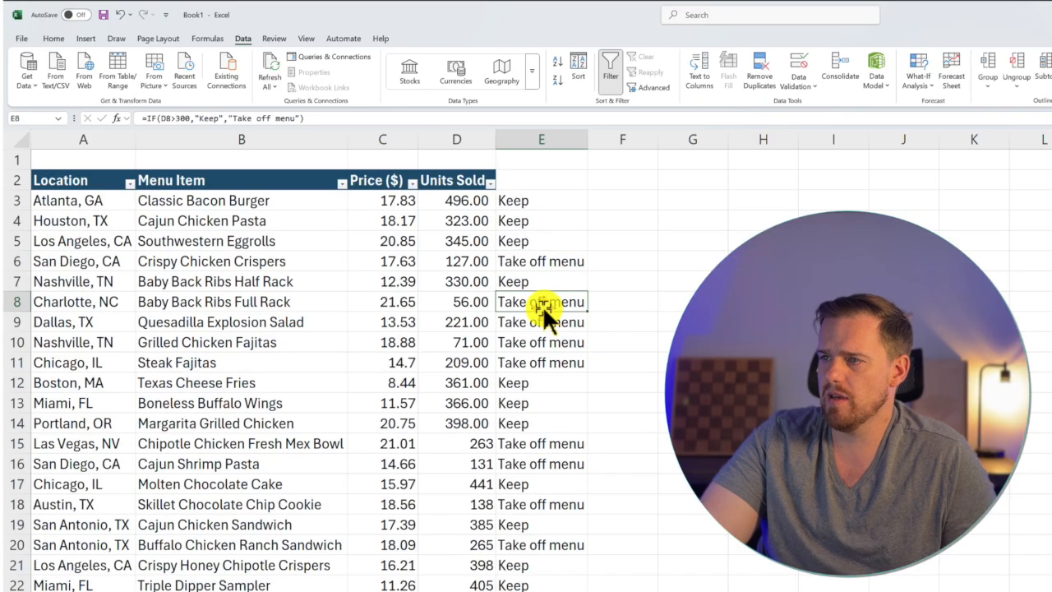
{"action": "mouse_move", "coordinate": [239, 305]}
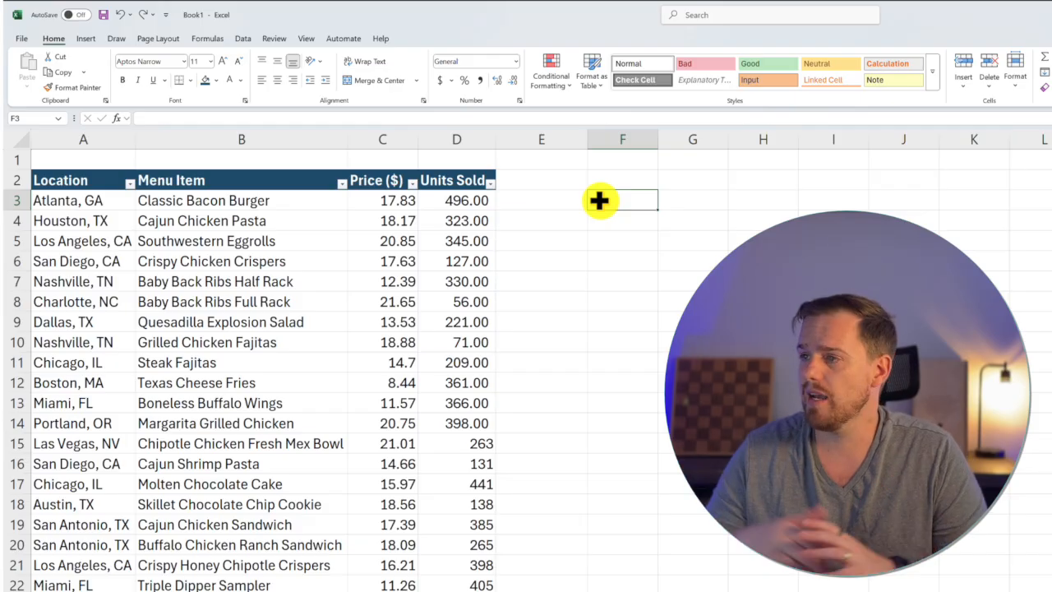
{"action": "mouse_move", "coordinate": [233, 243]}
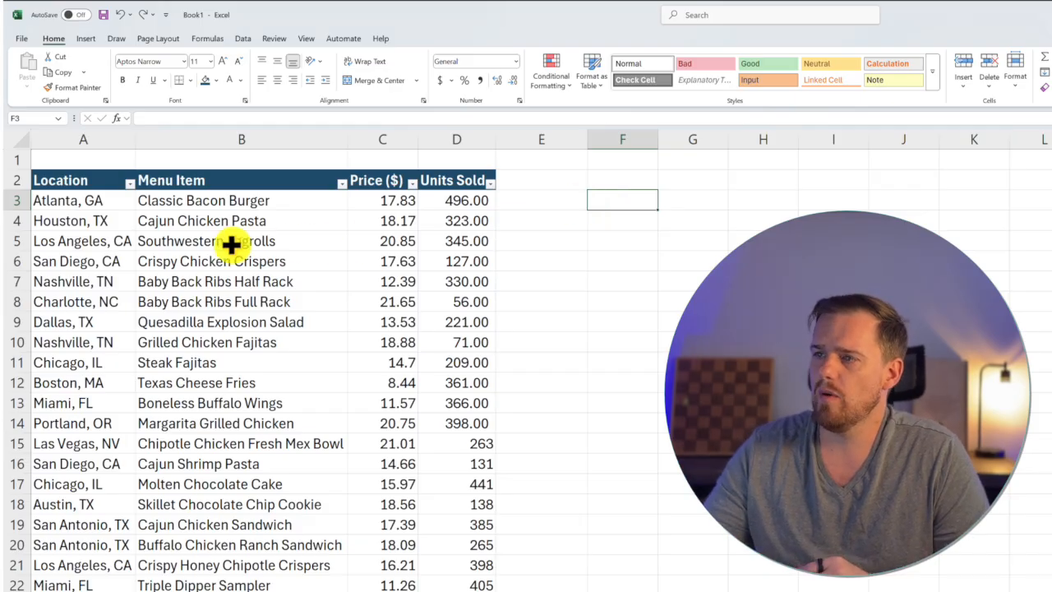
{"action": "mouse_move", "coordinate": [218, 352]}
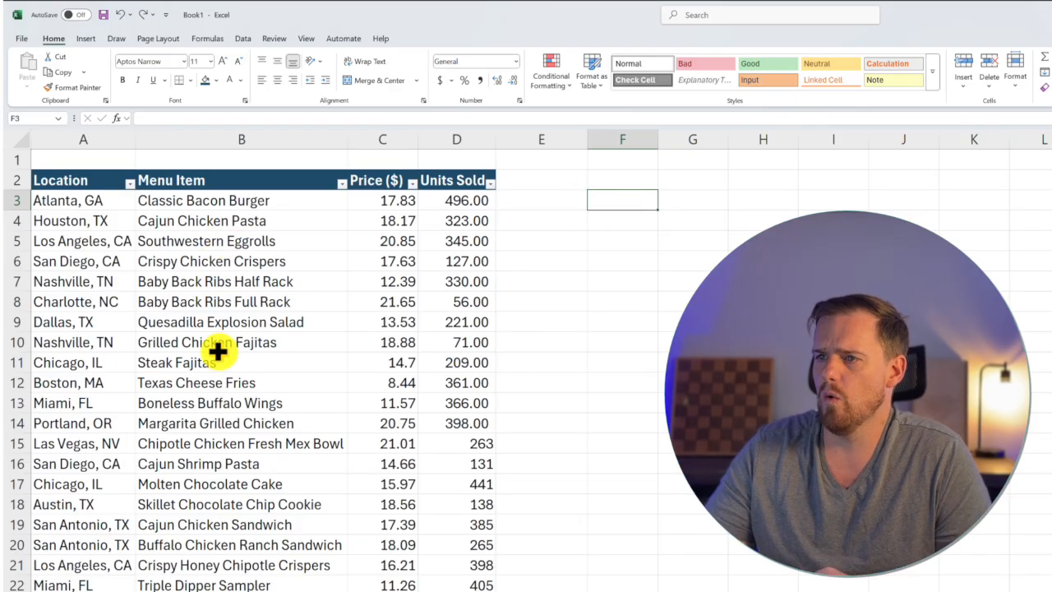
Enter =VLOOKUP(F3,B3:D22,2) in G3 to return Steak Fajitas' price, 14.7.
{"action": "left_click", "coordinate": [177, 362]}
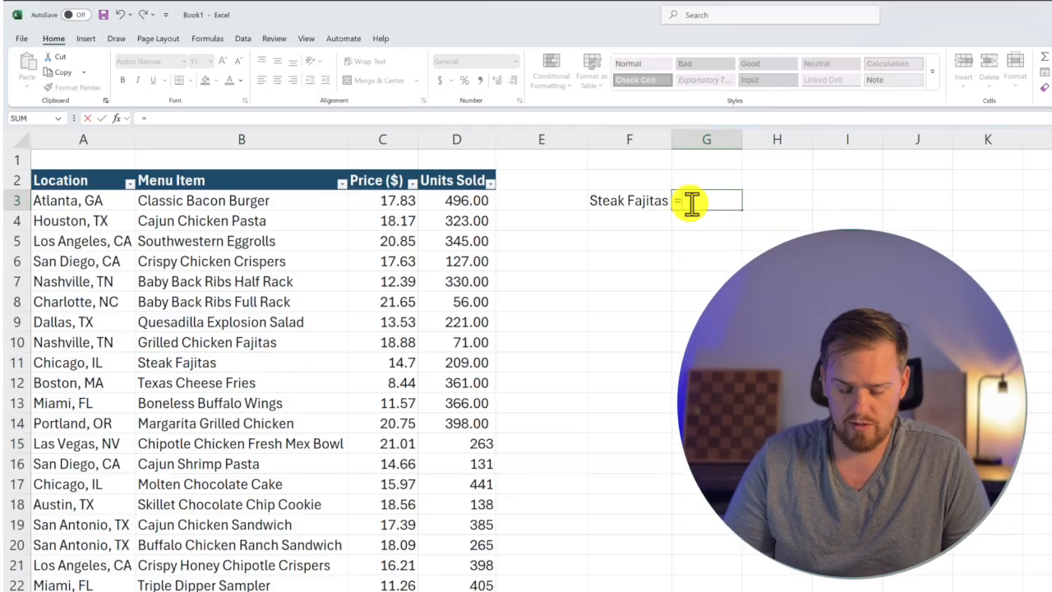
{"action": "type", "text": "=VLOOKUP("}
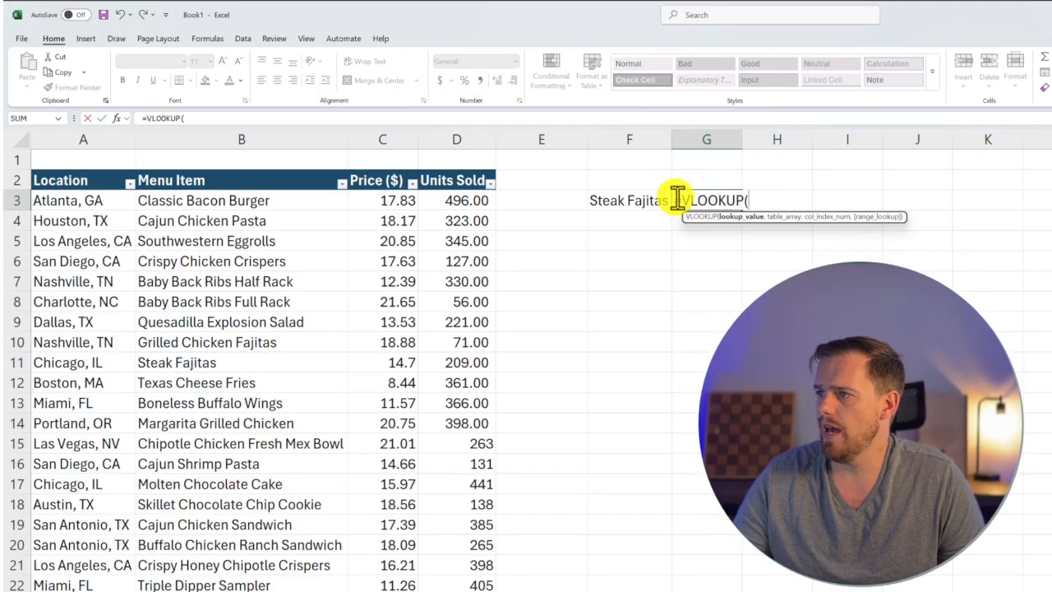
{"action": "left_click", "coordinate": [630, 200]}
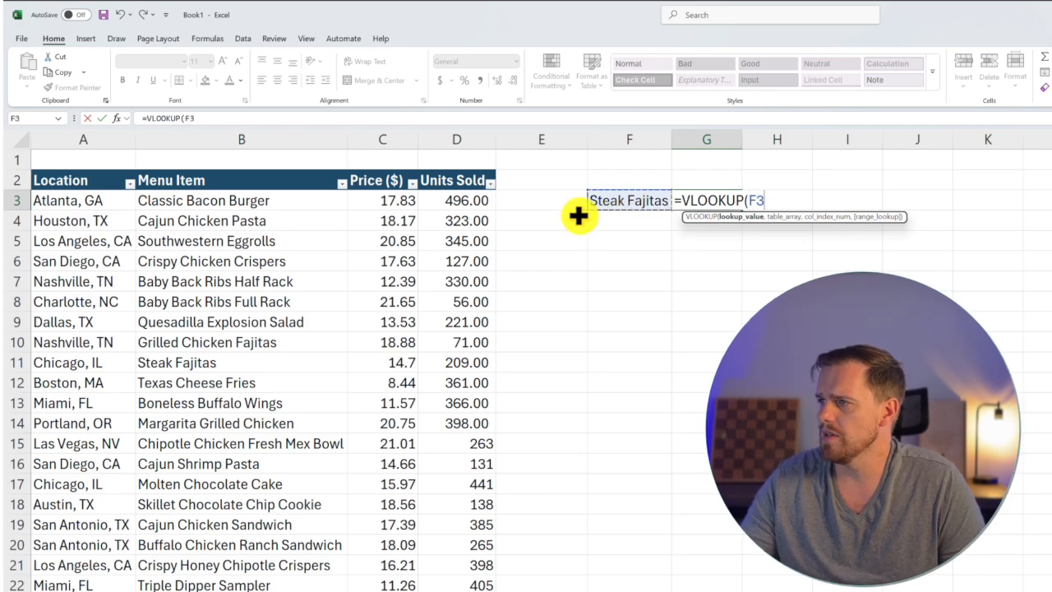
{"action": "type", "text": ",B3:D22"}
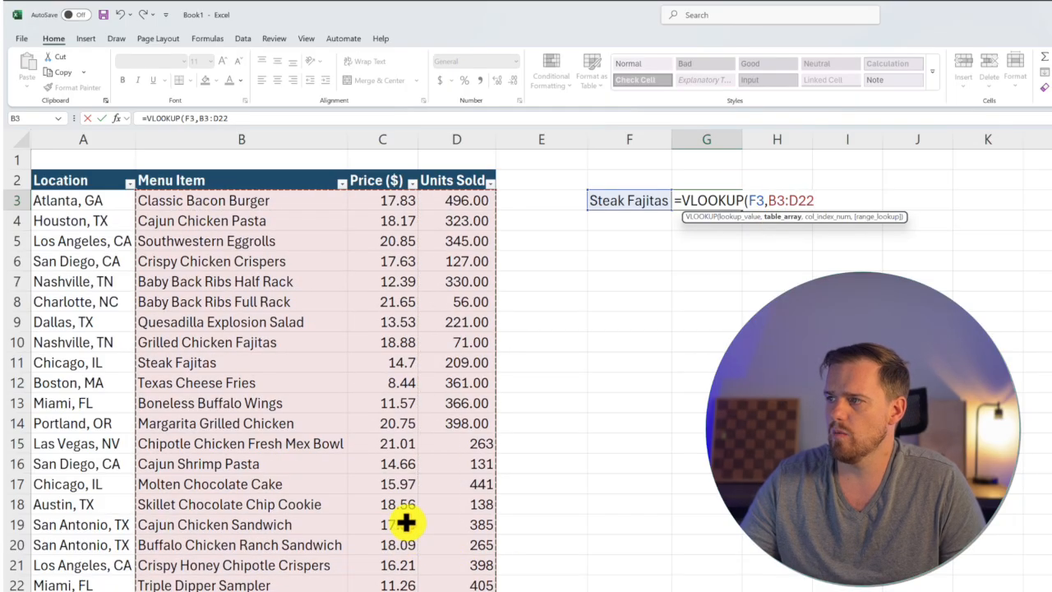
{"action": "type", "text": ","}
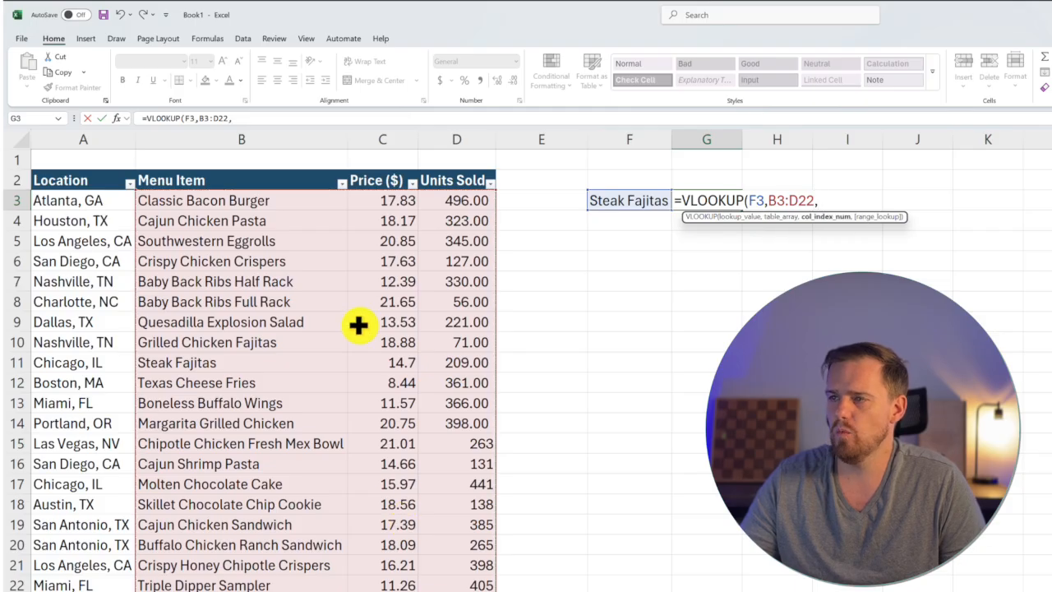
{"action": "mouse_move", "coordinate": [237, 279]}
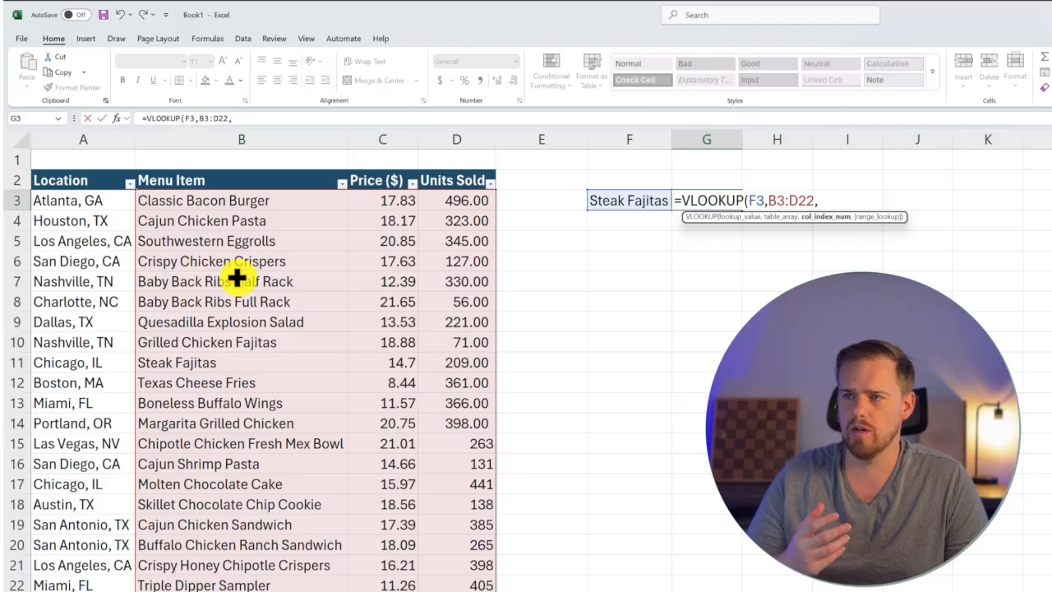
{"action": "mouse_move", "coordinate": [342, 212]}
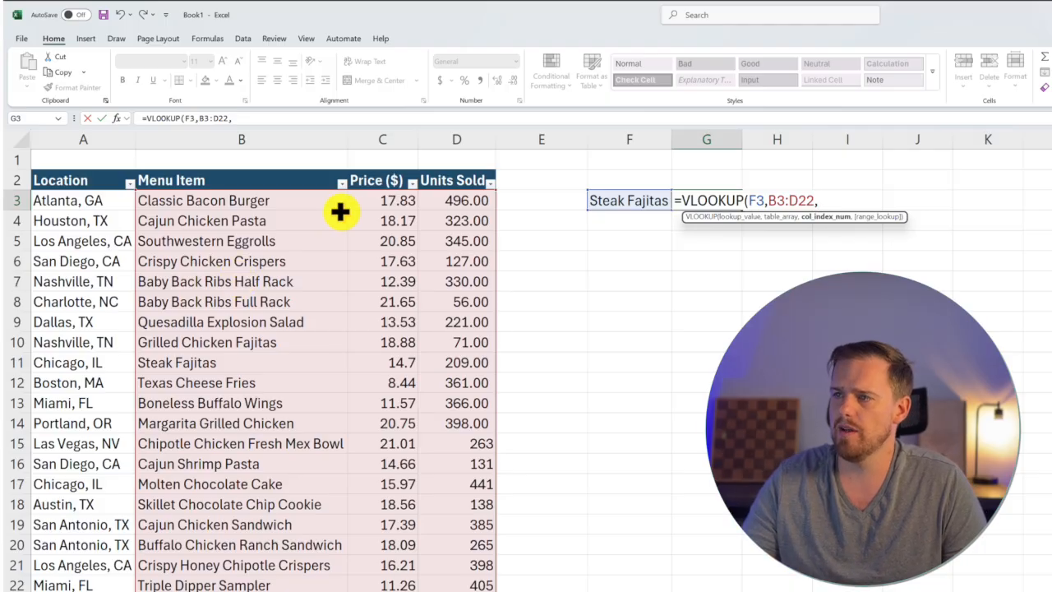
{"action": "mouse_move", "coordinate": [475, 253]}
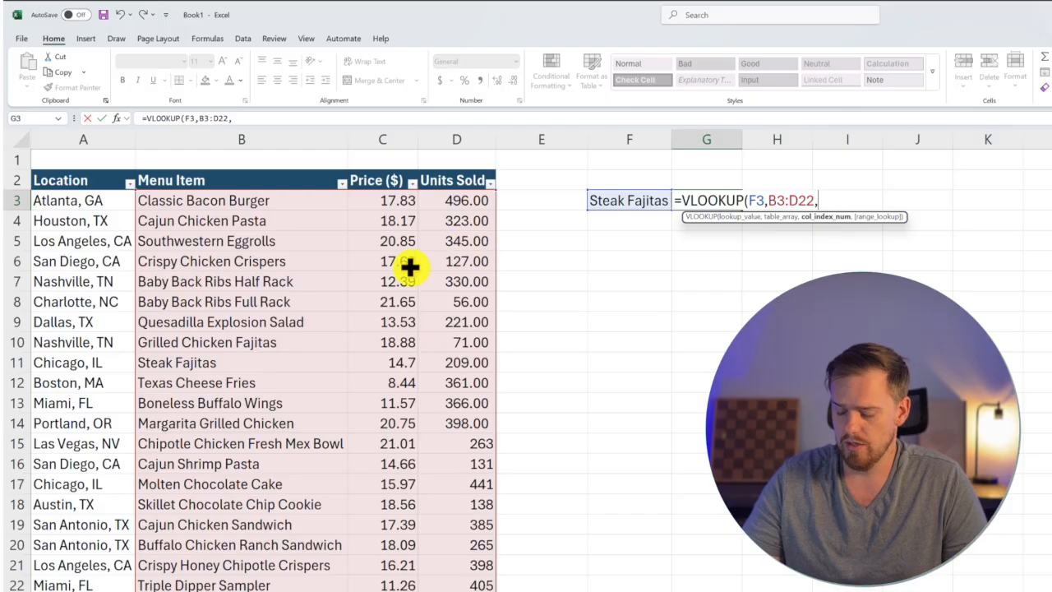
{"action": "type", "text": "2"}
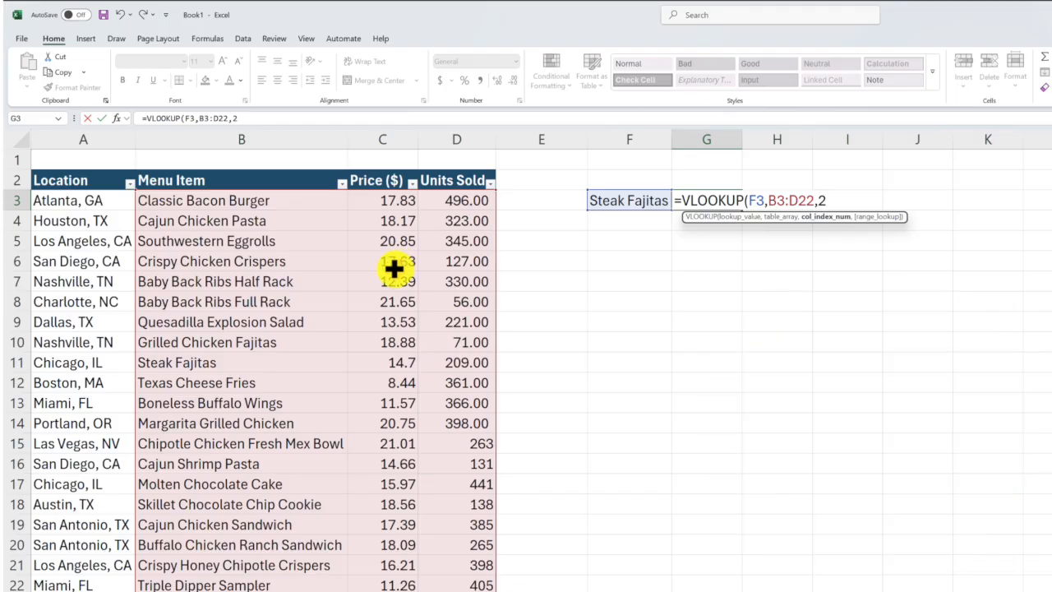
{"action": "key", "text": "enter"}
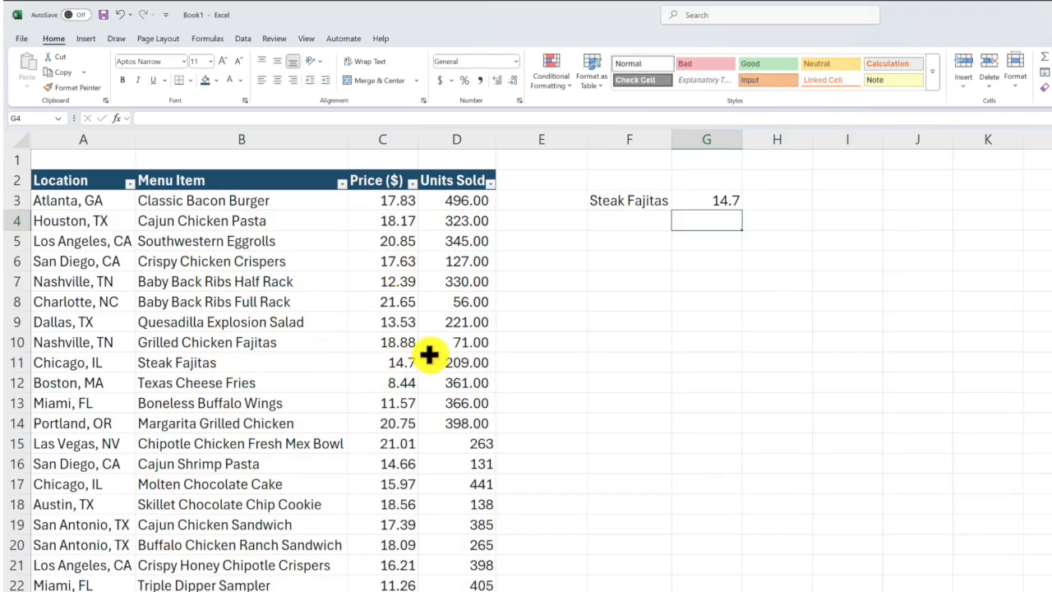
Check the Steak Fajitas price and format G3 as accounting currency, showing $ 14.70.
{"action": "left_click", "coordinate": [382, 363]}
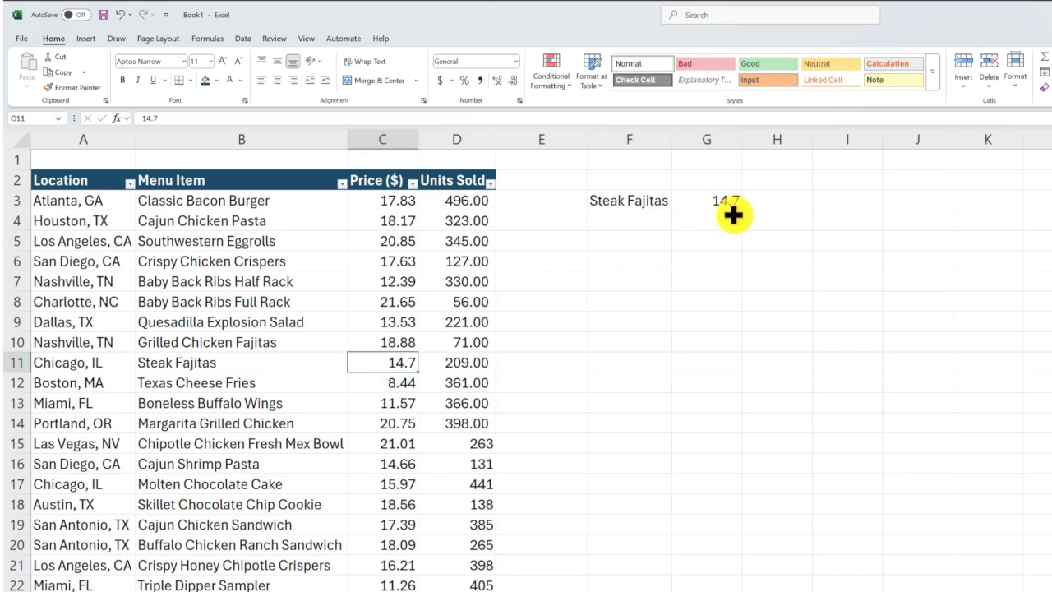
{"action": "left_click", "coordinate": [706, 200]}
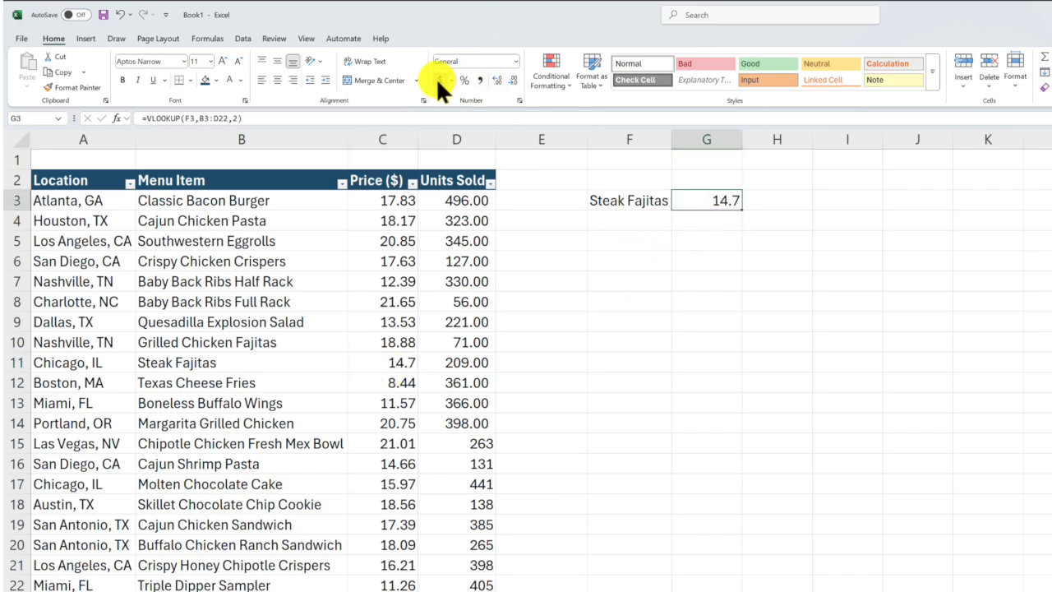
{"action": "left_click", "coordinate": [444, 80]}
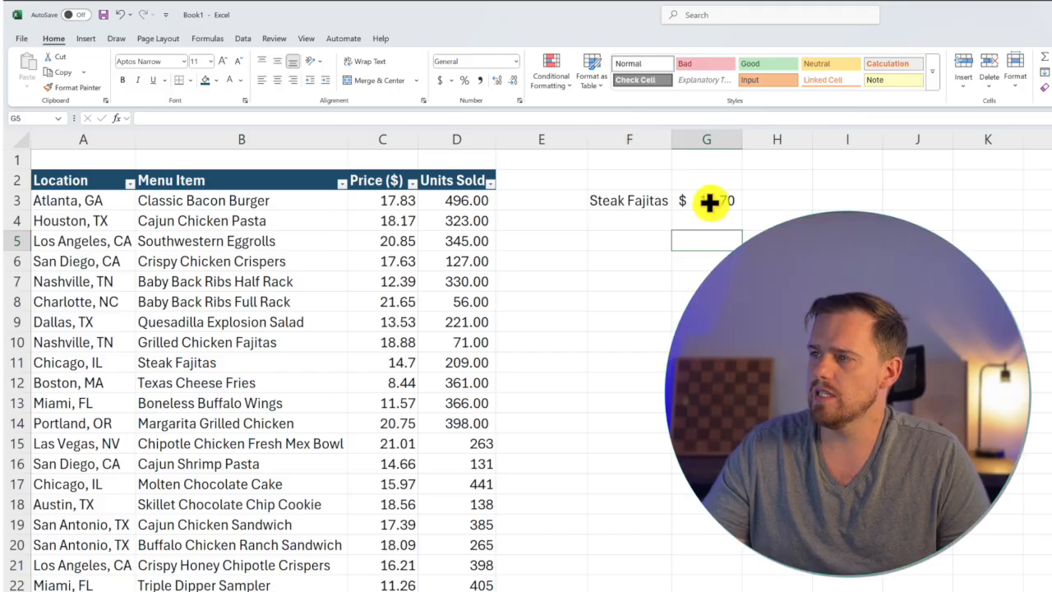
{"action": "left_click", "coordinate": [629, 199]}
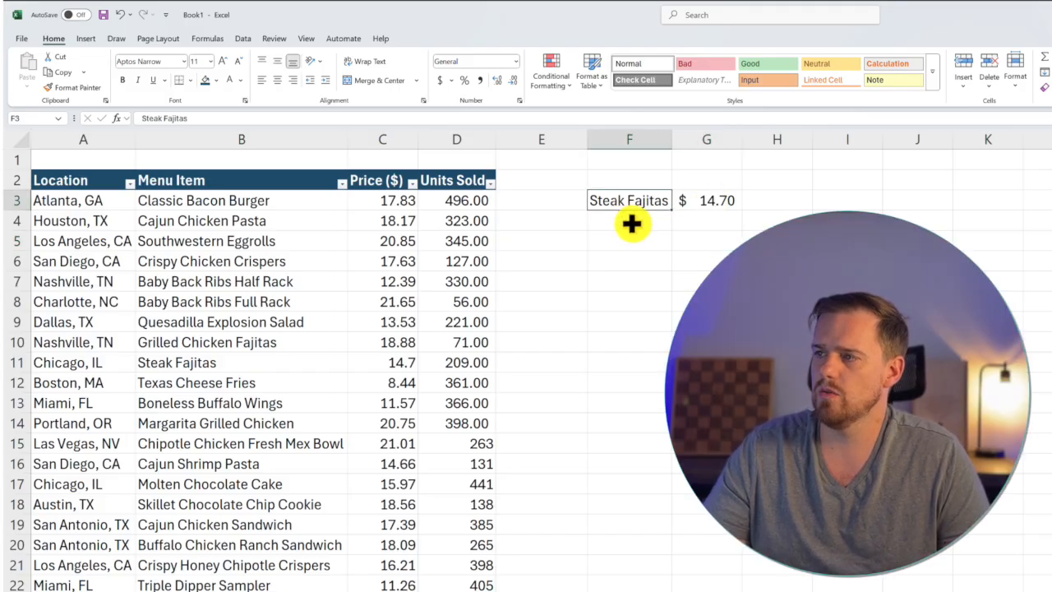
{"action": "mouse_move", "coordinate": [185, 405]}
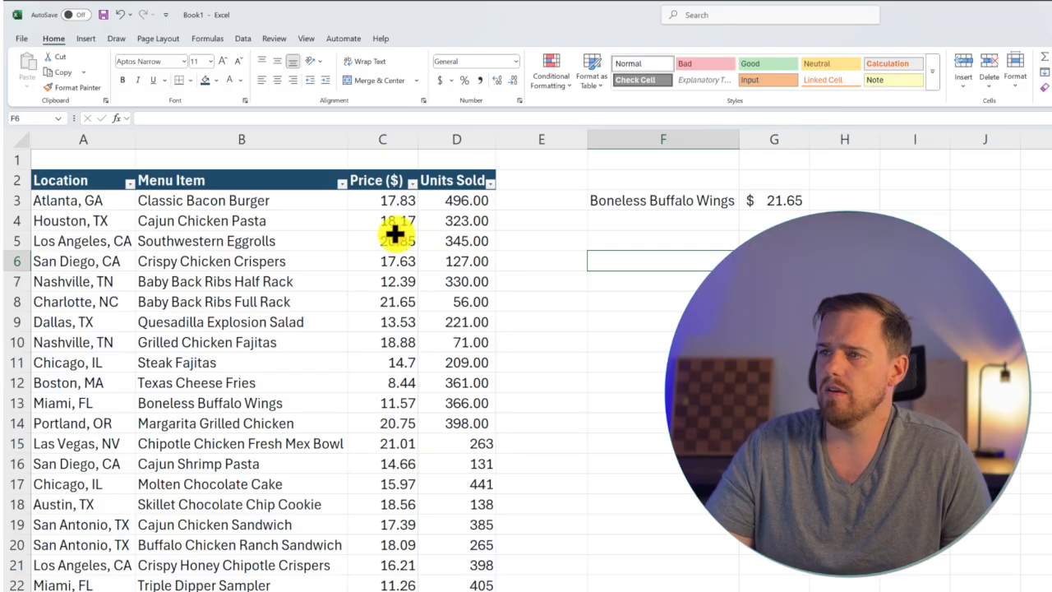
{"action": "right_click", "coordinate": [383, 139]}
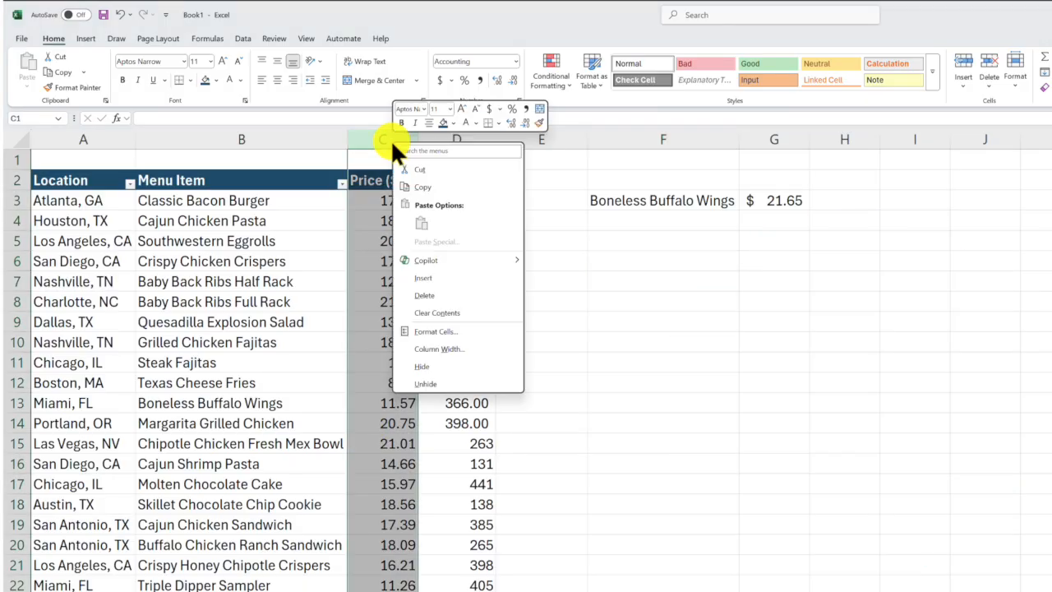
{"action": "mouse_move", "coordinate": [452, 277]}
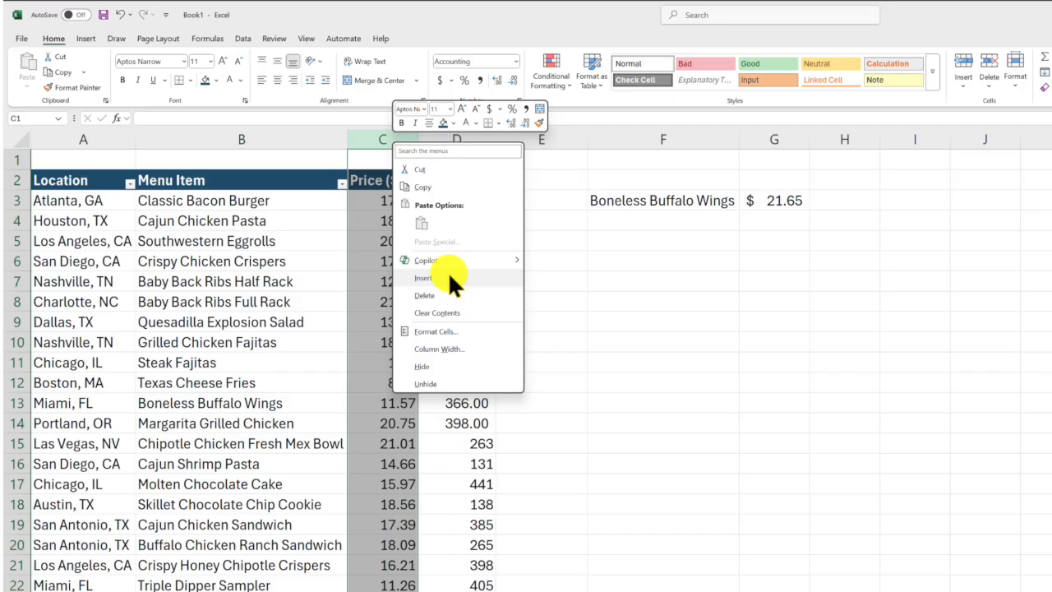
{"action": "left_click", "coordinate": [423, 278]}
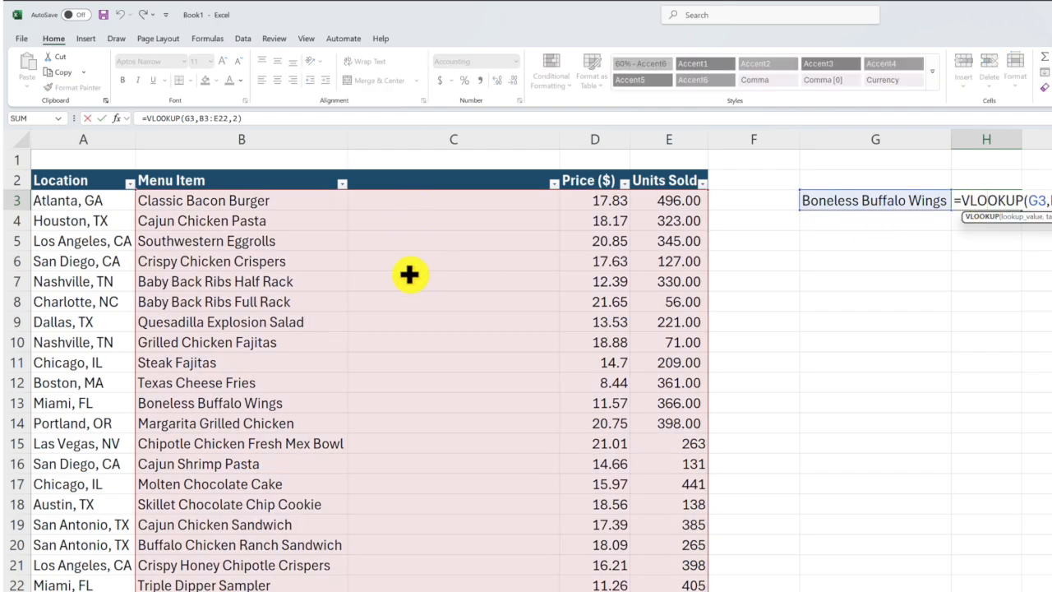
{"action": "mouse_move", "coordinate": [393, 240]}
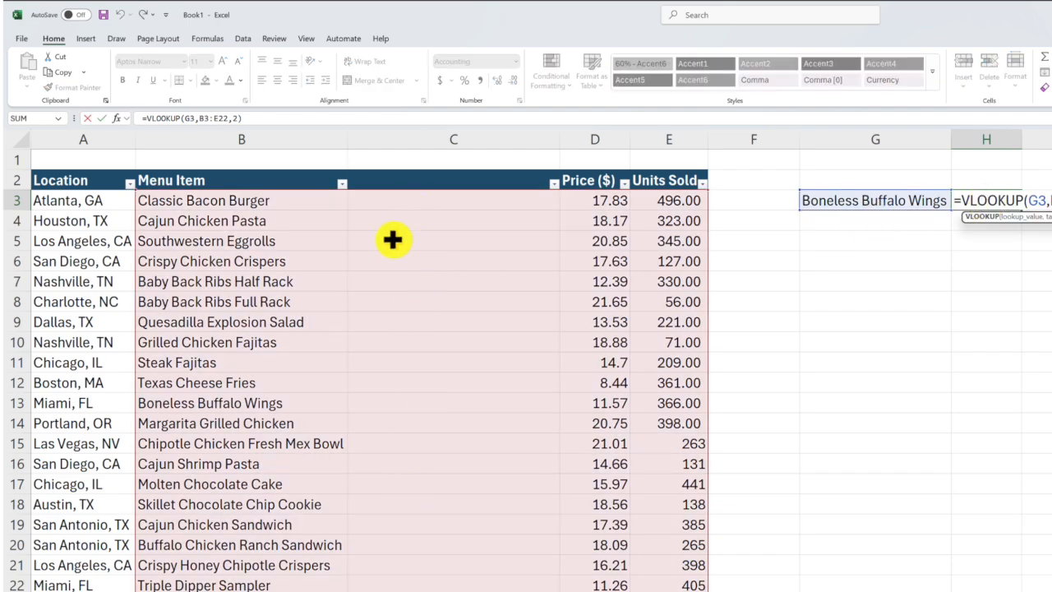
{"action": "mouse_move", "coordinate": [401, 231]}
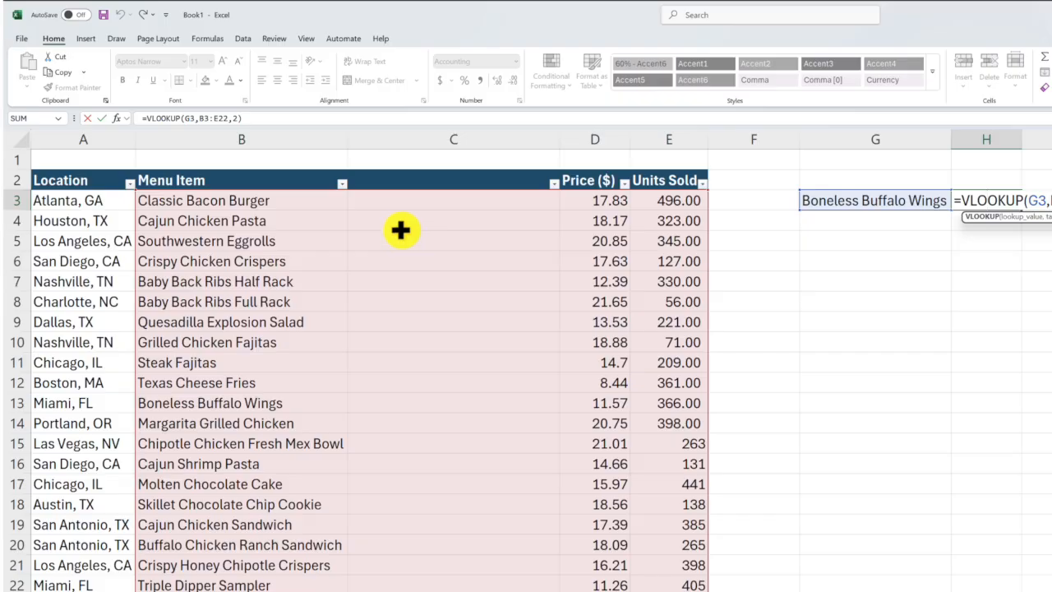
{"action": "mouse_move", "coordinate": [407, 237]}
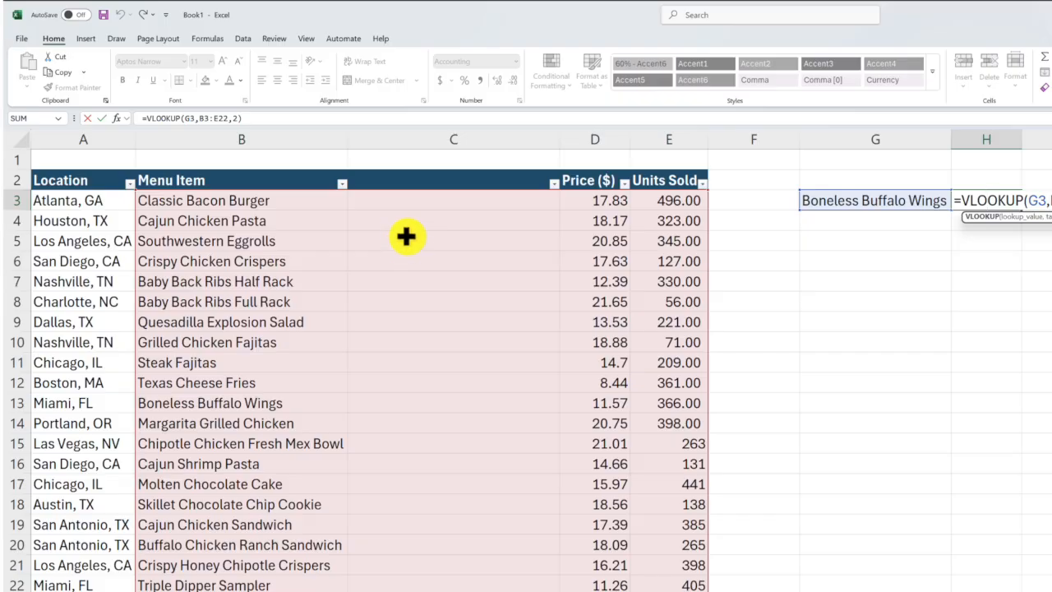
{"action": "mouse_move", "coordinate": [468, 263]}
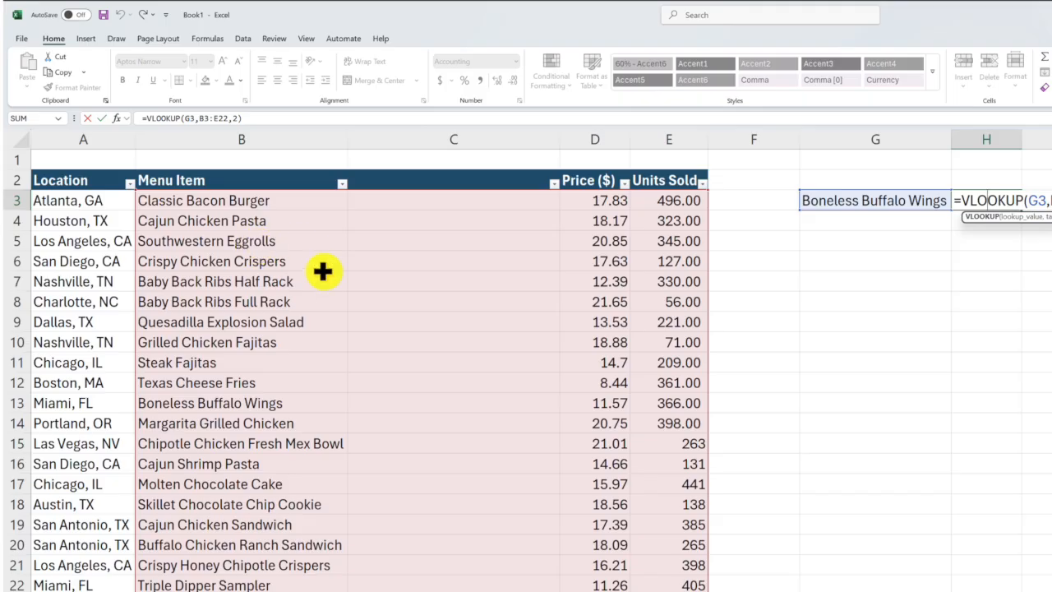
{"action": "mouse_move", "coordinate": [321, 255]}
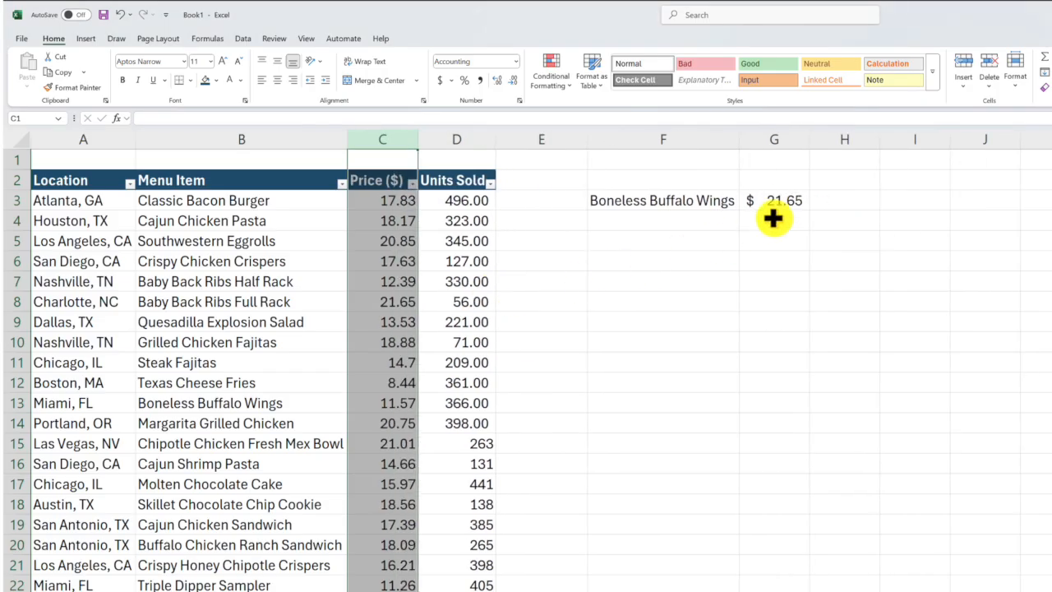
Re-enter =VLOOKUP(F3,B3:D22,2) in G3 and review its result against the Nashville, TN row.
{"action": "left_click", "coordinate": [774, 221]}
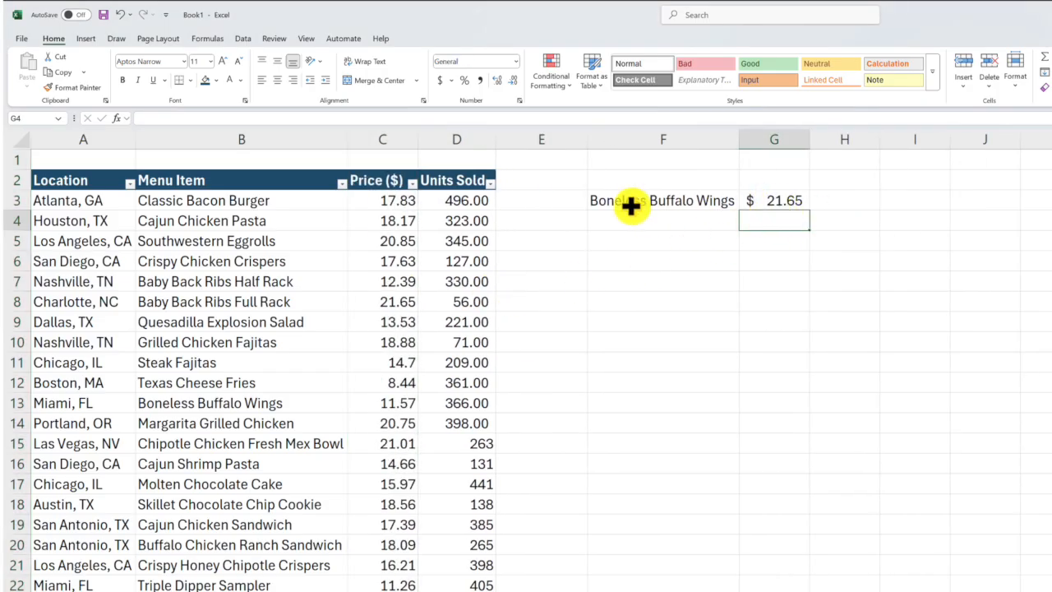
{"action": "left_click", "coordinate": [663, 200]}
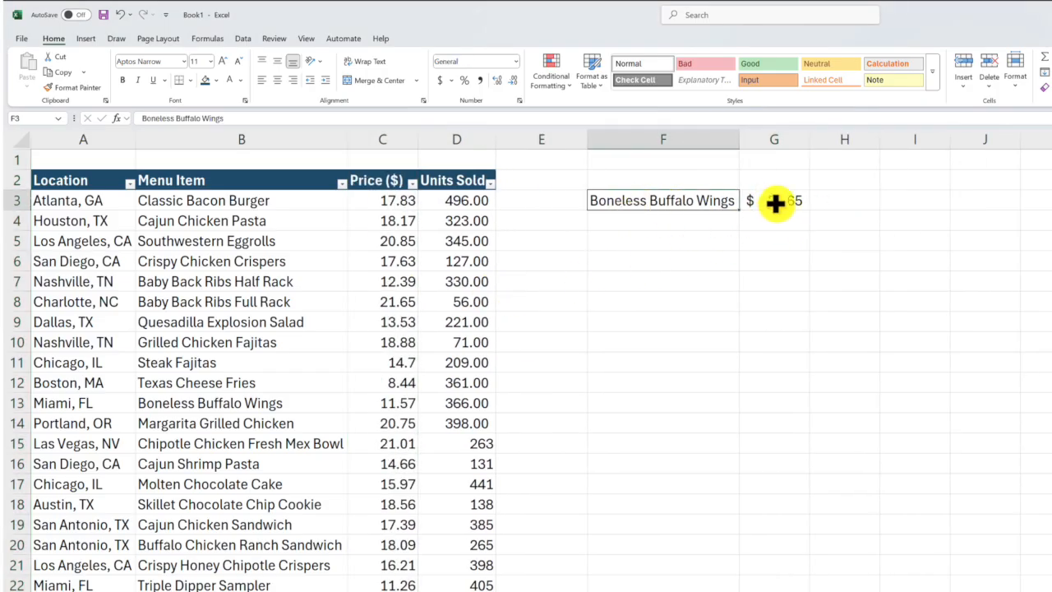
{"action": "type", "text": "=VLOOKUP(F3,B3:D22,2)"}
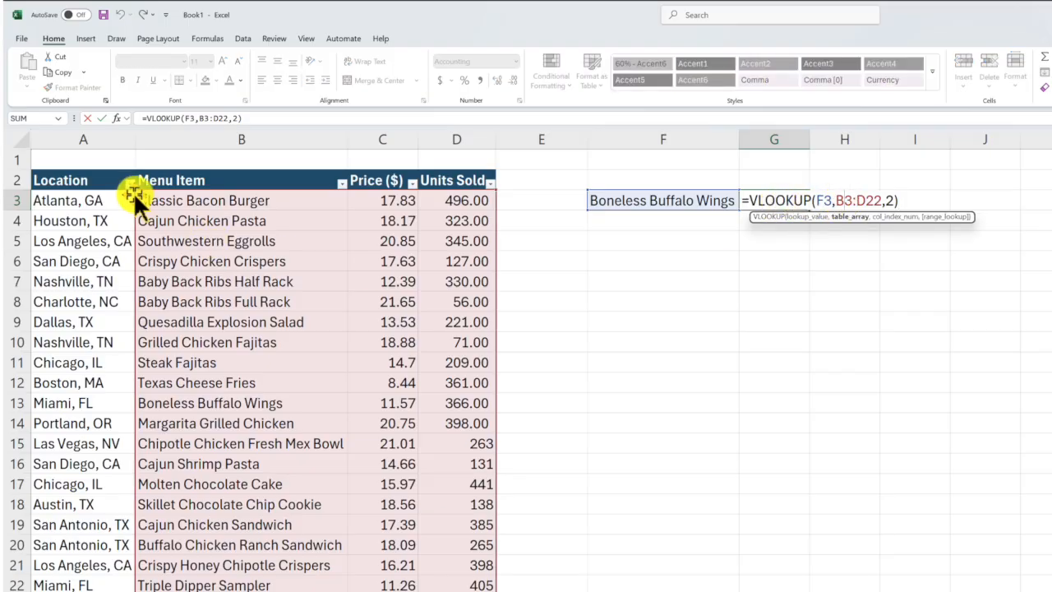
{"action": "key", "text": "Enter"}
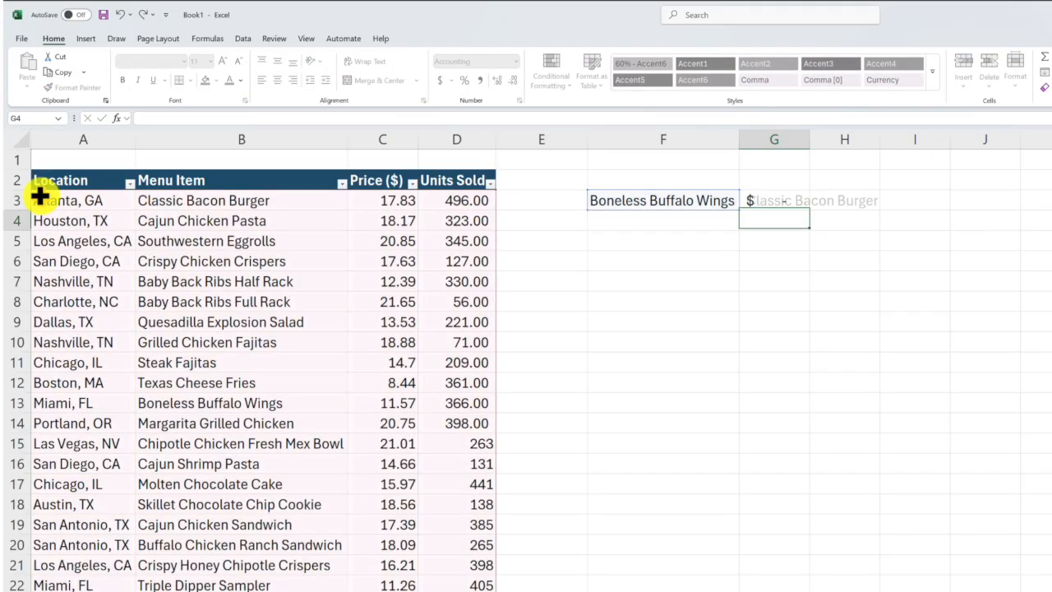
{"action": "left_click", "coordinate": [773, 199]}
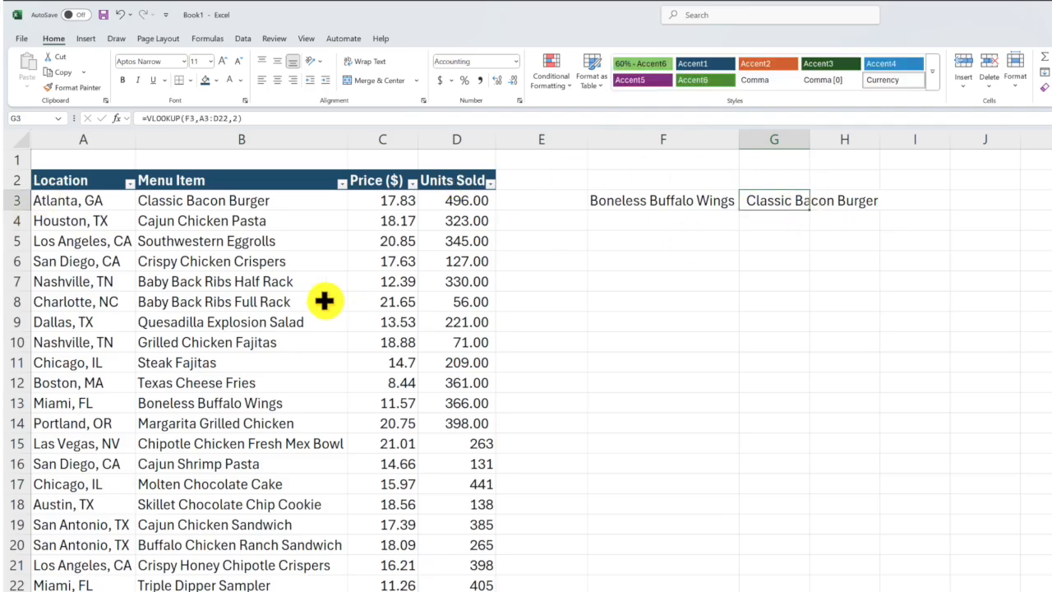
{"action": "left_click", "coordinate": [83, 342]}
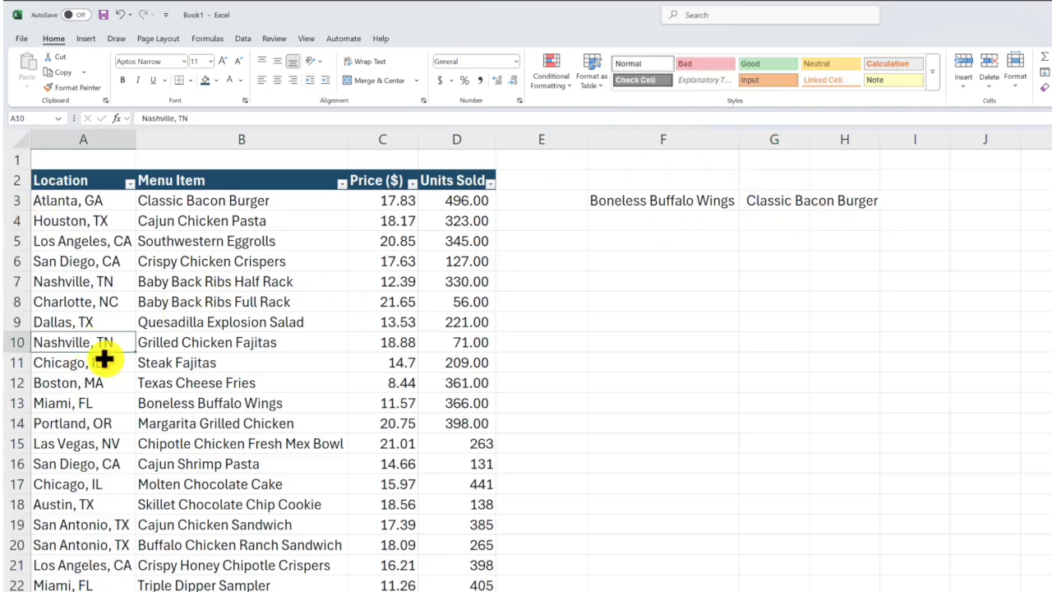
{"action": "mouse_move", "coordinate": [81, 302]}
{"action": "type", "text": "="}
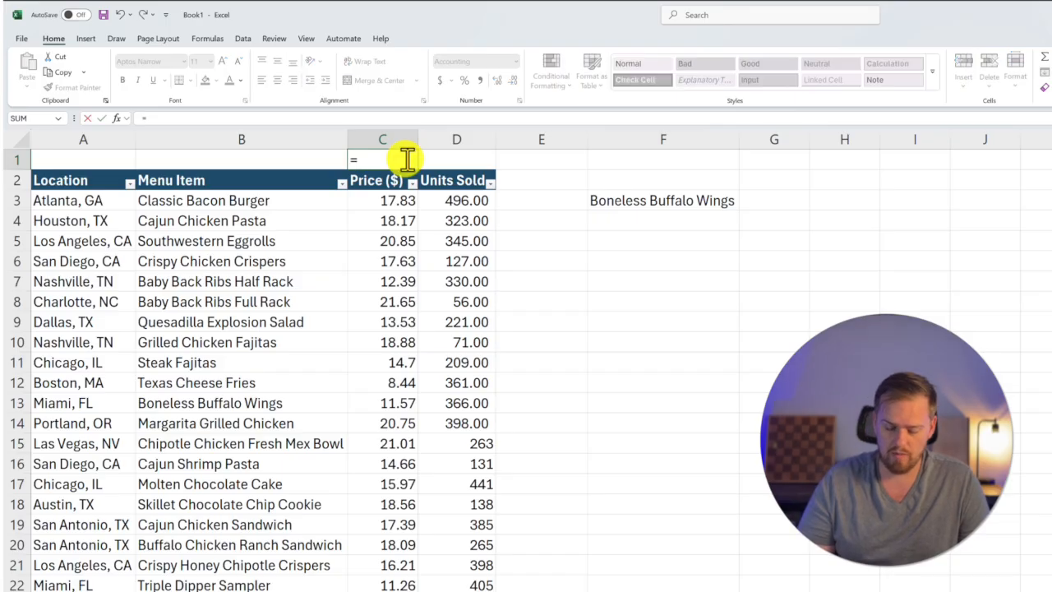
Enter =COUNT(C3:C22) in C1 to count the 20 price values.
{"action": "type", "text": "COUNT("}
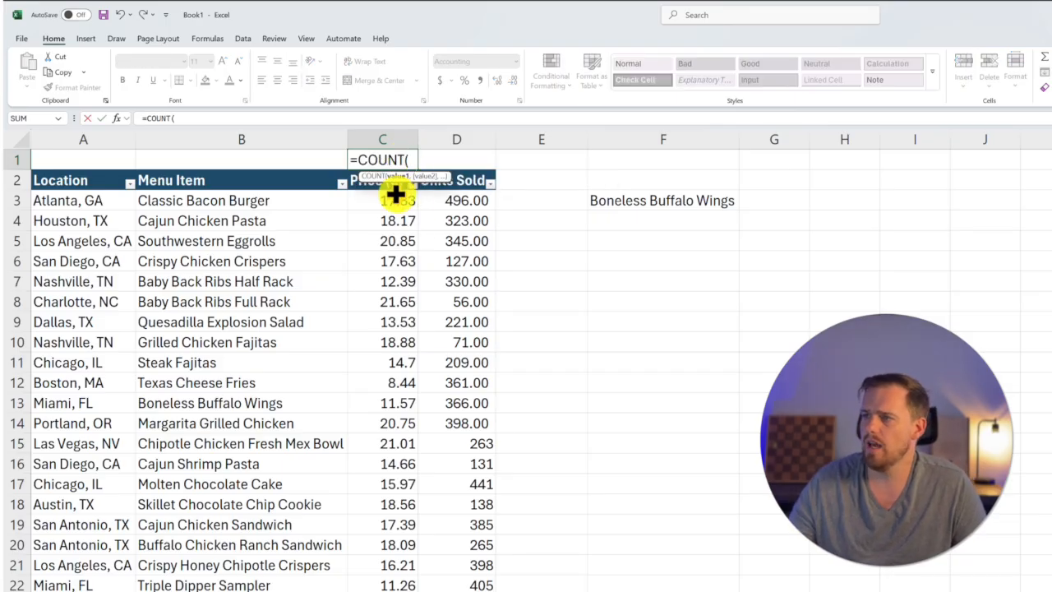
{"action": "left_click_drag", "start_coordinate": [398, 200], "coordinate": [391, 580]}
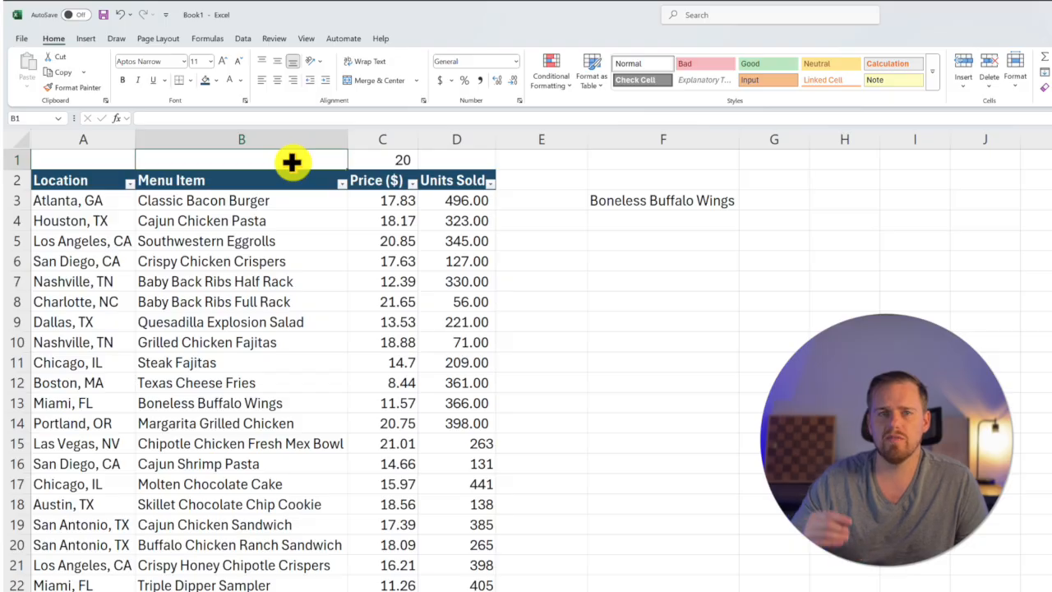
Count Menu Item entries in B1 using COUNT, then COUNTA (20), and begin a LEN formula.
{"action": "type", "text": "=c"}
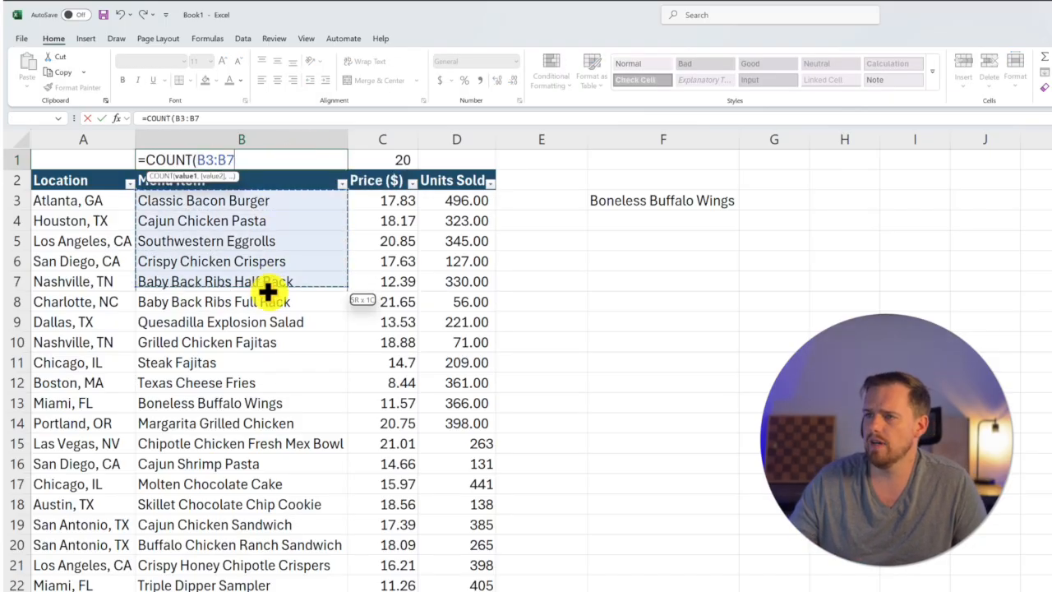
{"action": "left_click_drag", "start_coordinate": [241, 281], "coordinate": [241, 585]}
{"action": "type", "text": "=C"}
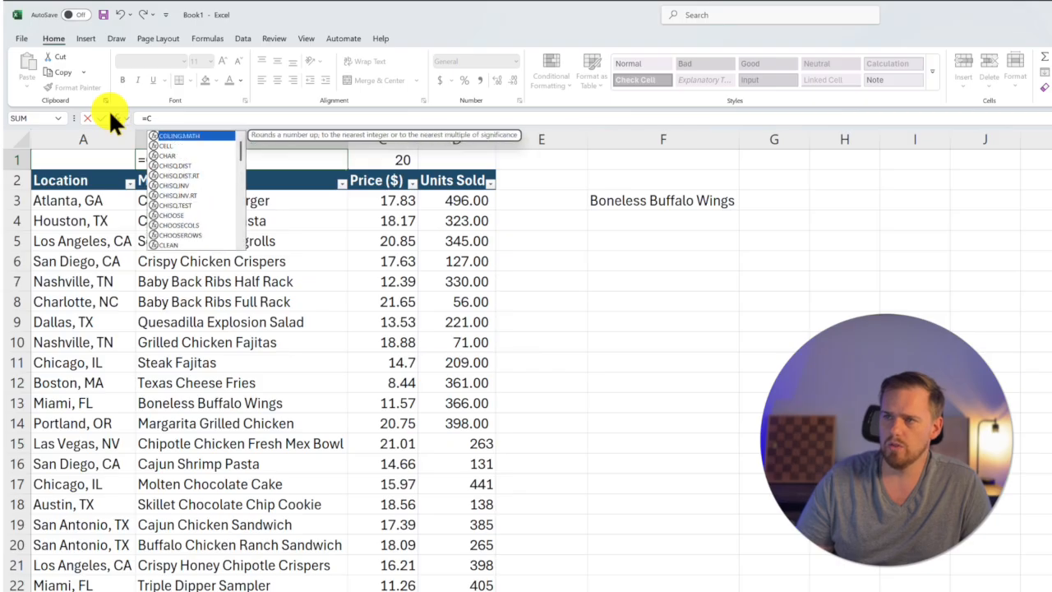
{"action": "type", "text": "oun"}
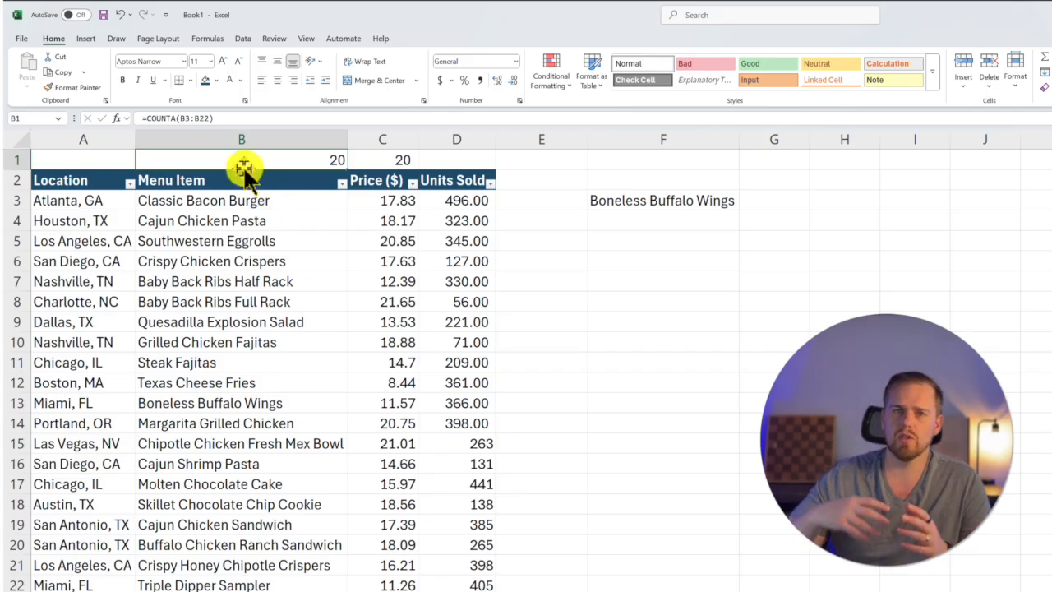
{"action": "type", "text": "=len"}
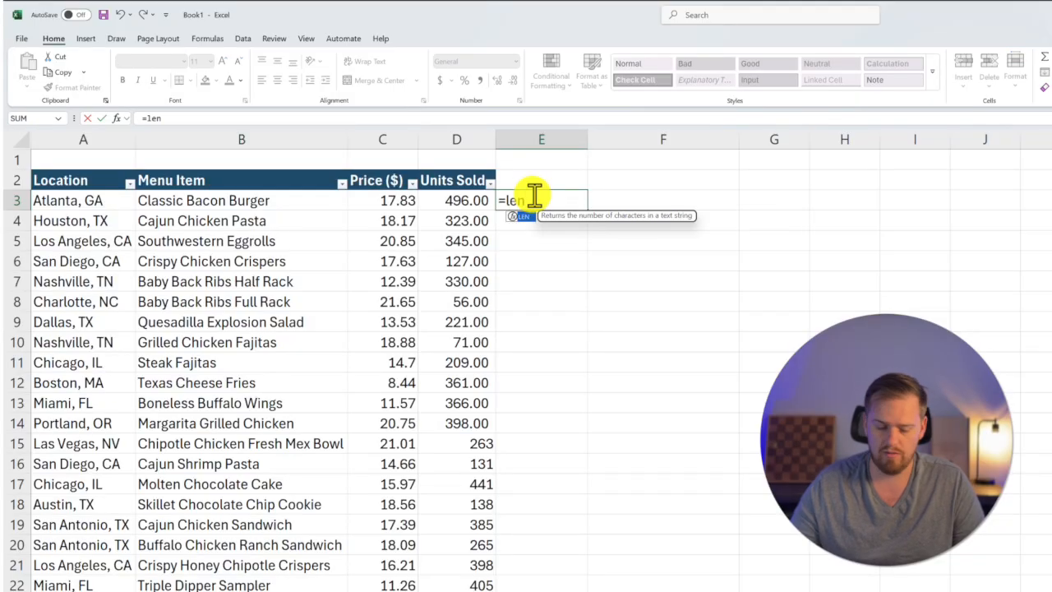
Test =LEN(A3), then enter =LEFT(A3,LEN(A3)-4) in E3, returning "Atlanta" from "Atlanta, GA".
{"action": "left_click", "coordinate": [69, 200]}
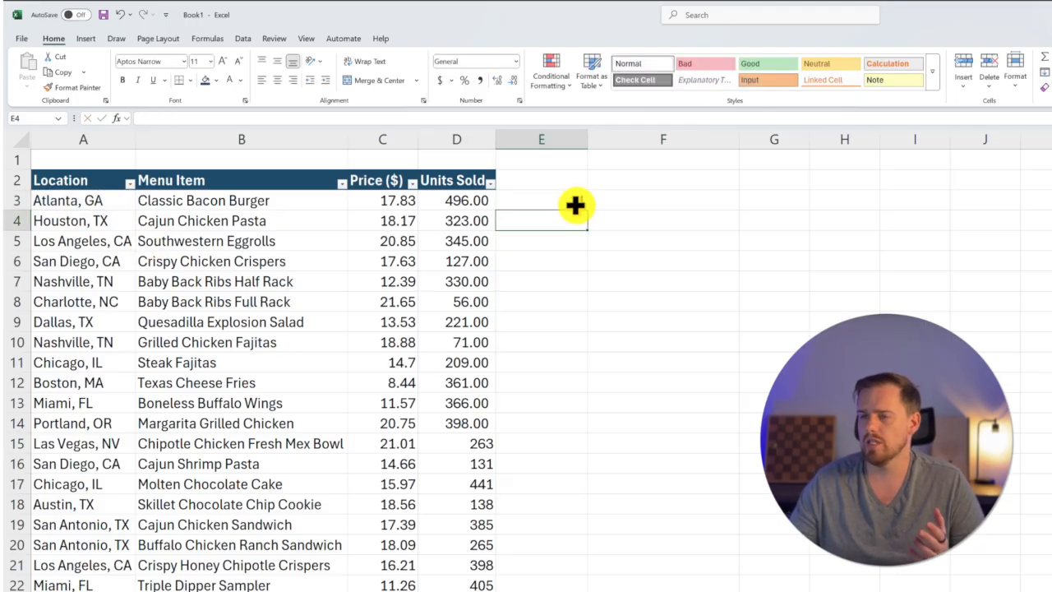
{"action": "type", "text": "=LEN(A3)"}
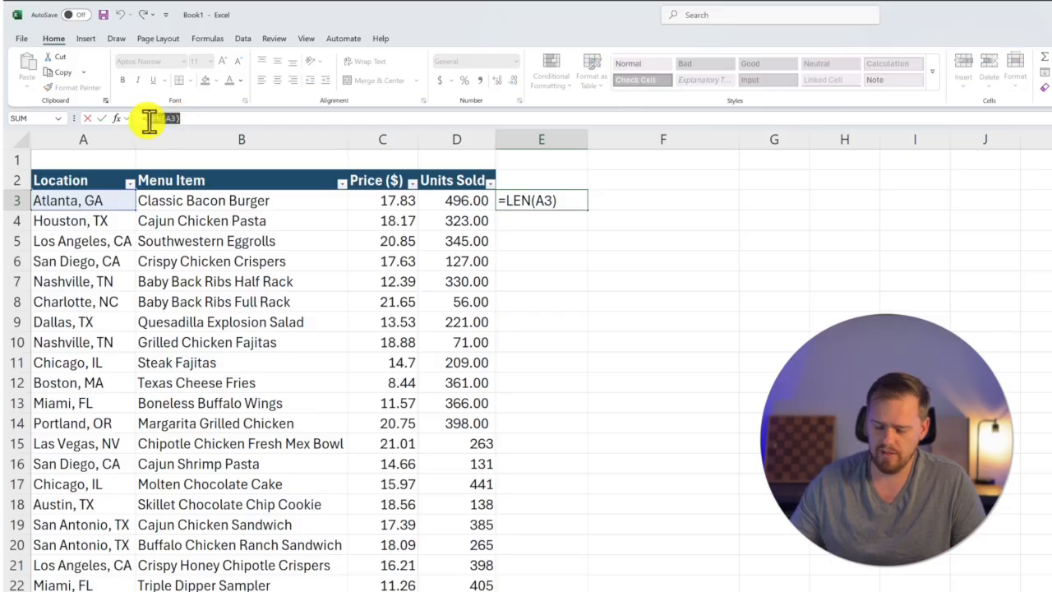
{"action": "type", "text": "=left"}
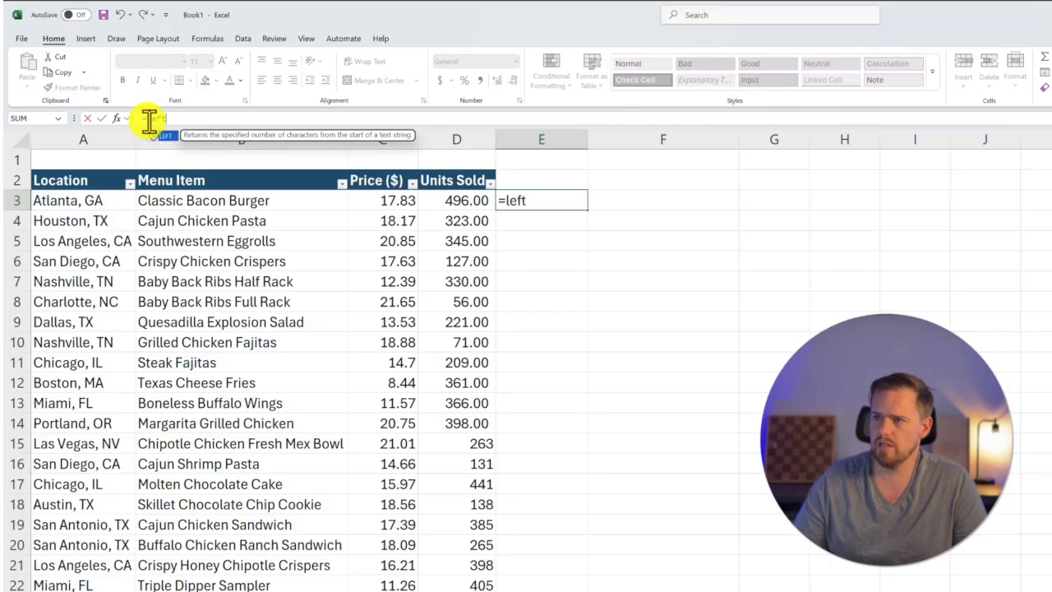
{"action": "left_click", "coordinate": [67, 200]}
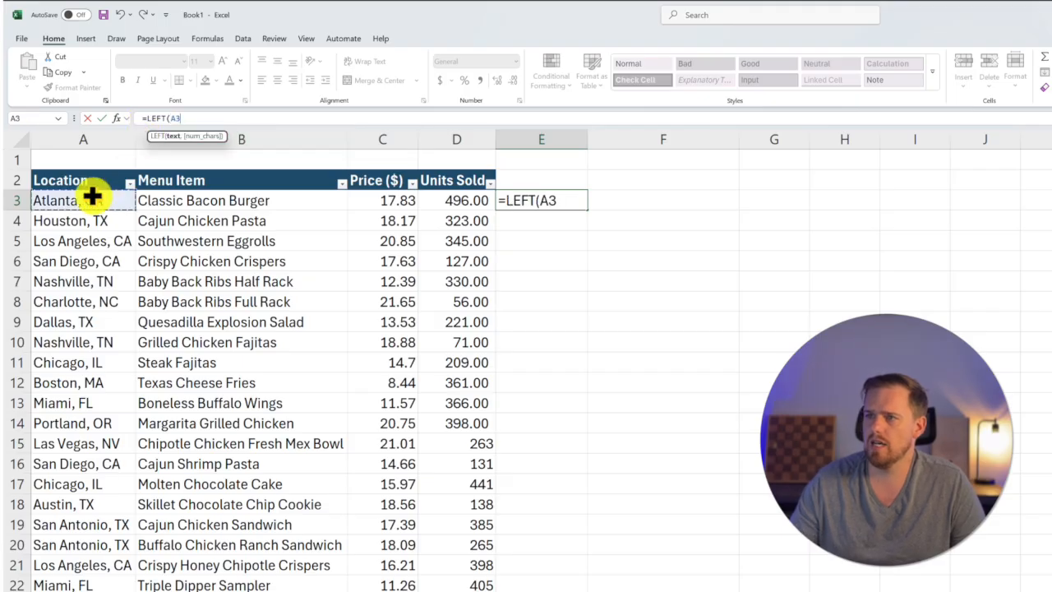
{"action": "type", "text": ",len"}
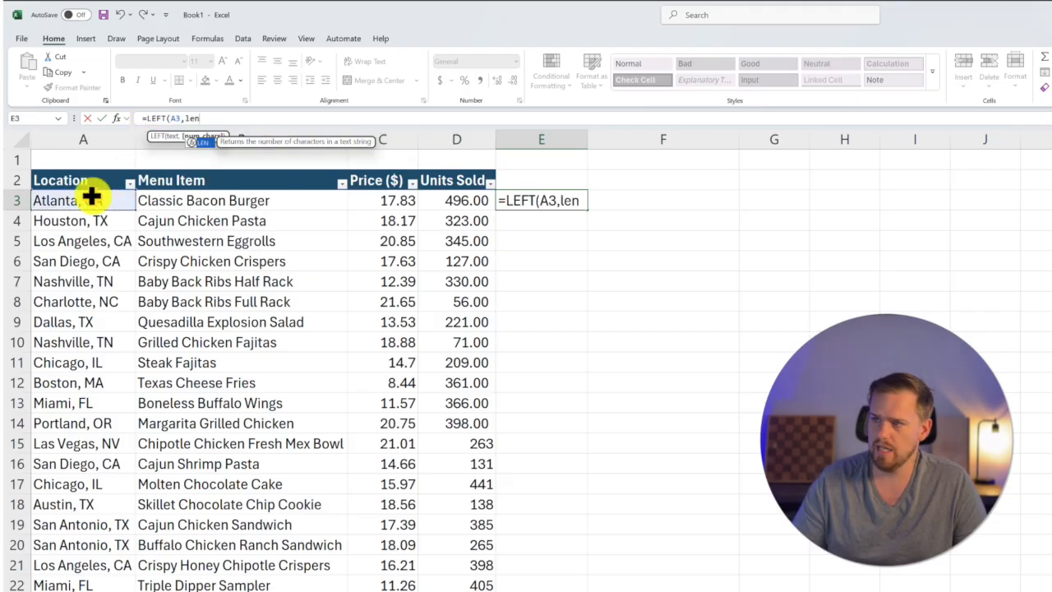
{"action": "type", "text": "LEN("}
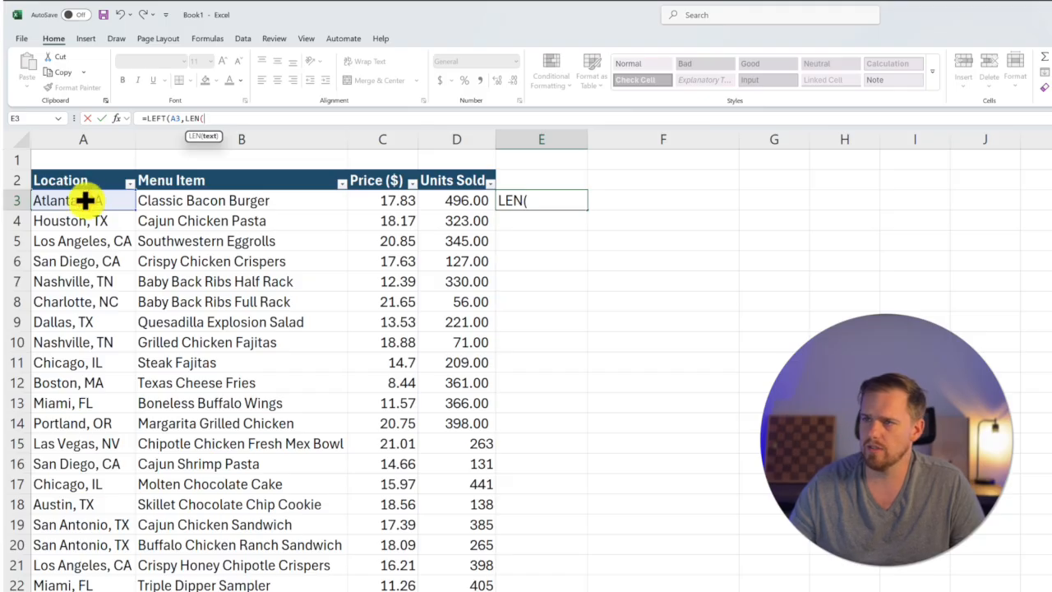
{"action": "left_click", "coordinate": [83, 200]}
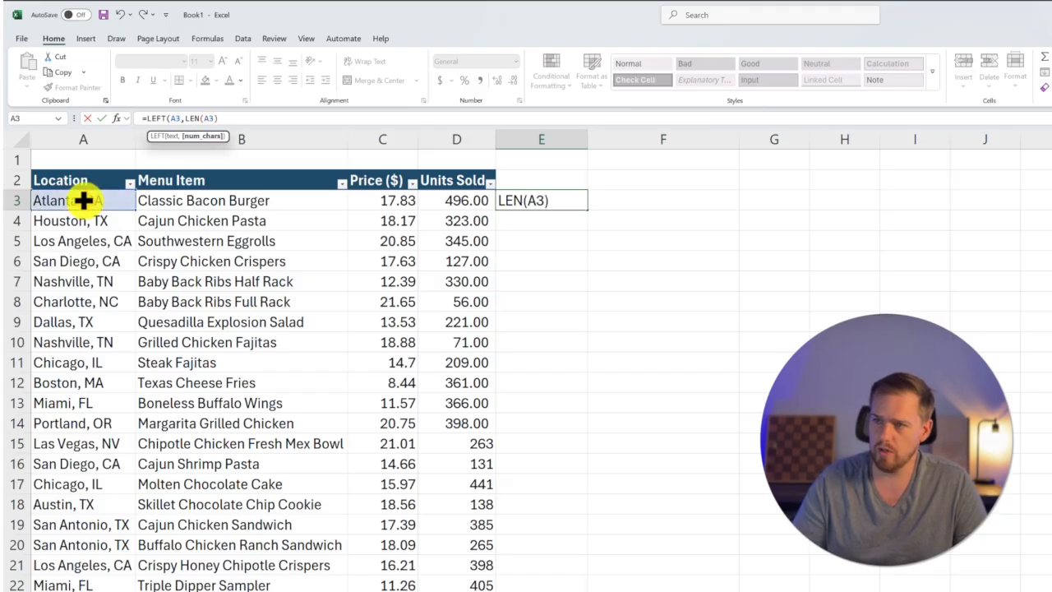
{"action": "type", "text": "-4"}
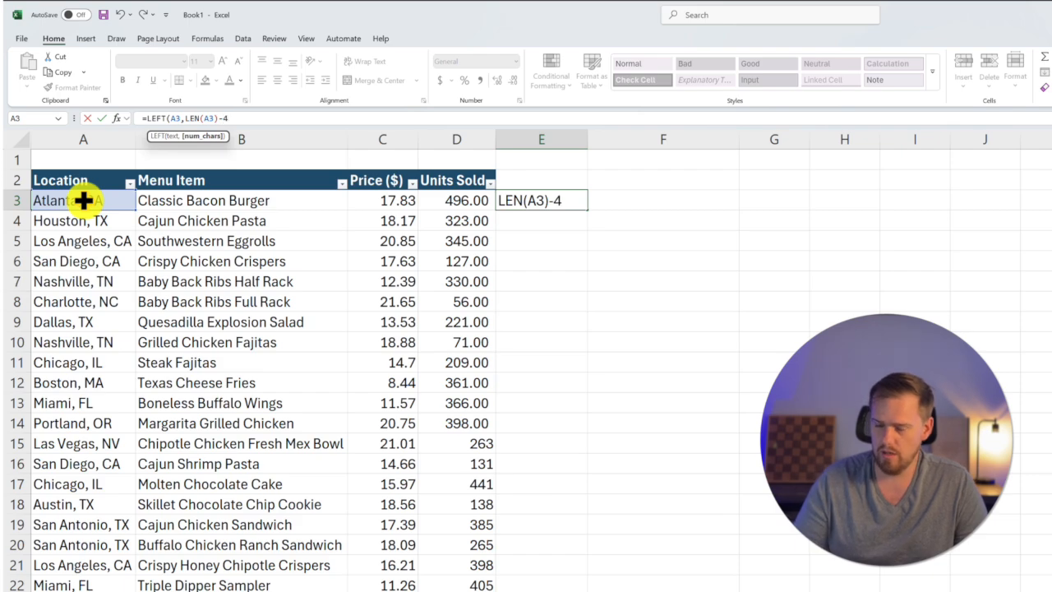
{"action": "key", "text": "Enter"}
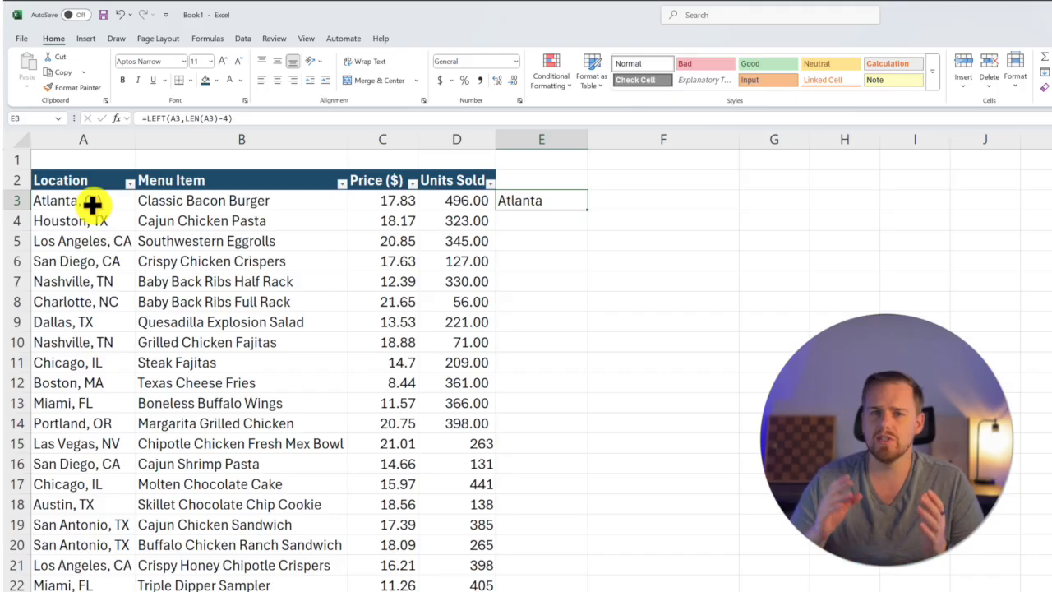
{"action": "mouse_move", "coordinate": [567, 238]}
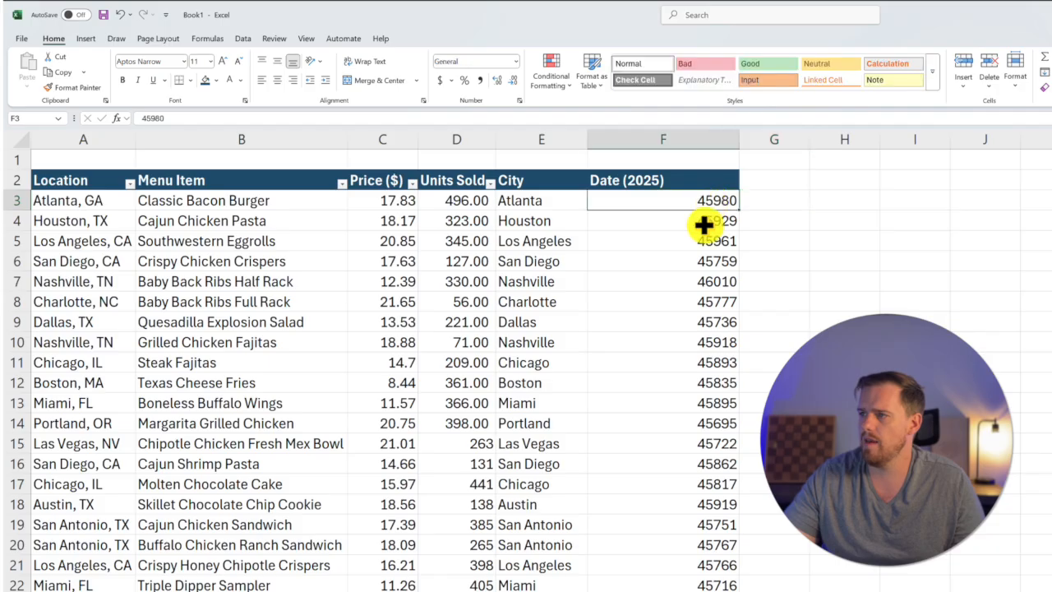
Enter =TEXT(F3,"mmmm yyyy") in G3 so it shows November 2025.
{"action": "left_click", "coordinate": [663, 281]}
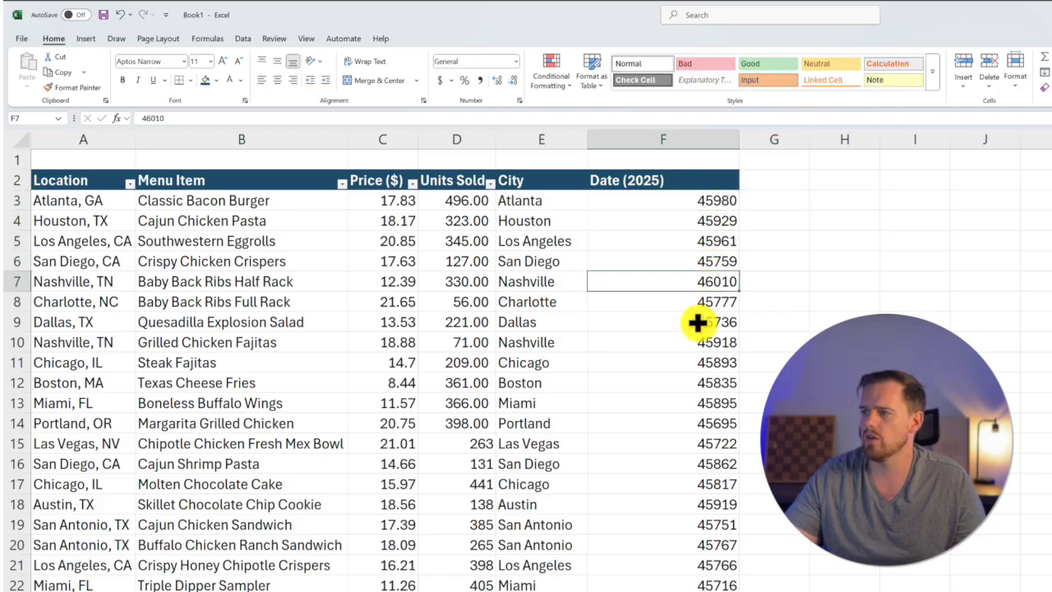
{"action": "mouse_move", "coordinate": [734, 531]}
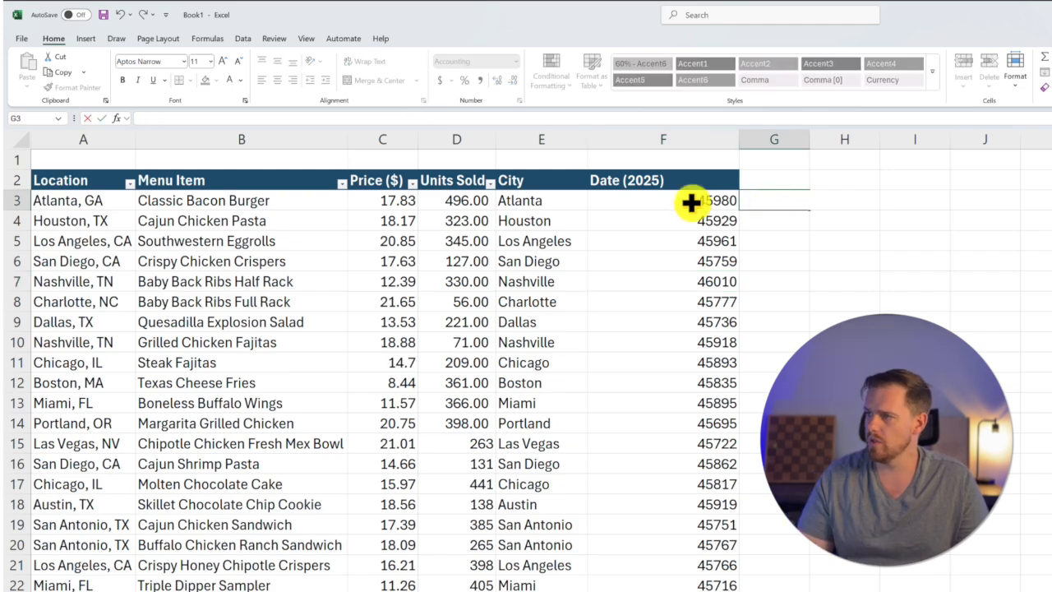
{"action": "type", "text": "=text"}
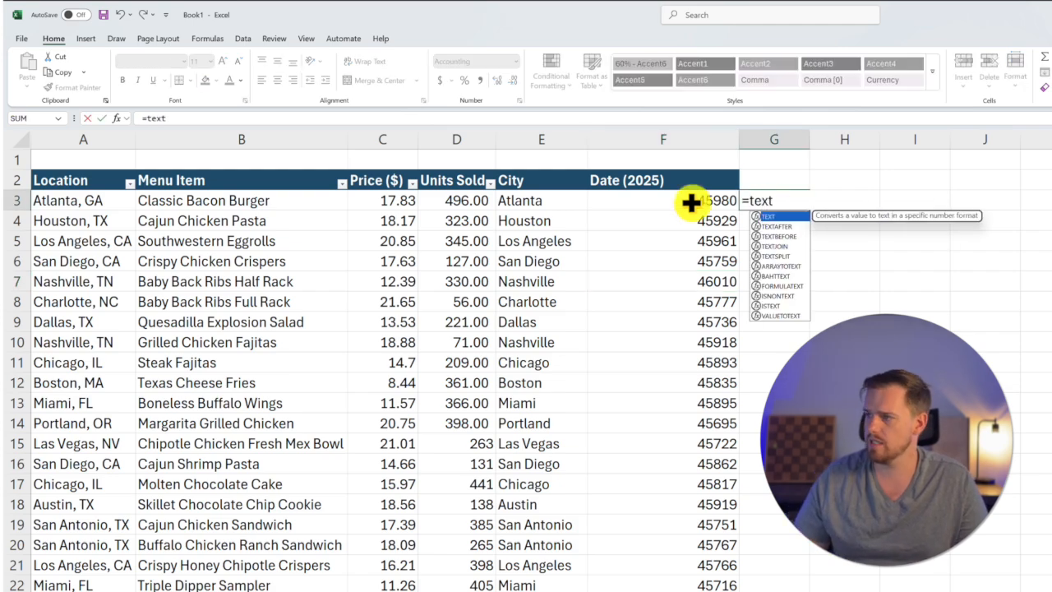
{"action": "left_click", "coordinate": [662, 200]}
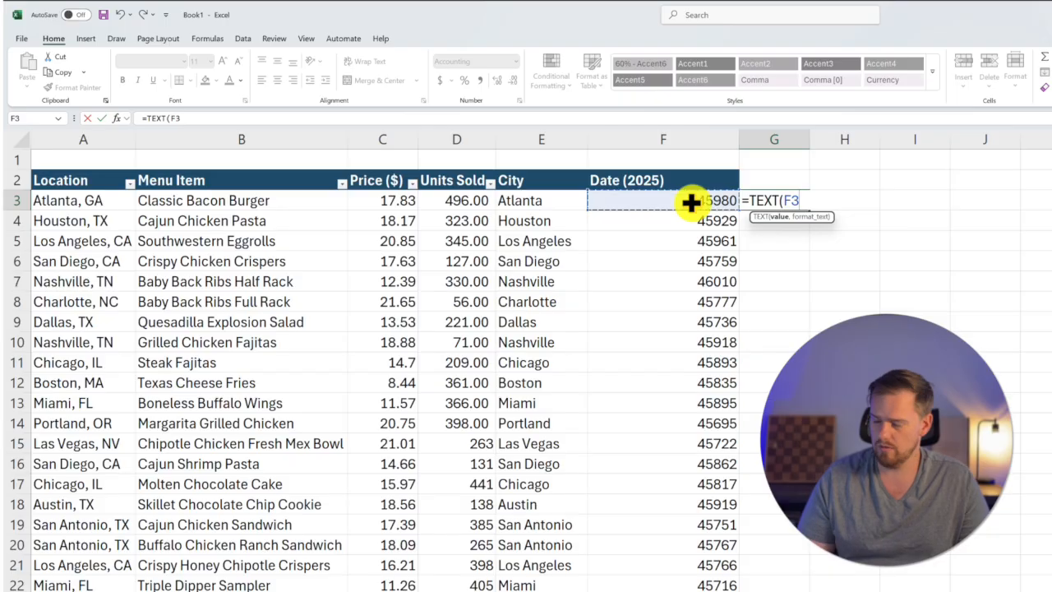
{"action": "type", "text": ",\""}
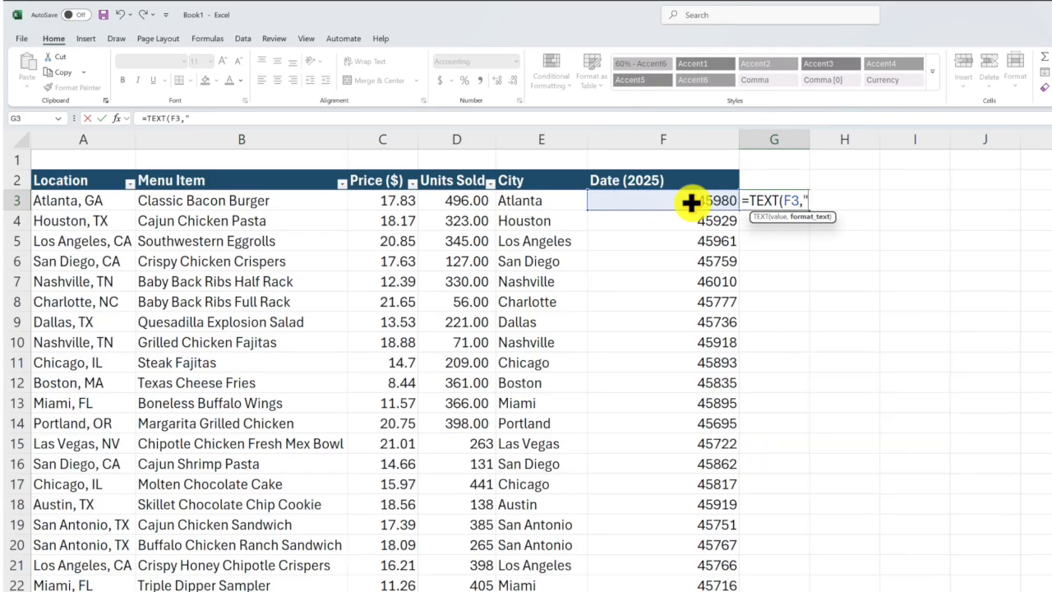
{"action": "type", "text": "mmmm"}
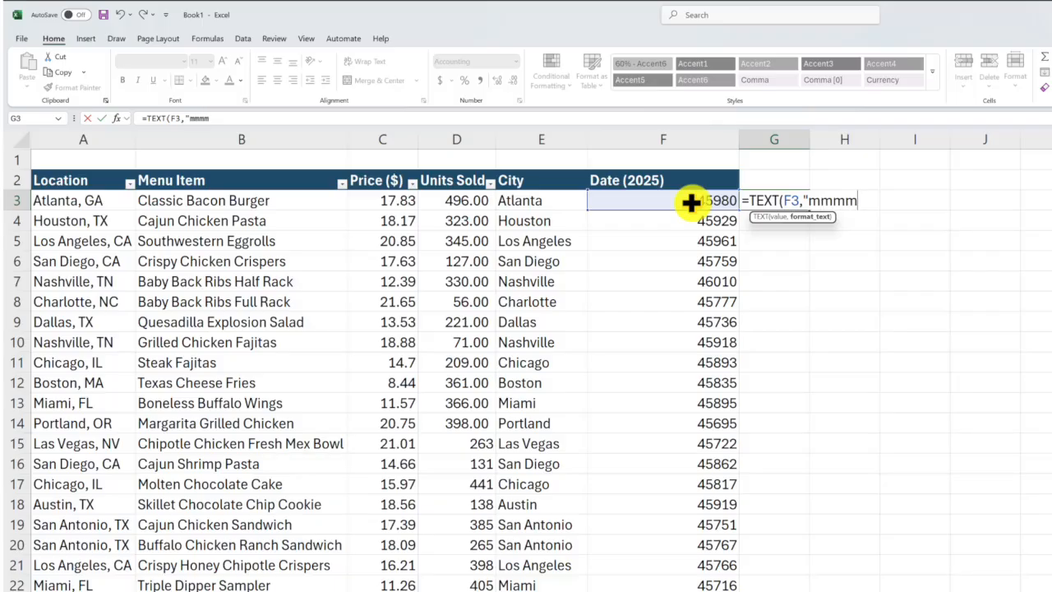
{"action": "type", "text": "y"}
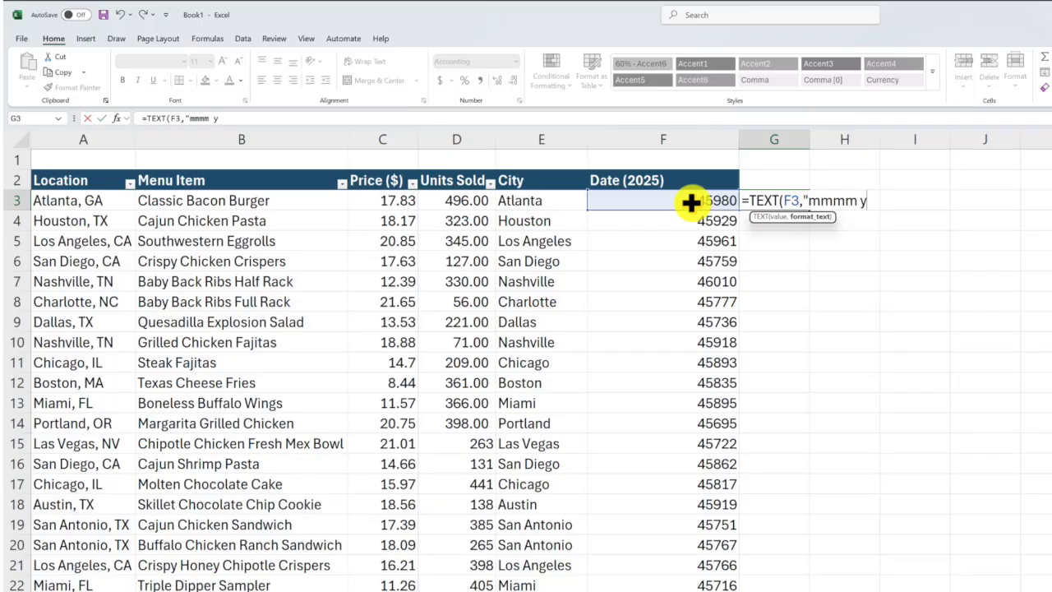
{"action": "type", "text": "yyy\""}
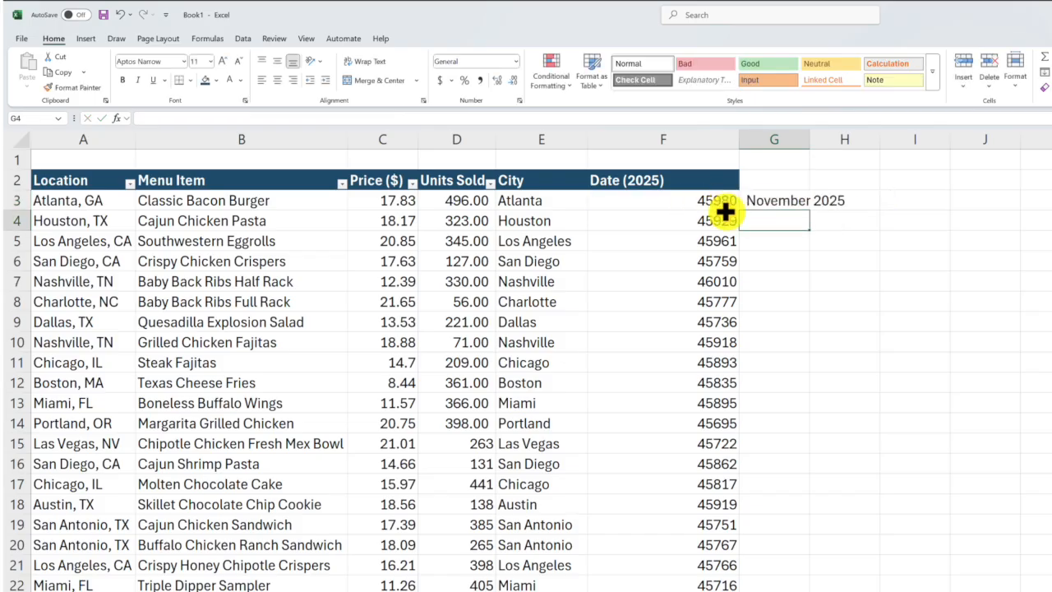
{"action": "left_click", "coordinate": [795, 200]}
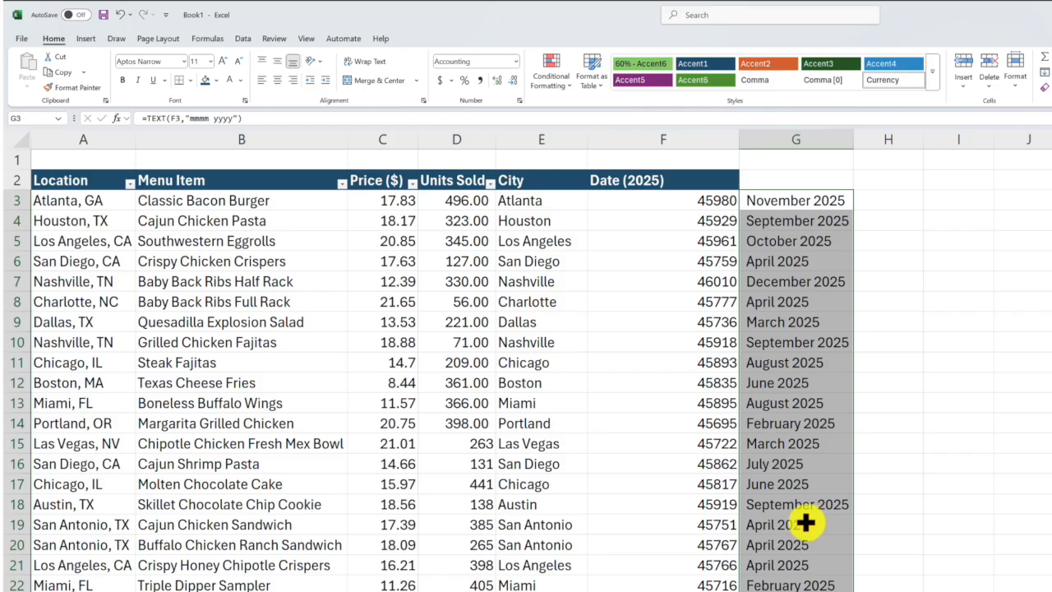
{"action": "mouse_move", "coordinate": [778, 321]}
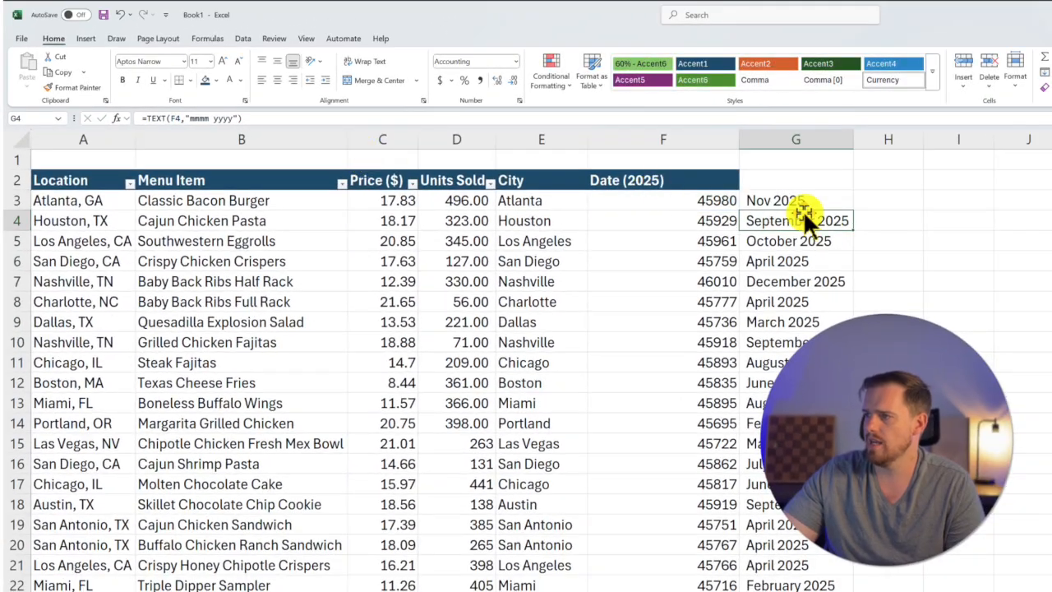
Inspect G3's shortened =TEXT(F3,"mmm yyyy") formula showing Nov 2025.
{"action": "left_click", "coordinate": [774, 199]}
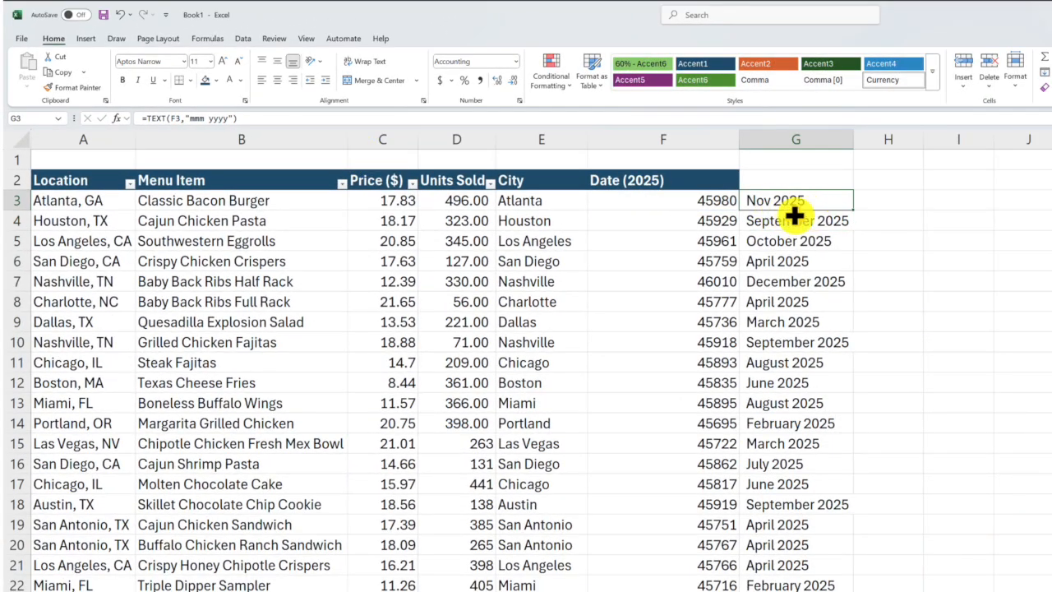
{"action": "mouse_move", "coordinate": [859, 212]}
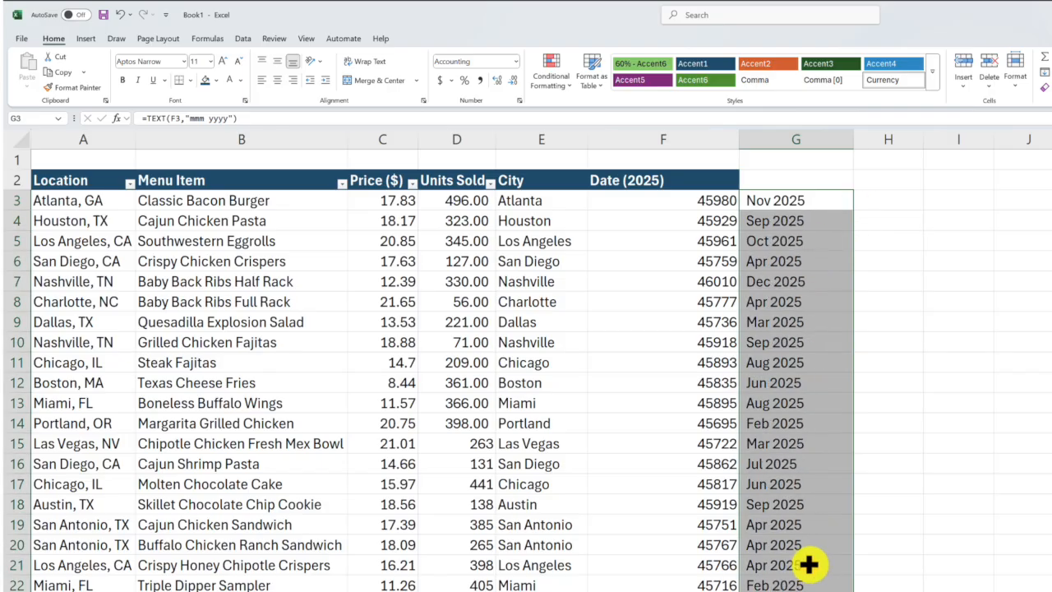
{"action": "mouse_move", "coordinate": [311, 202]}
{"action": "type", "text": "="}
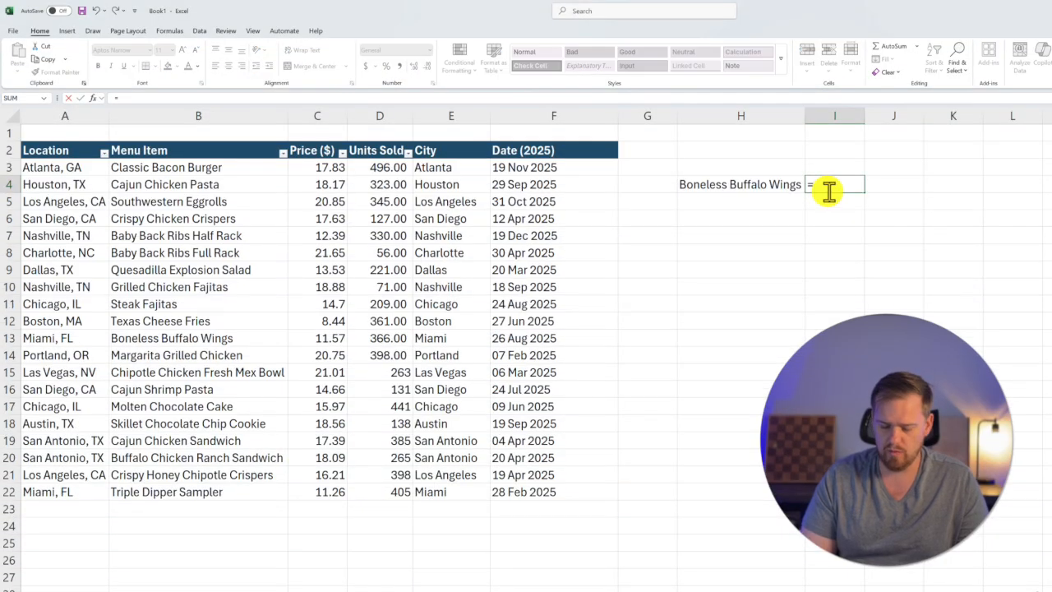
Build =INDEX(D3:D22,MATCH(H4,B3:B22,0)) in I4, returning 366 for Boneless Buffalo Wings.
{"action": "type", "text": "INDEX("}
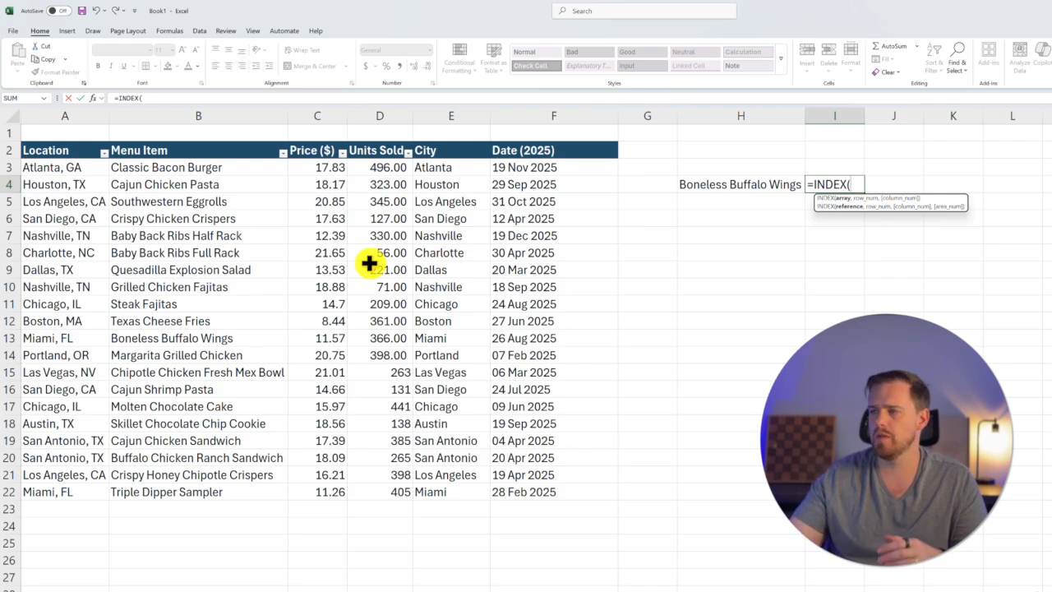
{"action": "left_click_drag", "start_coordinate": [380, 167], "coordinate": [380, 491]}
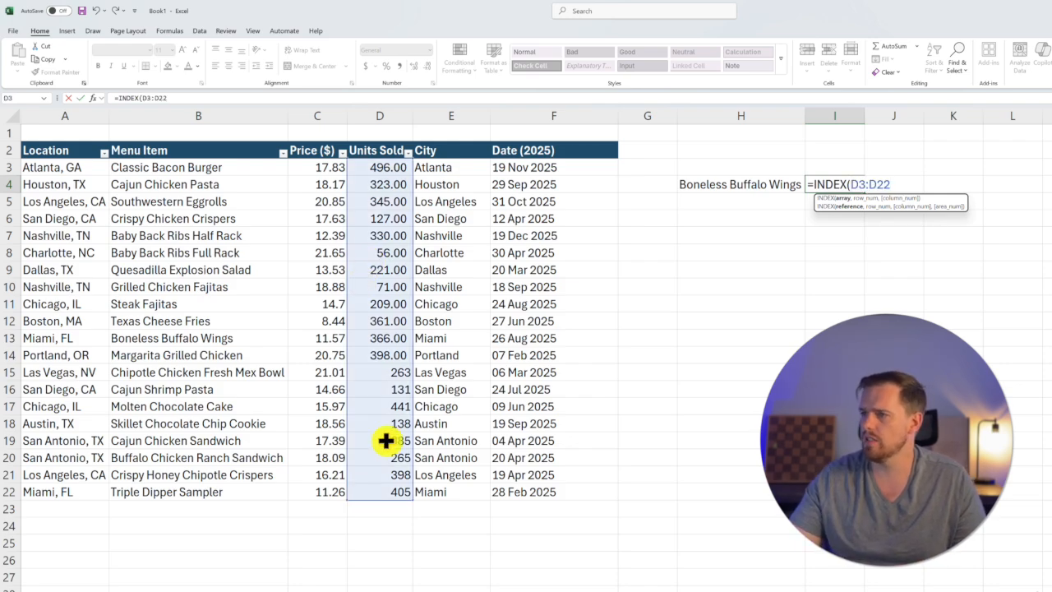
{"action": "mouse_move", "coordinate": [473, 449]}
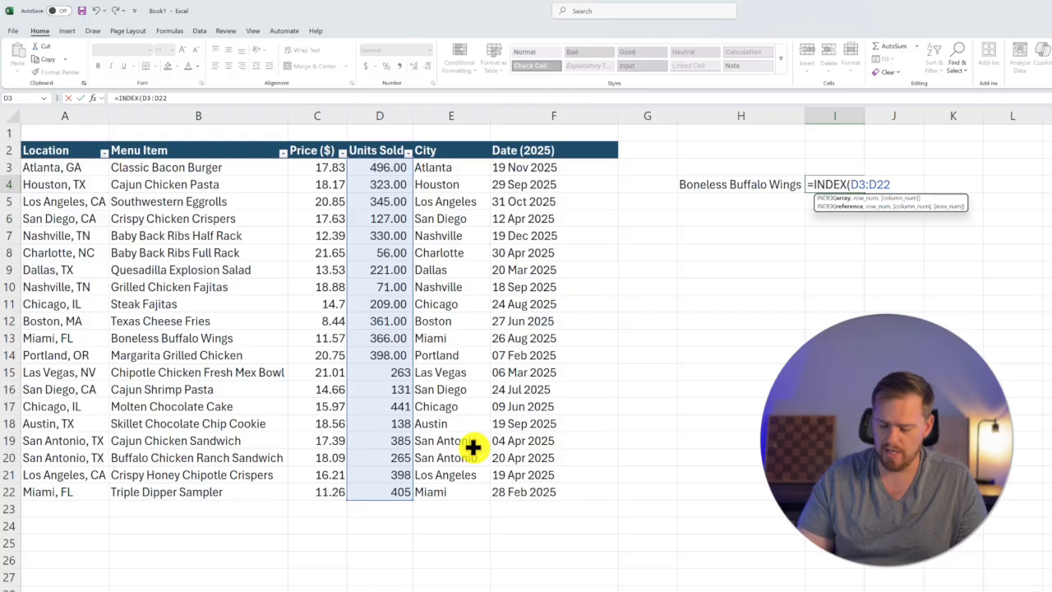
{"action": "type", "text": ",m"}
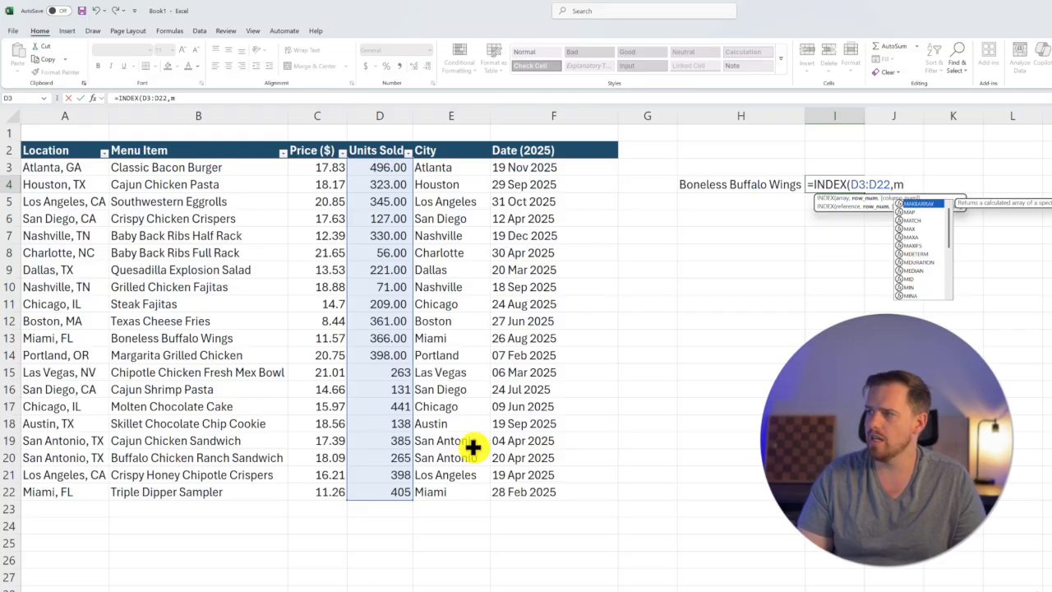
{"action": "type", "text": "ATCH("}
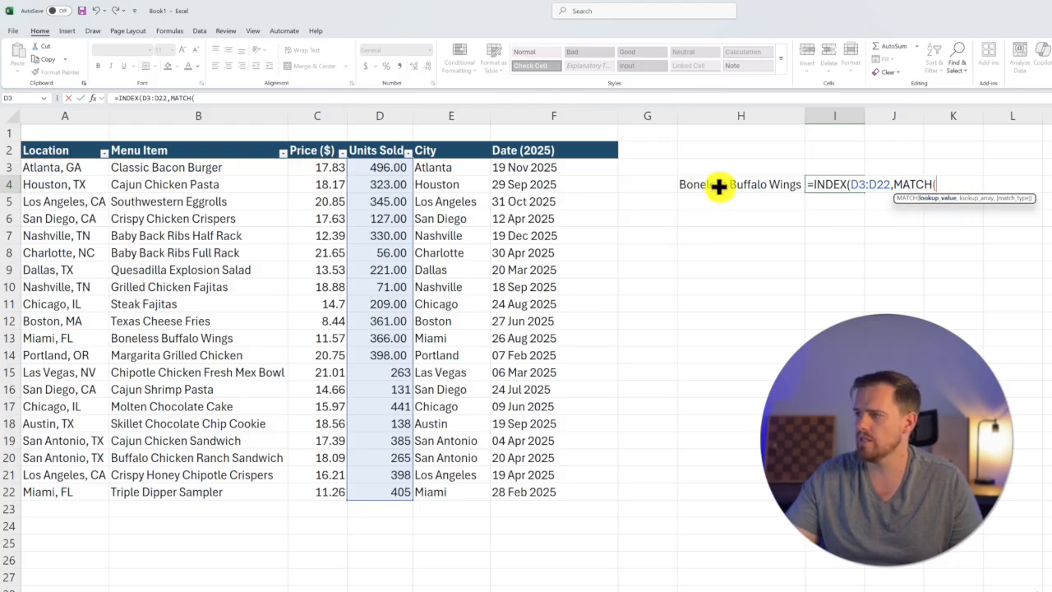
{"action": "left_click", "coordinate": [715, 185]}
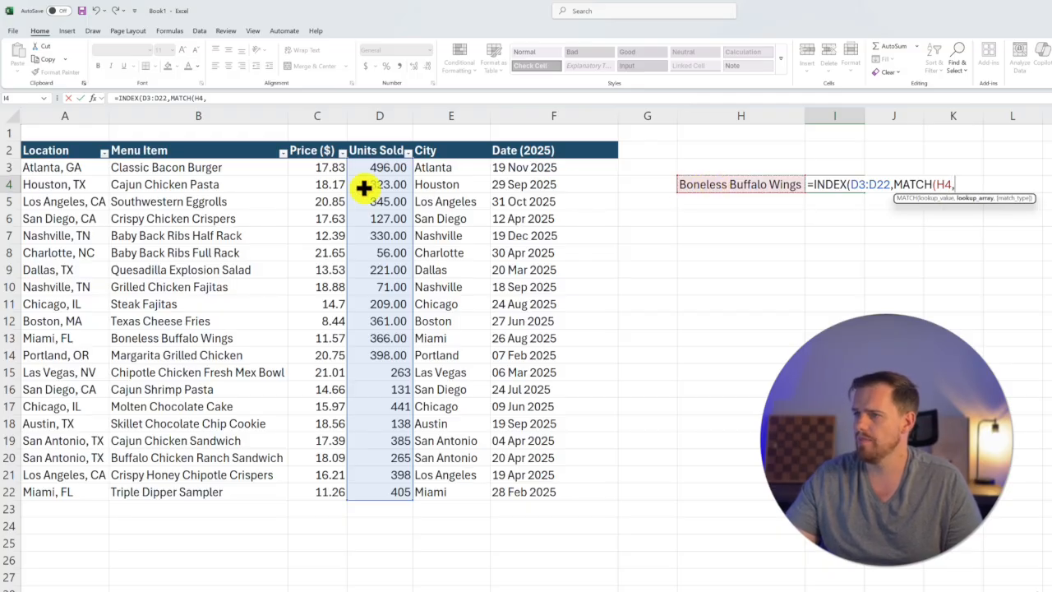
{"action": "left_click_drag", "start_coordinate": [198, 184], "coordinate": [198, 491]}
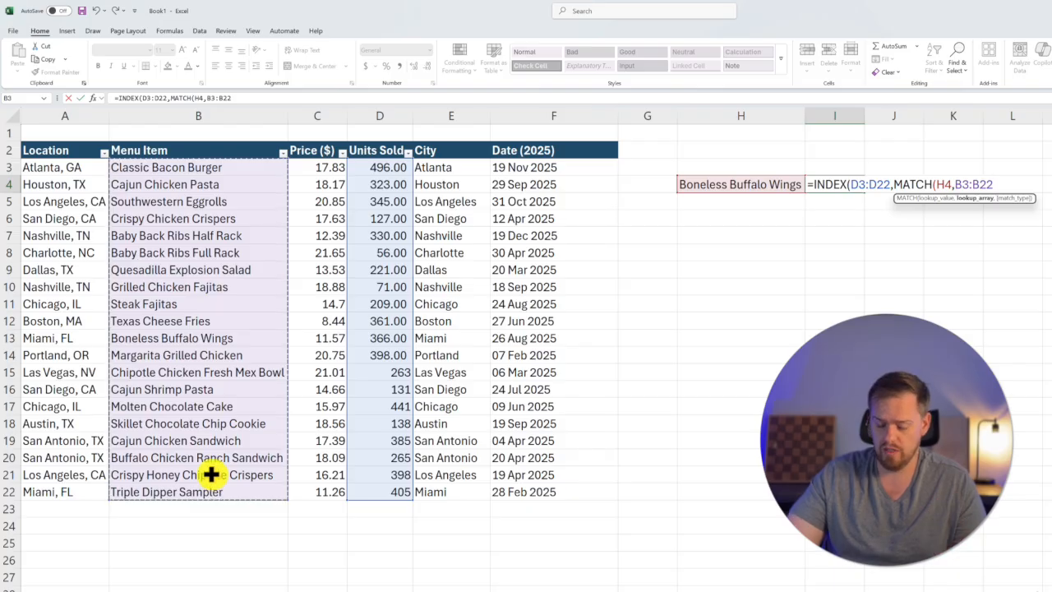
{"action": "type", "text": ","}
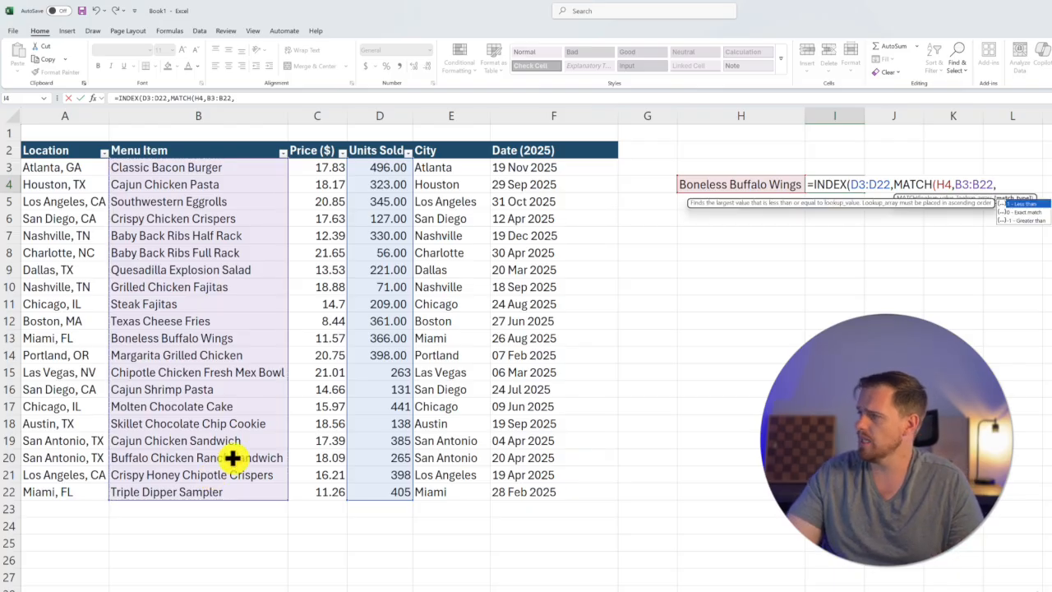
{"action": "mouse_move", "coordinate": [1030, 224]}
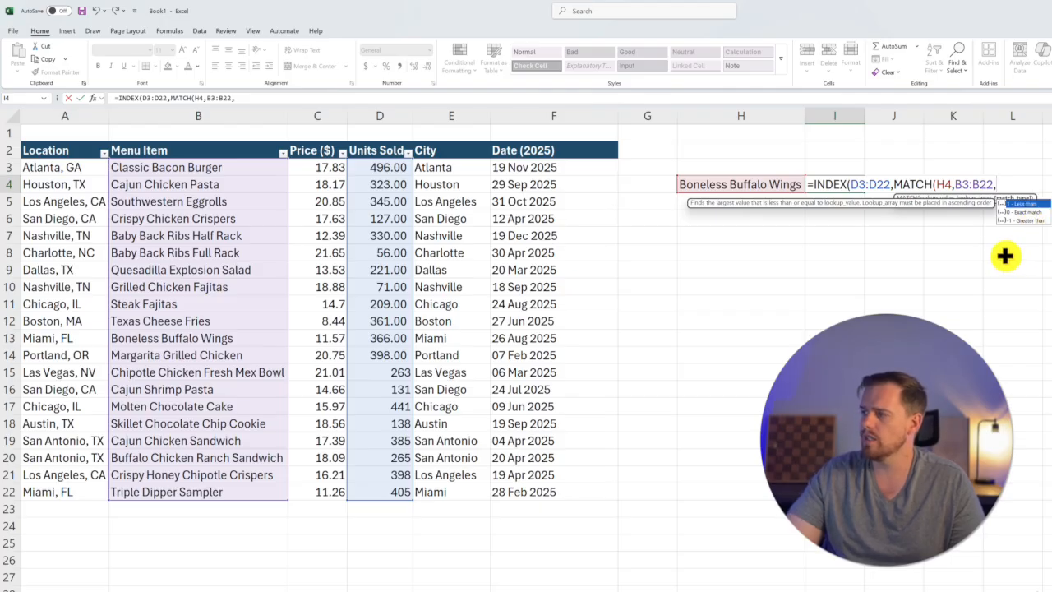
{"action": "type", "text": "0"}
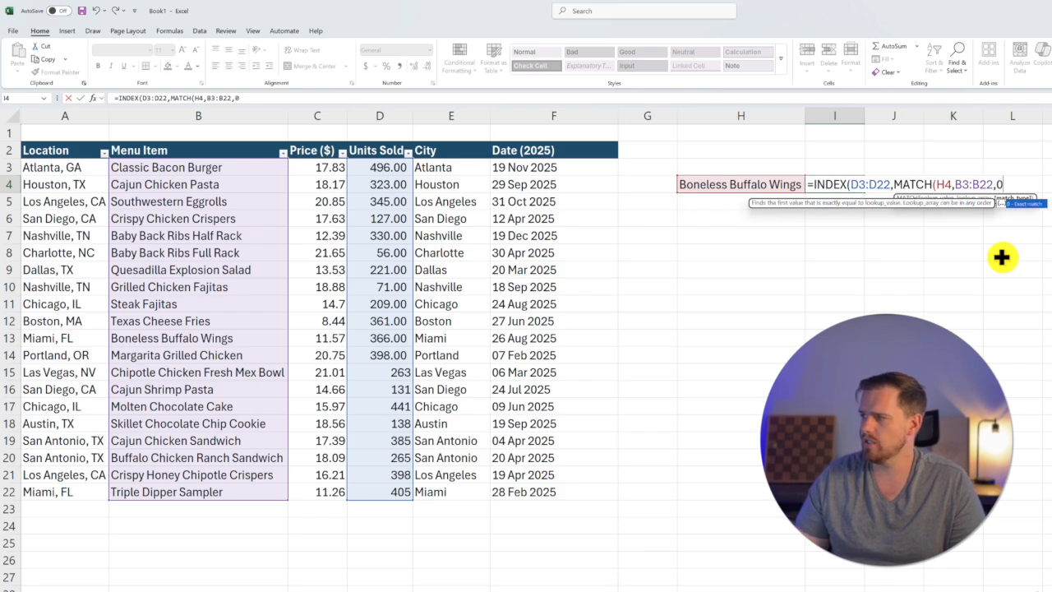
{"action": "type", "text": ")"}
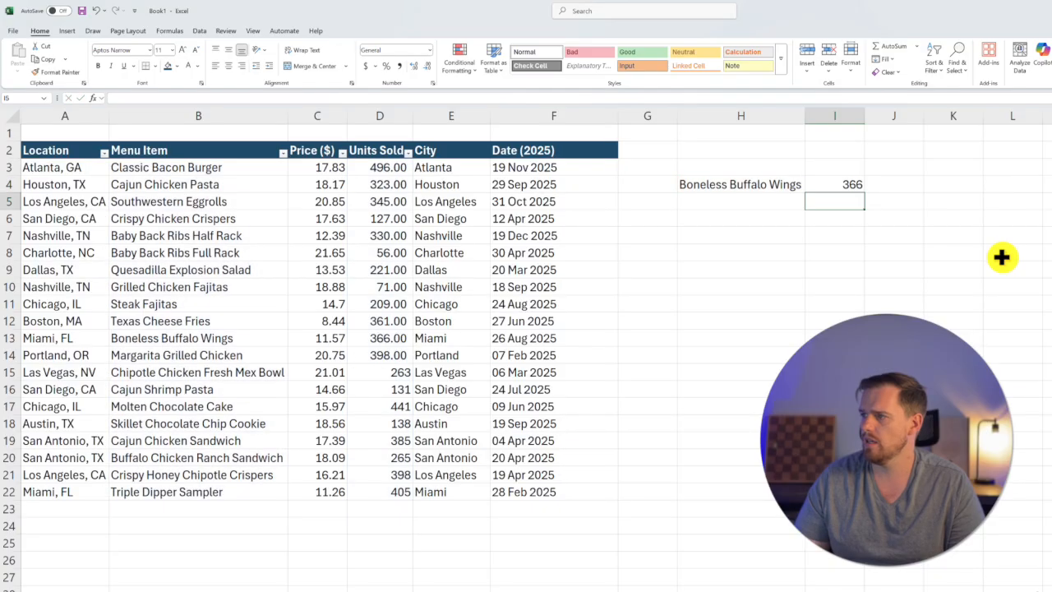
{"action": "left_click", "coordinate": [835, 183]}
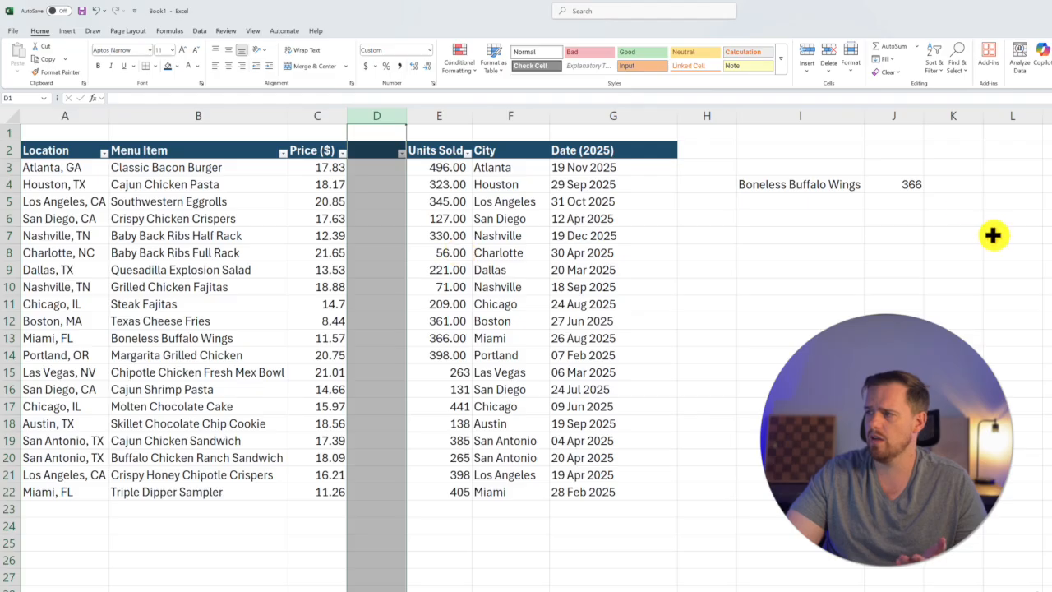
{"action": "mouse_move", "coordinate": [963, 207]}
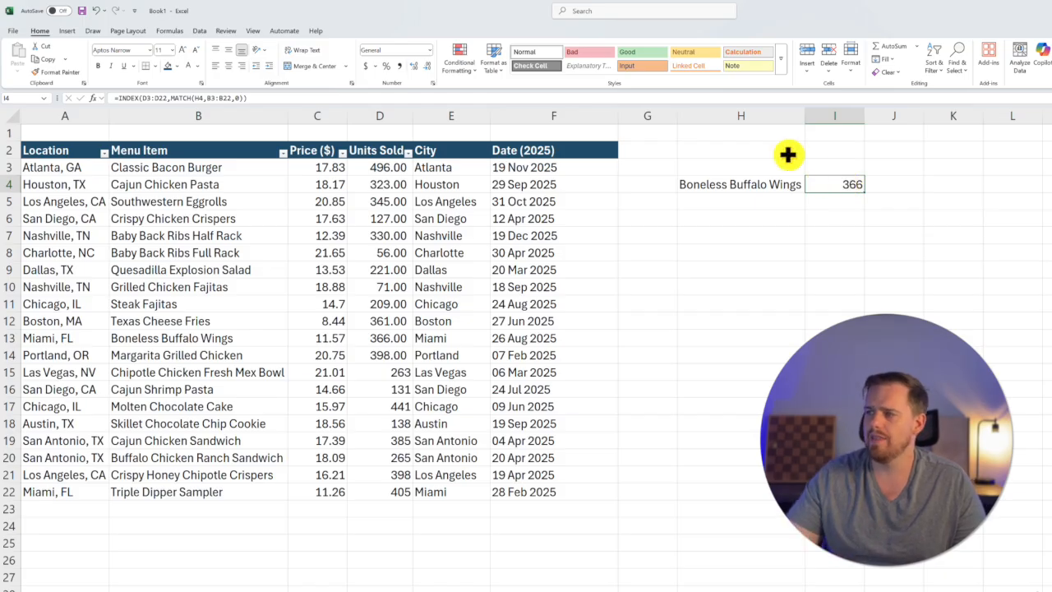
{"action": "mouse_move", "coordinate": [806, 181]}
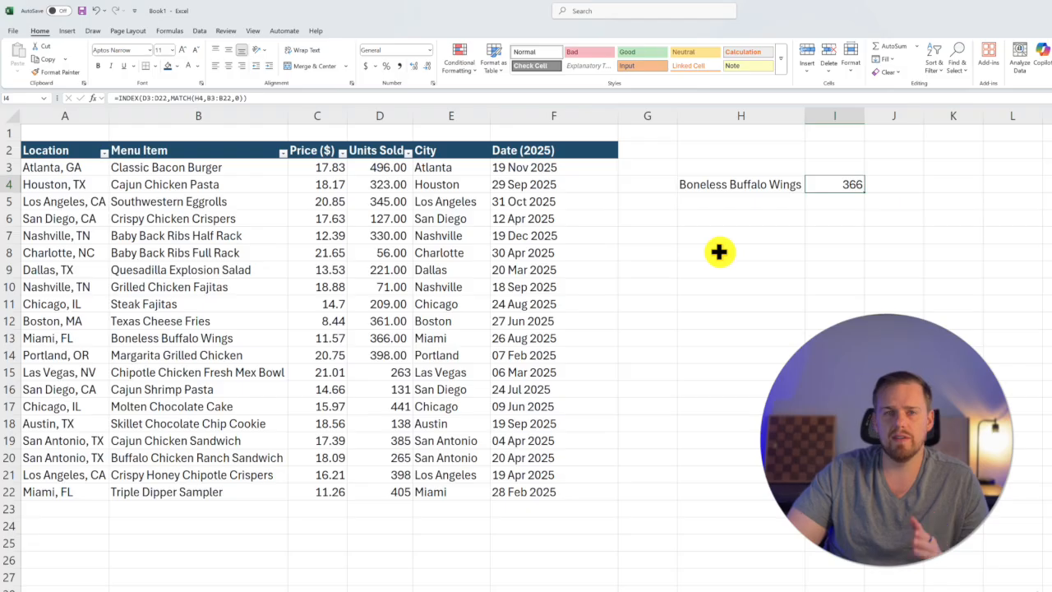
{"action": "mouse_move", "coordinate": [713, 260]}
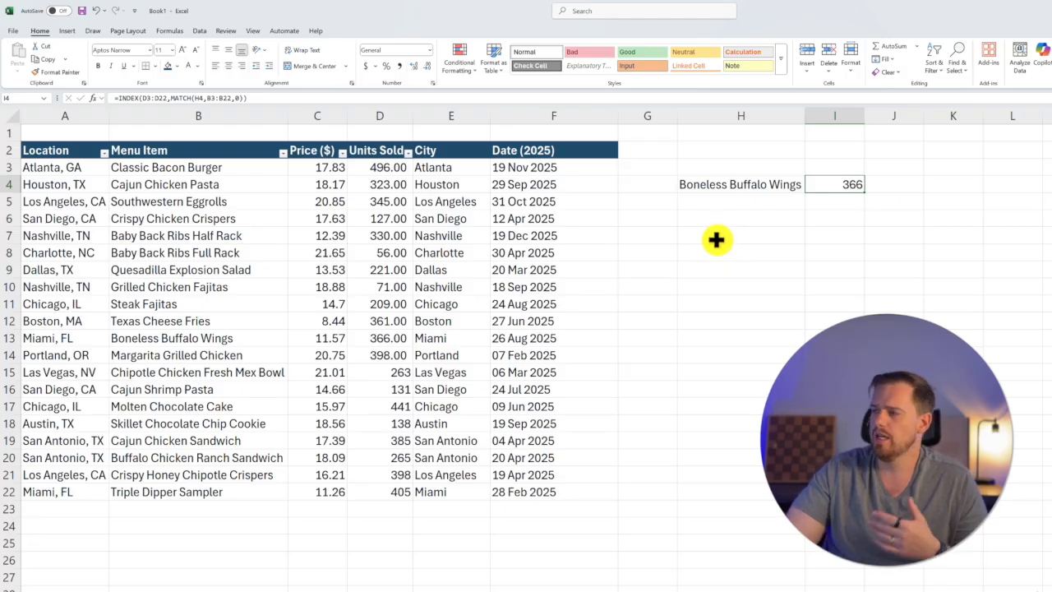
{"action": "mouse_move", "coordinate": [569, 288]}
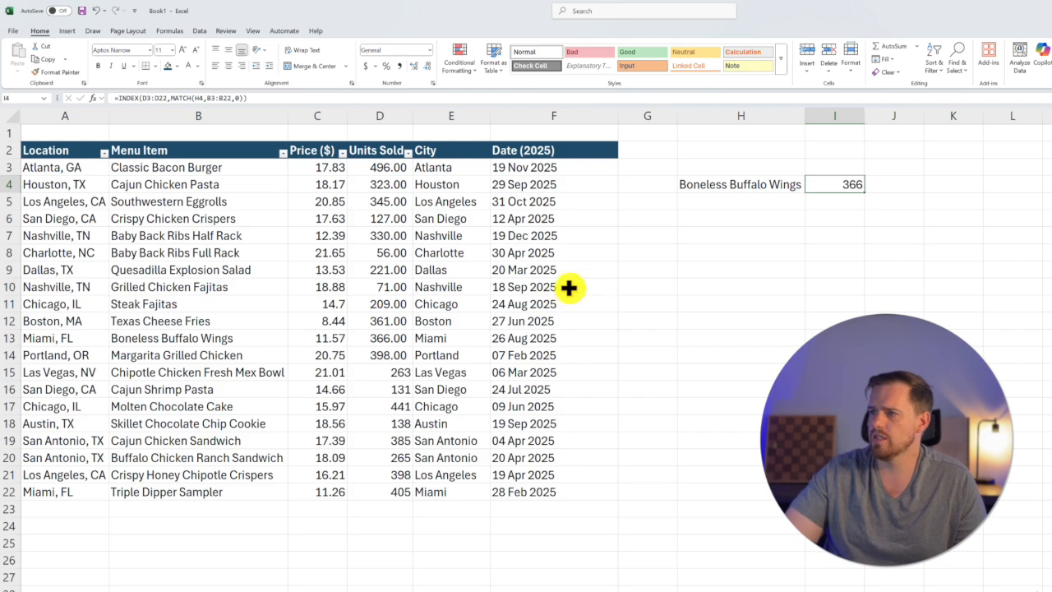
{"action": "mouse_move", "coordinate": [611, 259]}
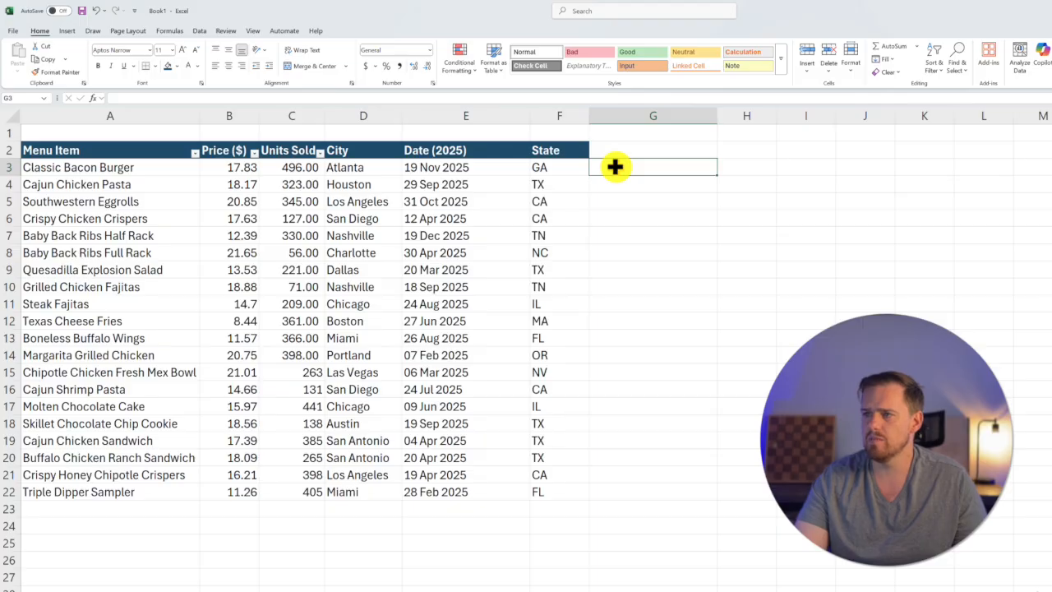
Start a CONCAT formula in G3 joining city D3 and state F3.
{"action": "type", "text": "="}
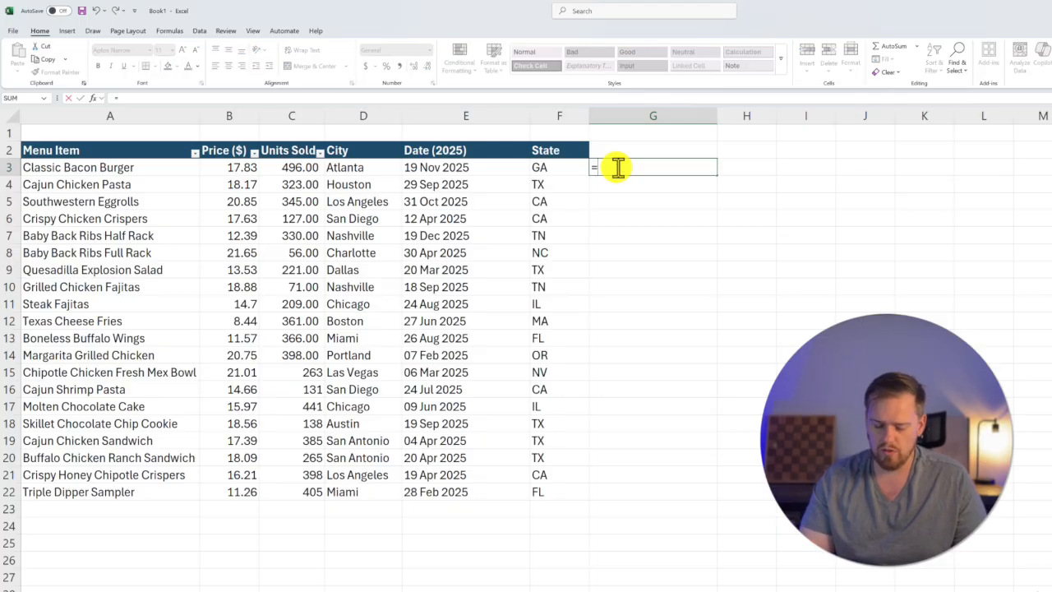
{"action": "type", "text": "=CONCAT("}
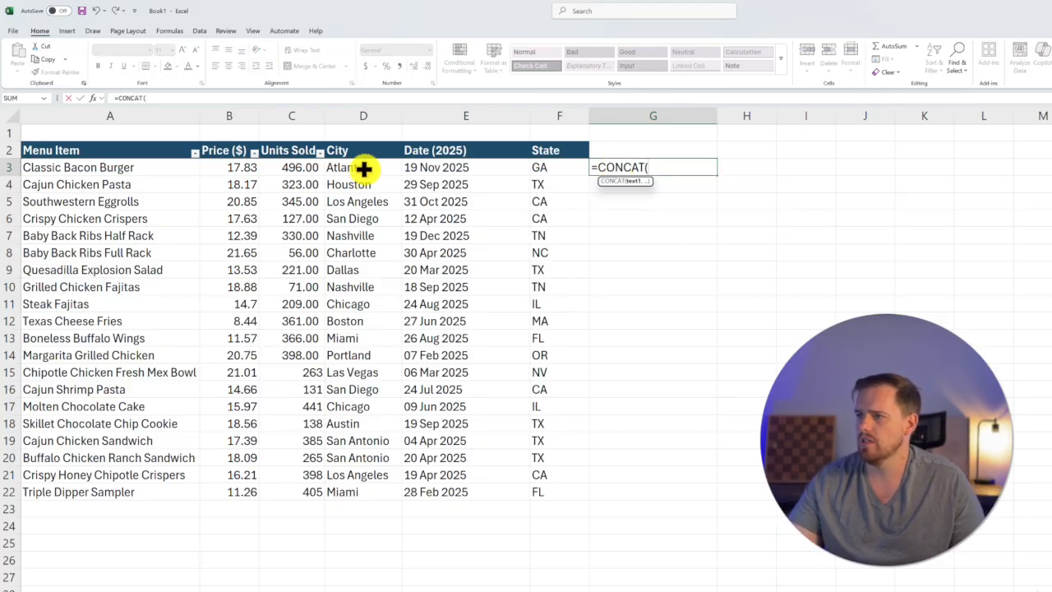
{"action": "left_click", "coordinate": [364, 167]}
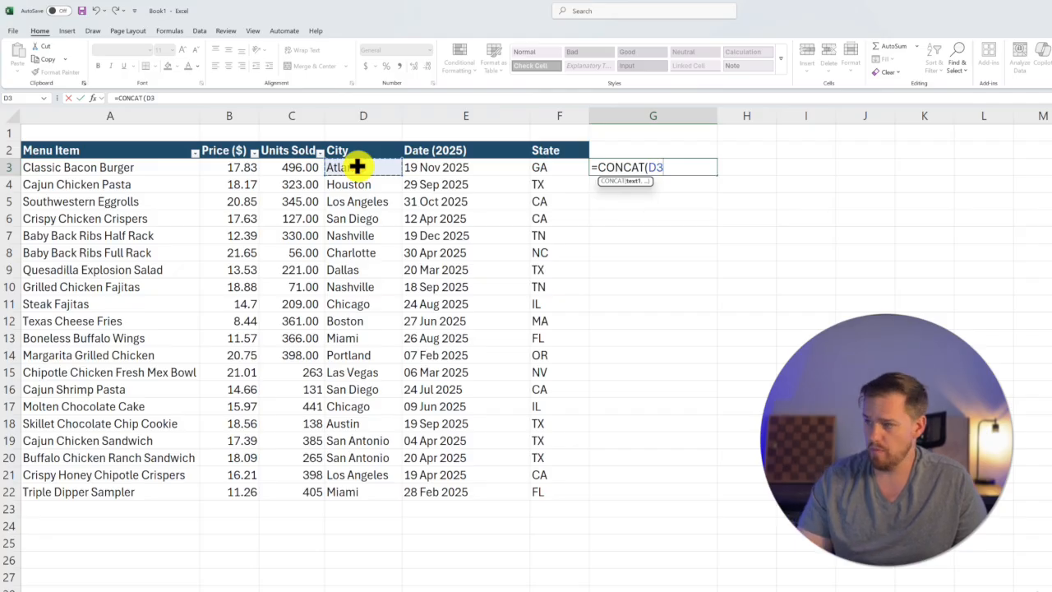
{"action": "type", "text": ","}
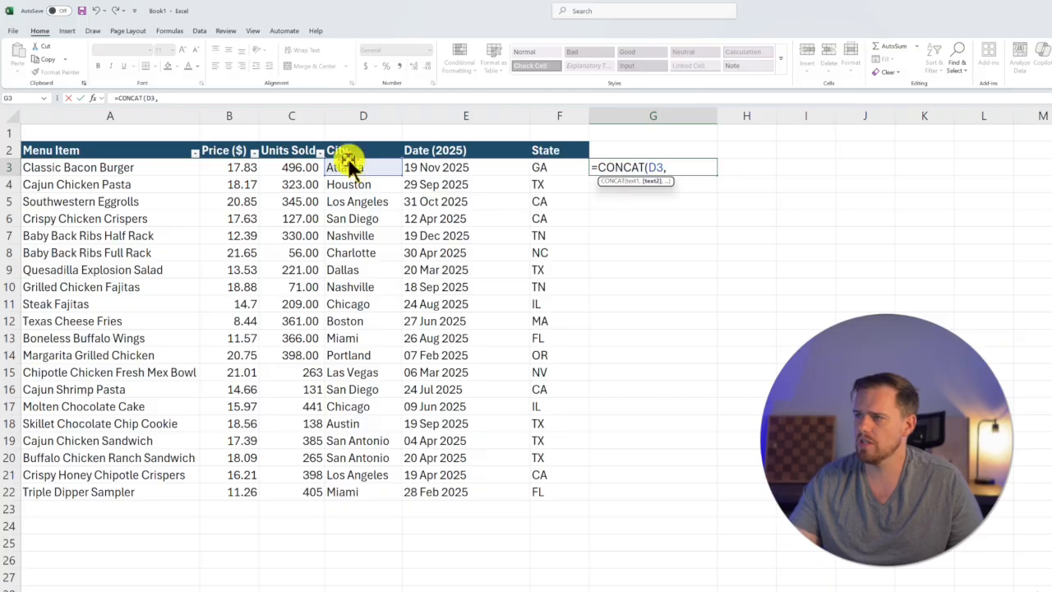
{"action": "left_click", "coordinate": [560, 167]}
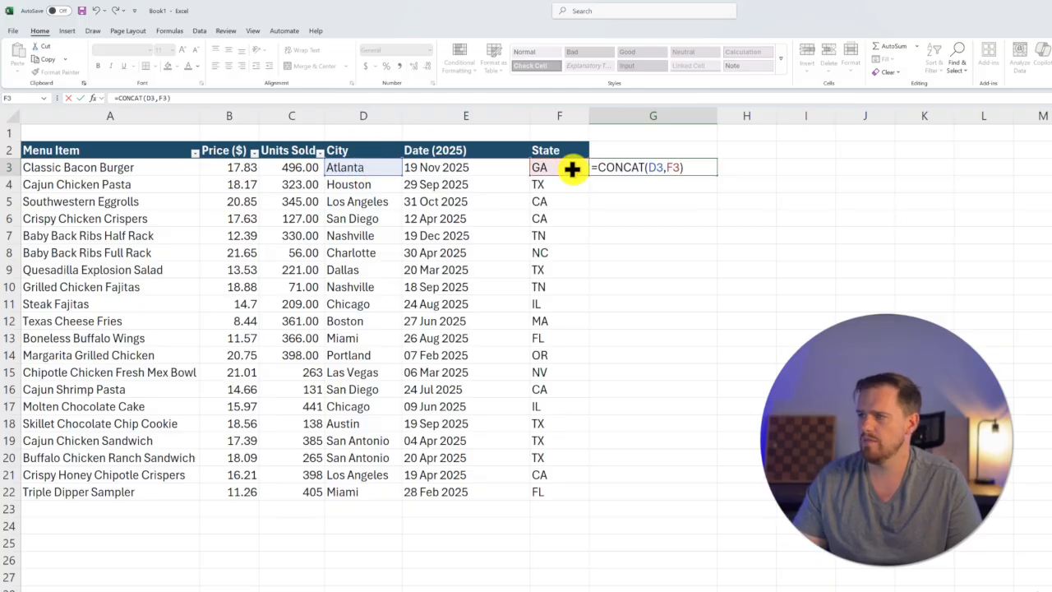
{"action": "key", "text": "Enter"}
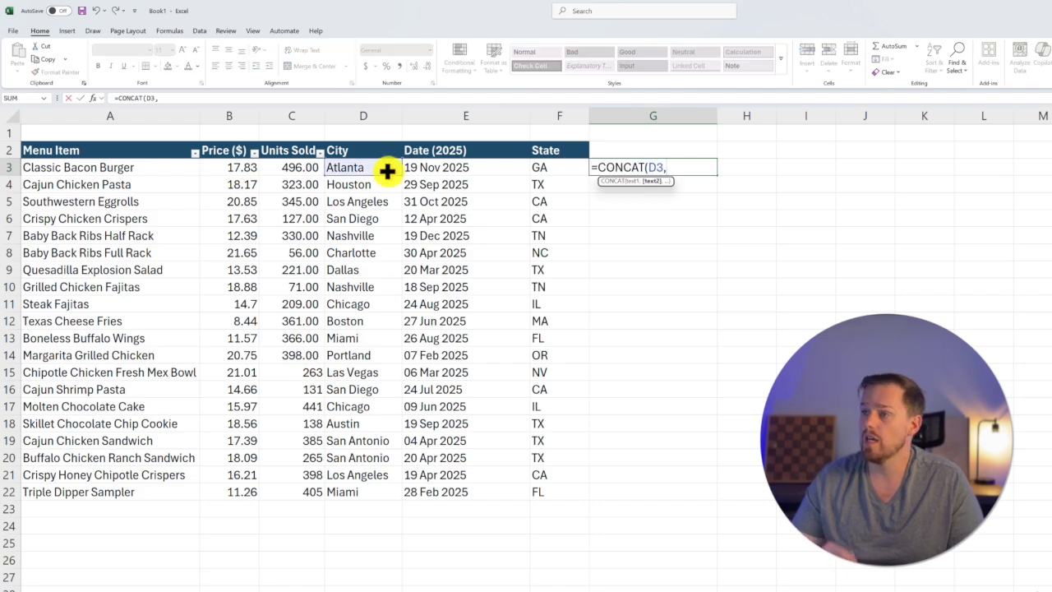
Add a comma separator before the state, completing =CONCAT(D3,", ",F3).
{"action": "type", "text": "\","}
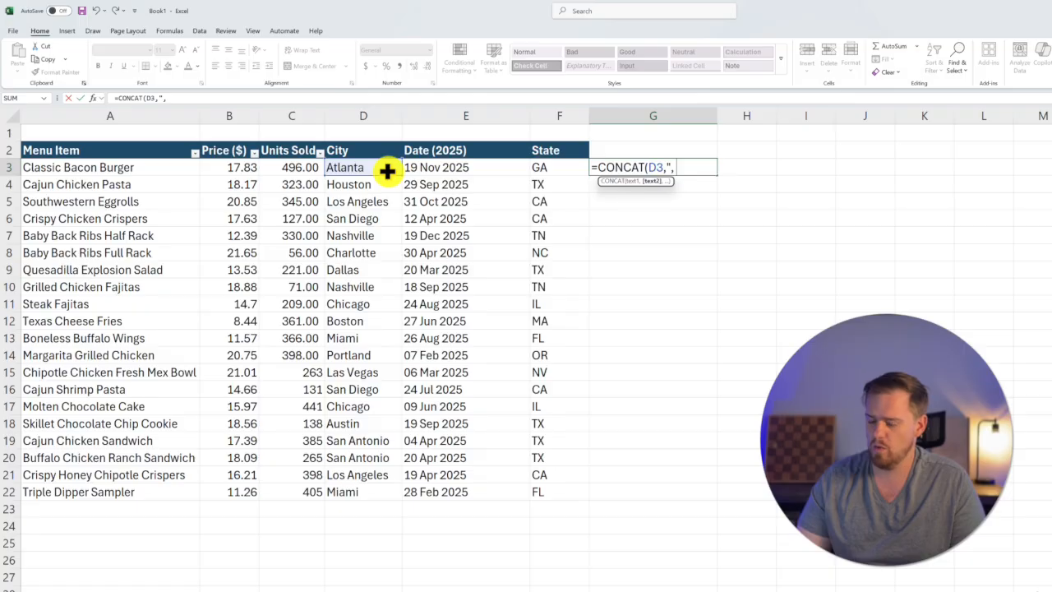
{"action": "type", "text": "\" \""}
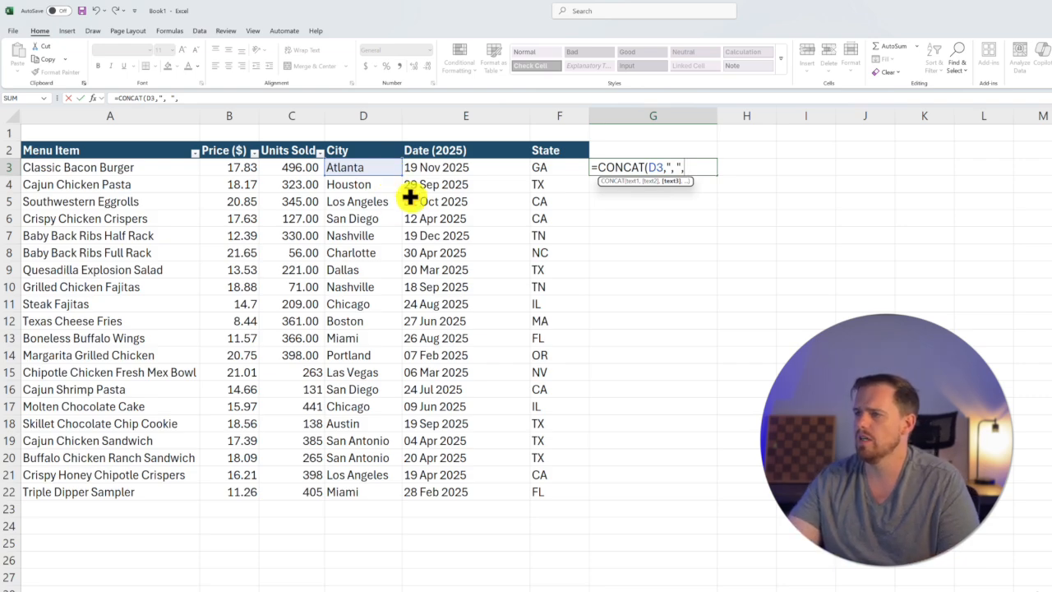
{"action": "mouse_move", "coordinate": [427, 194]}
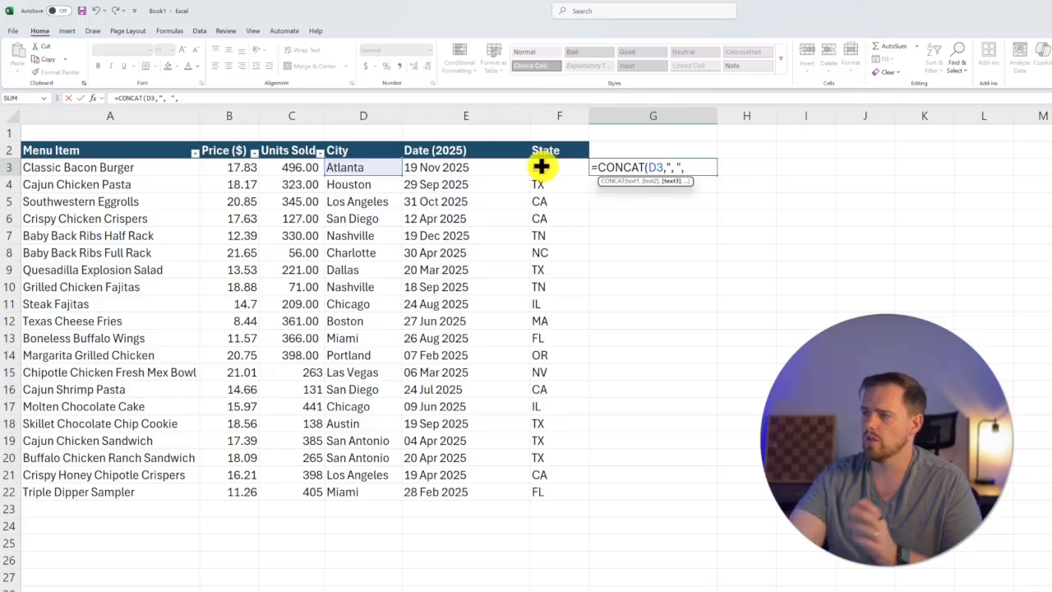
{"action": "left_click", "coordinate": [559, 167]}
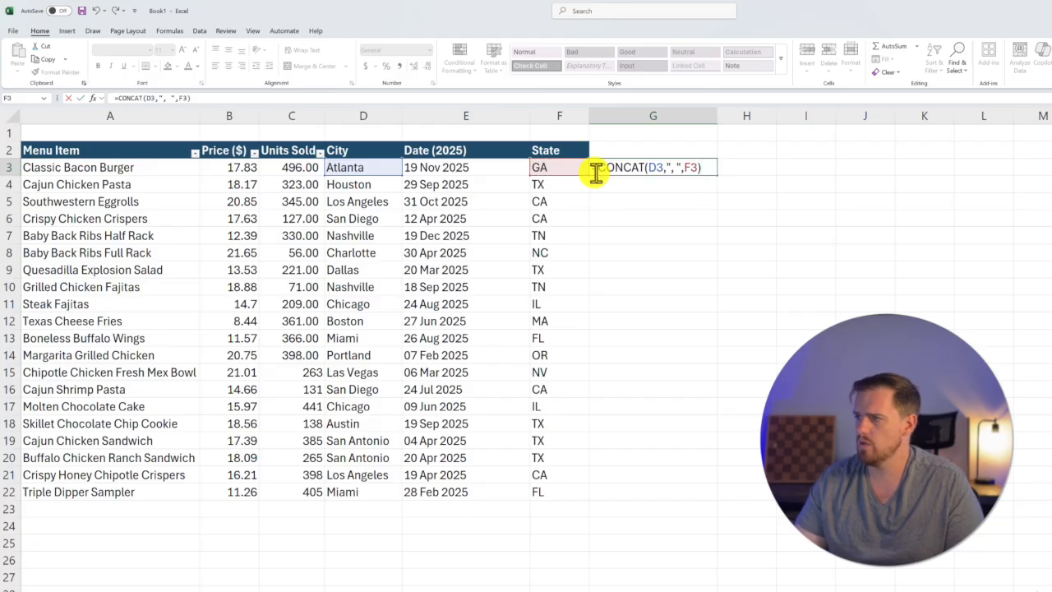
{"action": "key", "text": "Enter"}
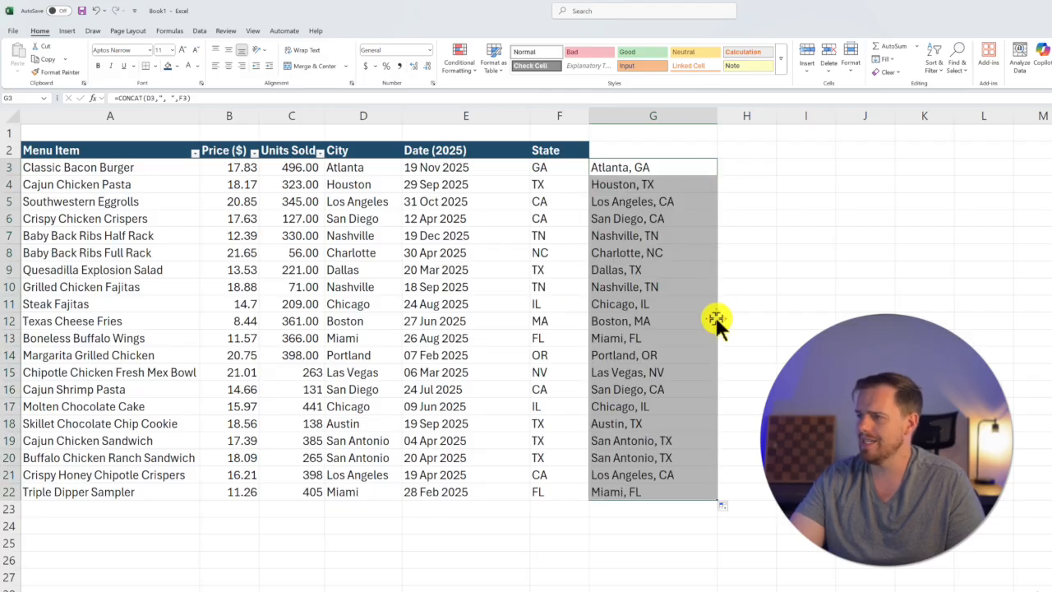
{"action": "mouse_move", "coordinate": [681, 215]}
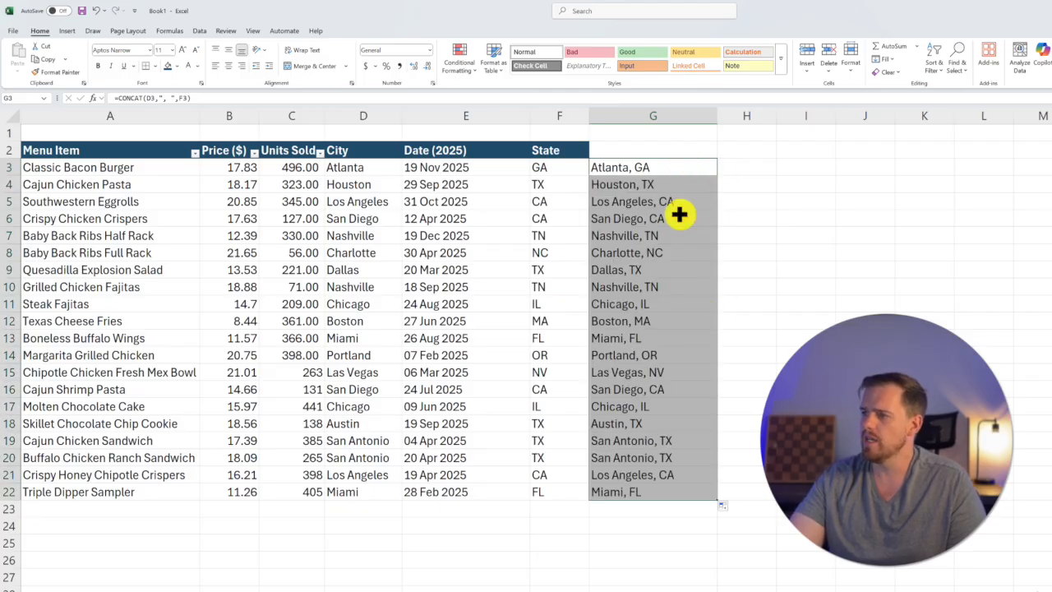
{"action": "mouse_move", "coordinate": [686, 413]}
{"action": "type", "text": "IFERROR("}
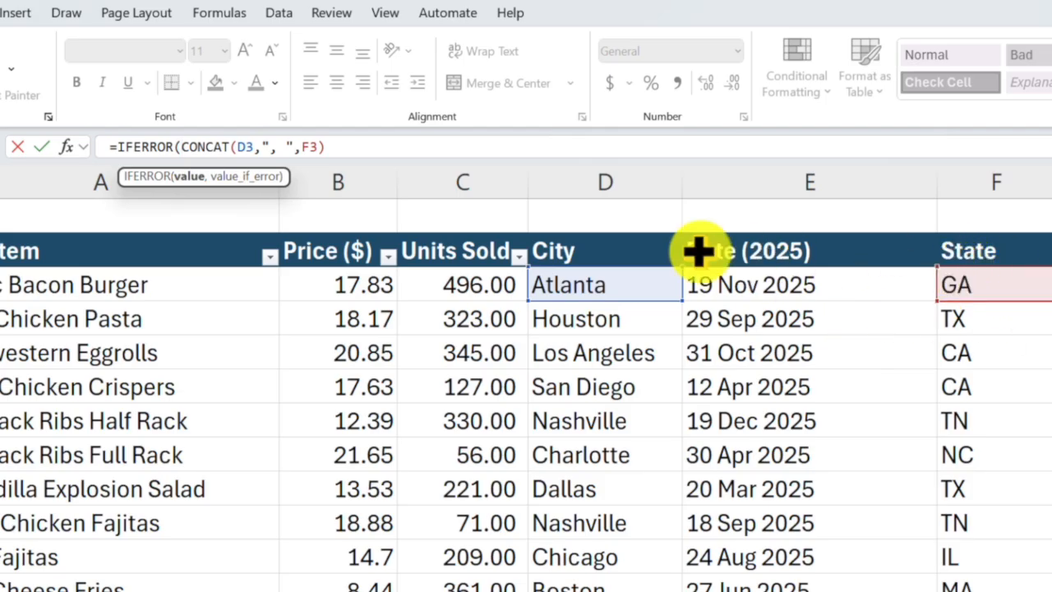
{"action": "mouse_move", "coordinate": [448, 148]}
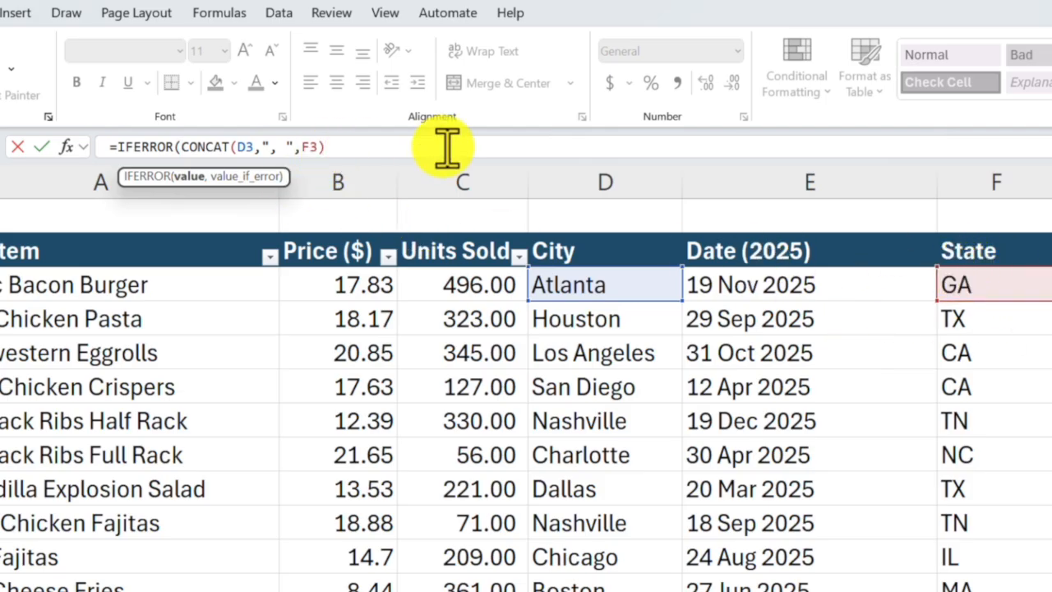
Wrap G3's CONCAT in IFERROR with a "Not found" fallback and check the missing-state row.
{"action": "type", "text": ","}
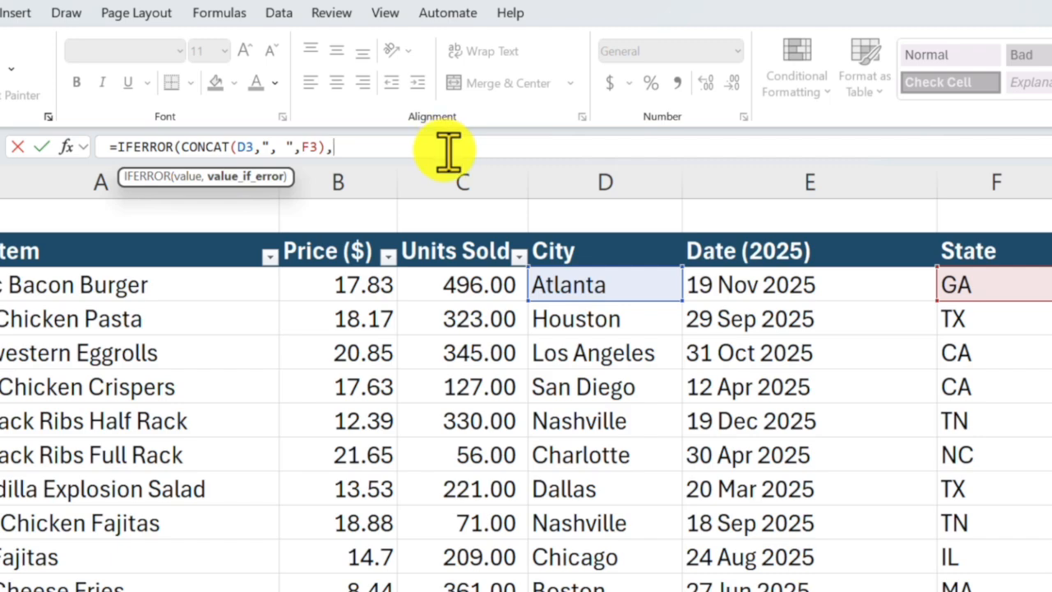
{"action": "mouse_move", "coordinate": [436, 148]}
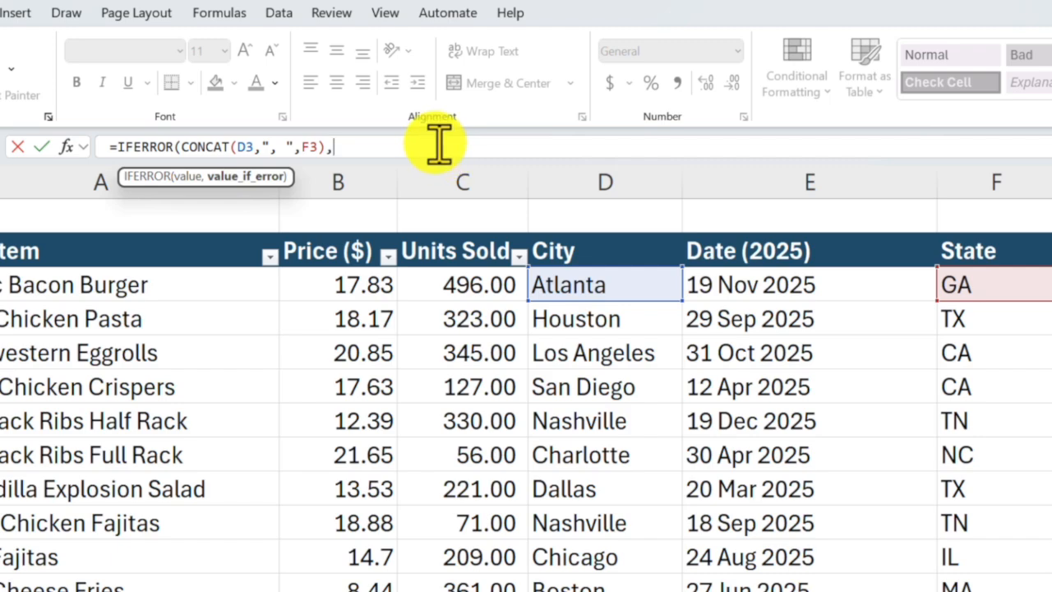
{"action": "type", "text": "\""}
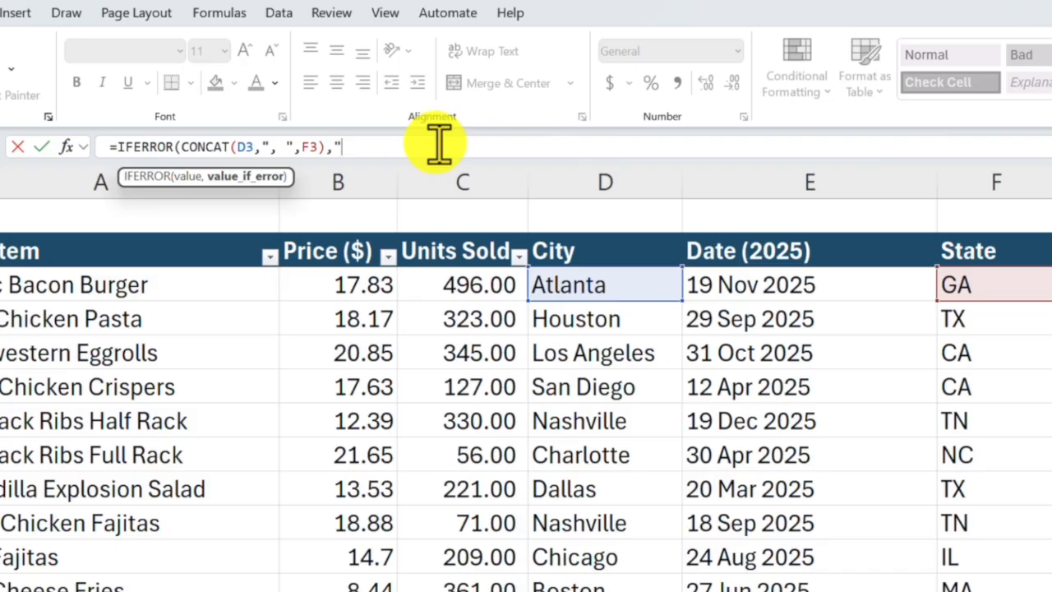
{"action": "type", "text": "Not df"}
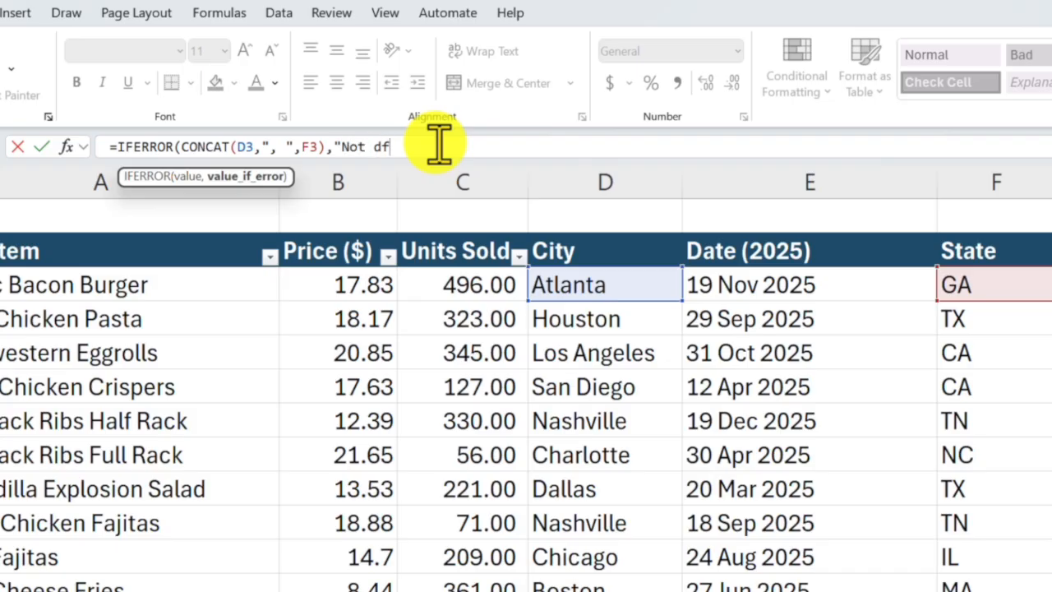
{"action": "type", "text": "ound"}
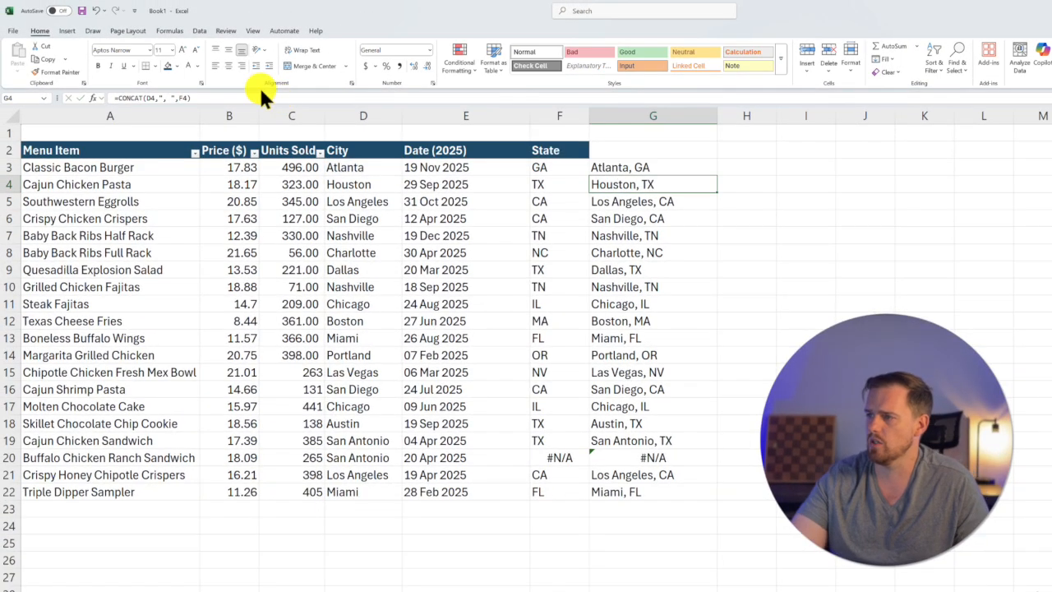
{"action": "left_click", "coordinate": [560, 167]}
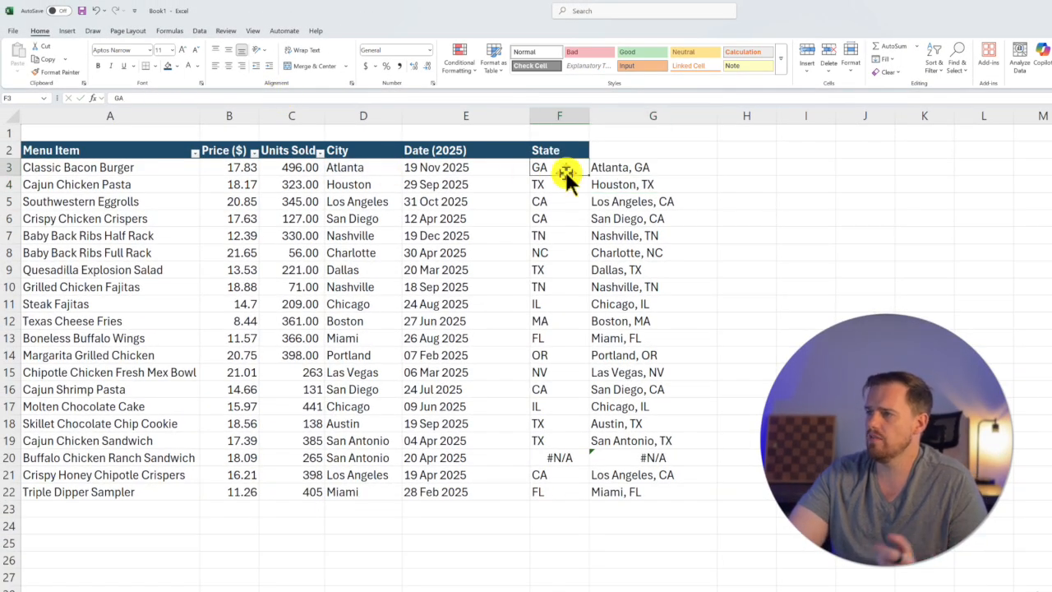
{"action": "left_click", "coordinate": [653, 167]}
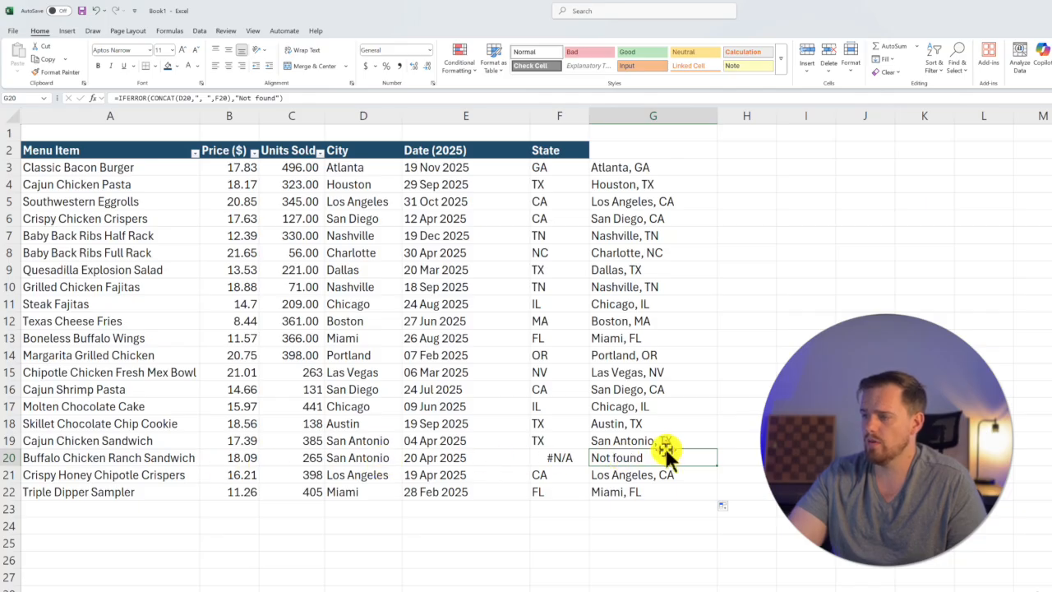
{"action": "left_click", "coordinate": [559, 458]}
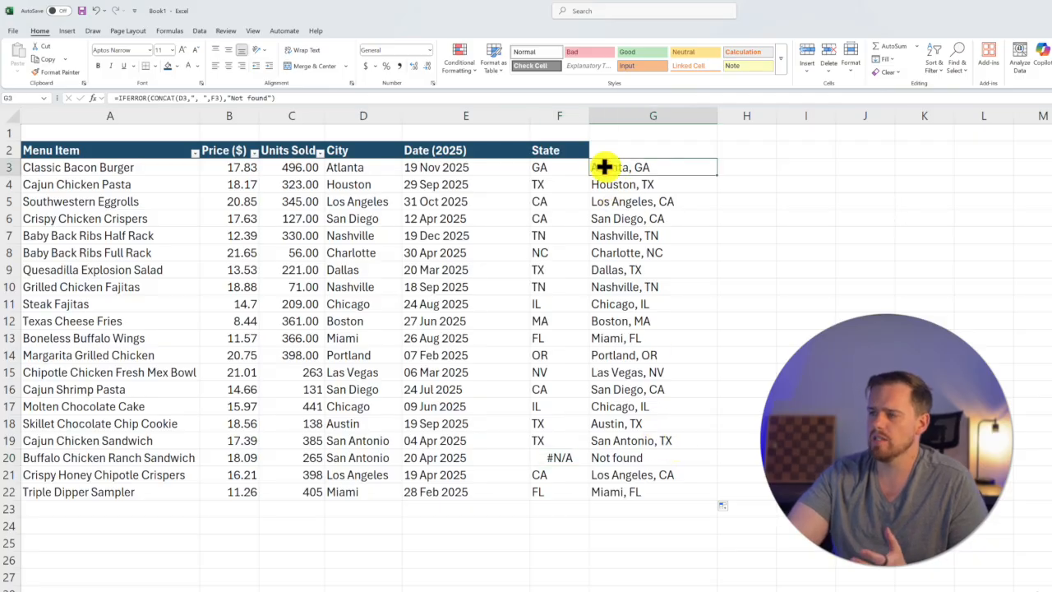
{"action": "mouse_move", "coordinate": [588, 185]}
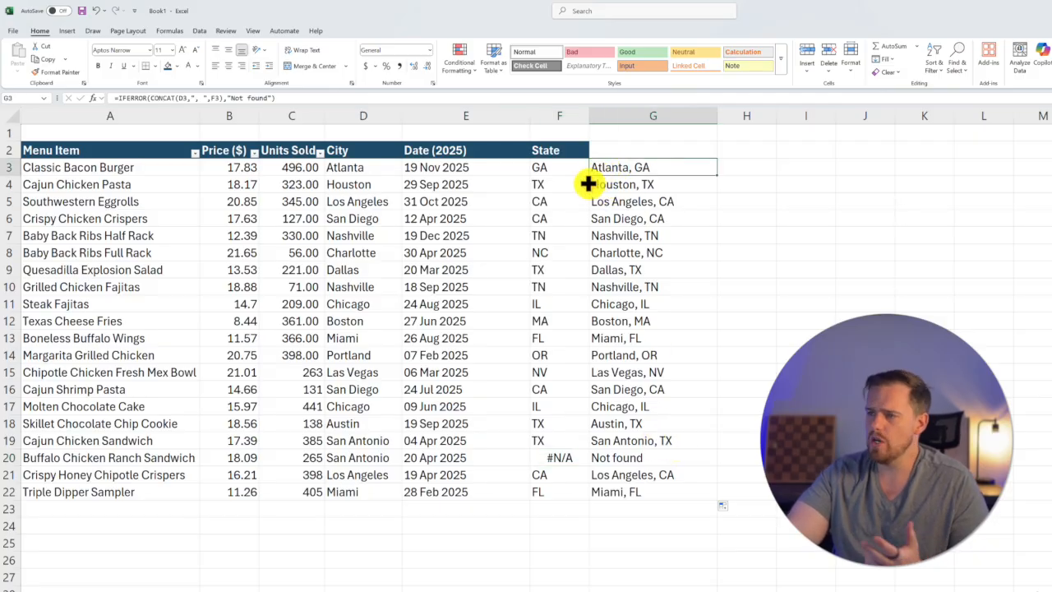
{"action": "mouse_move", "coordinate": [629, 300]}
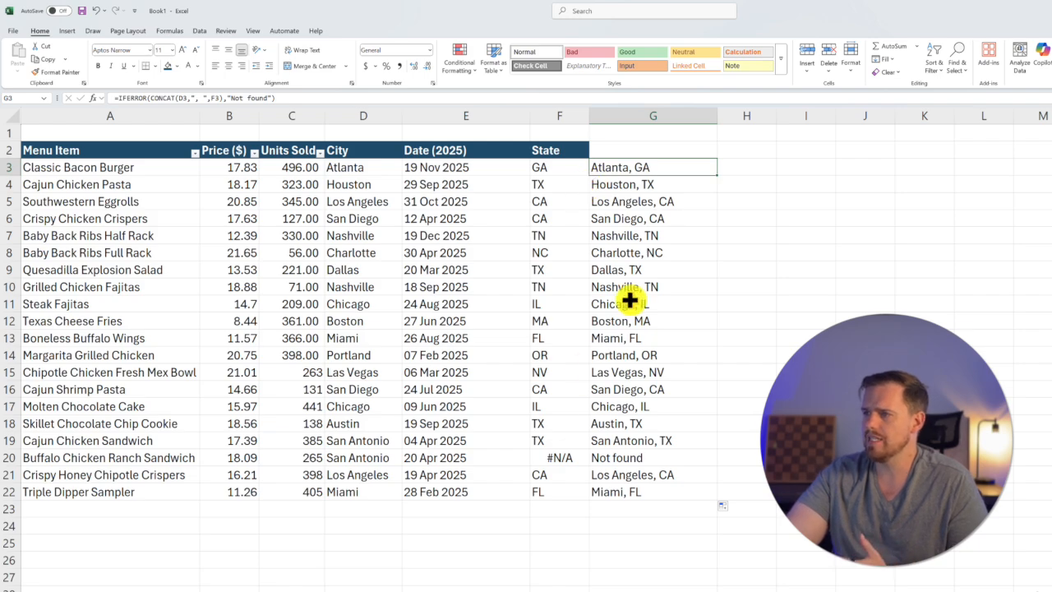
{"action": "double_click", "coordinate": [653, 167]}
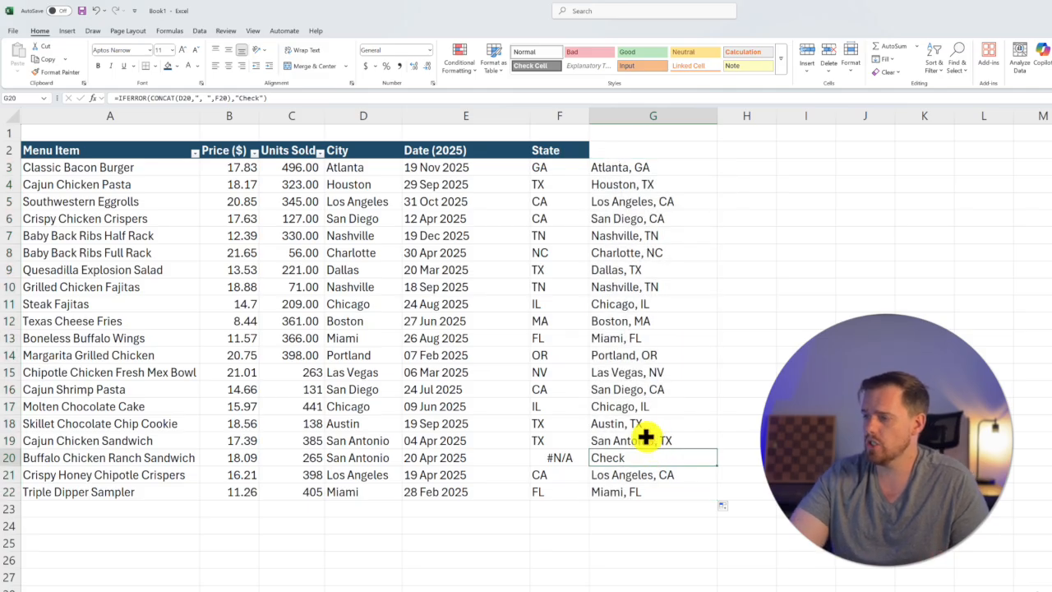
Highlight column G cells equal to "Check" with a light red fill.
{"action": "left_click", "coordinate": [458, 59]}
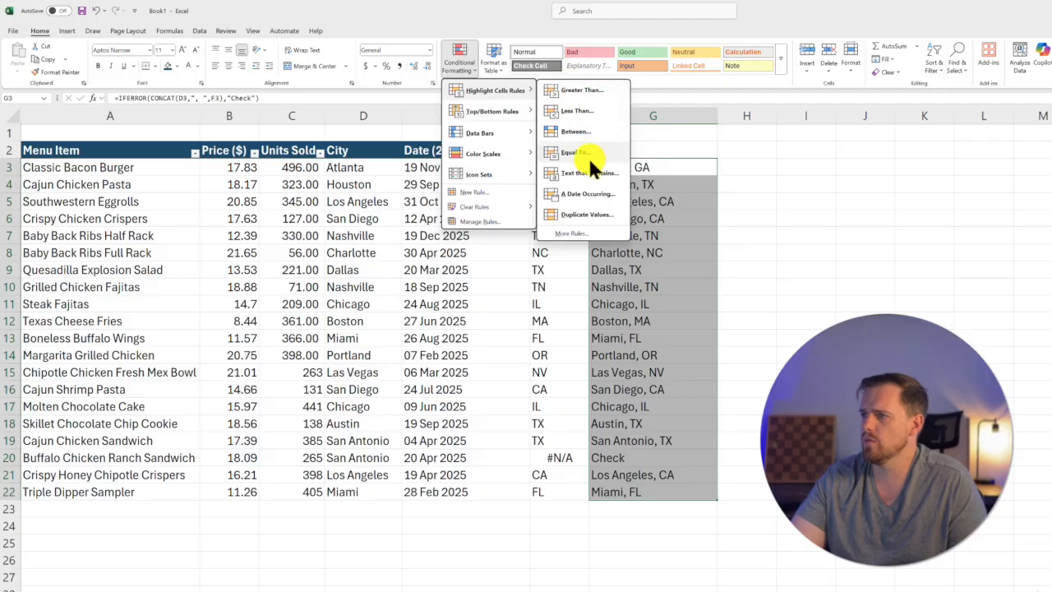
{"action": "left_click", "coordinate": [571, 153]}
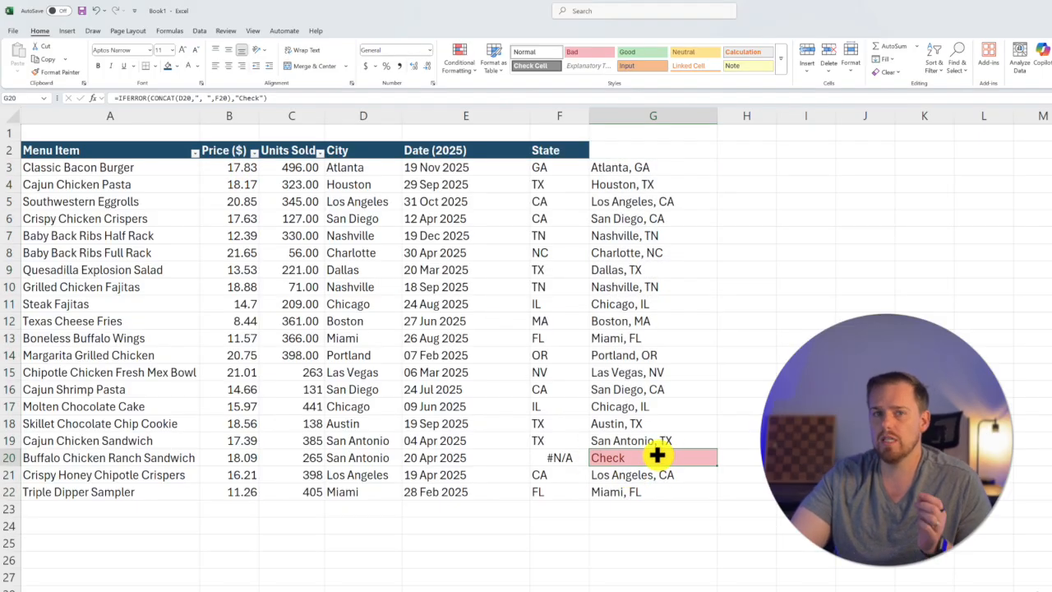
{"action": "left_click", "coordinate": [653, 474]}
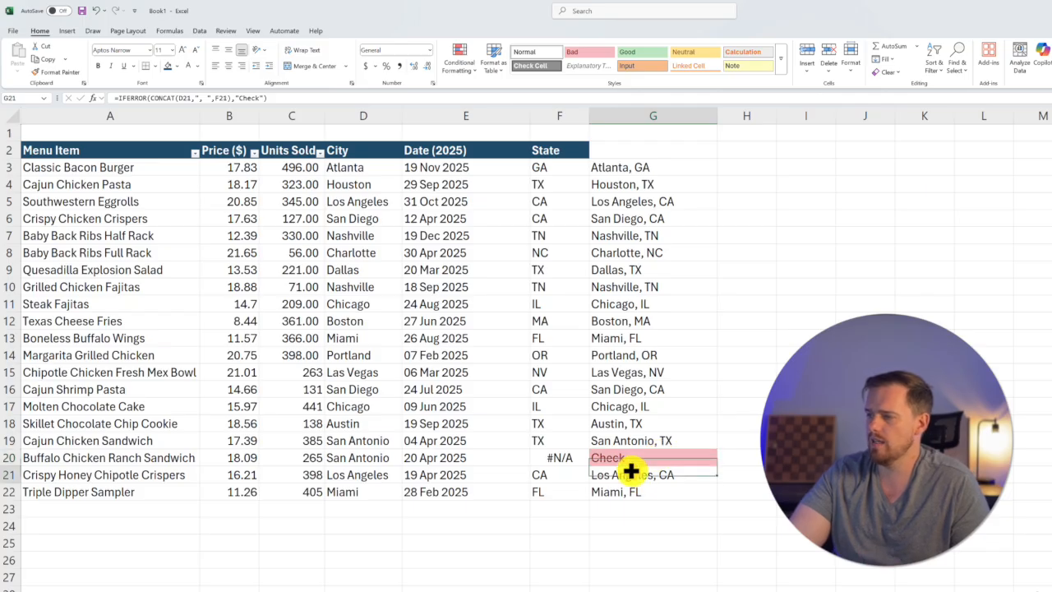
{"action": "left_click", "coordinate": [653, 457]}
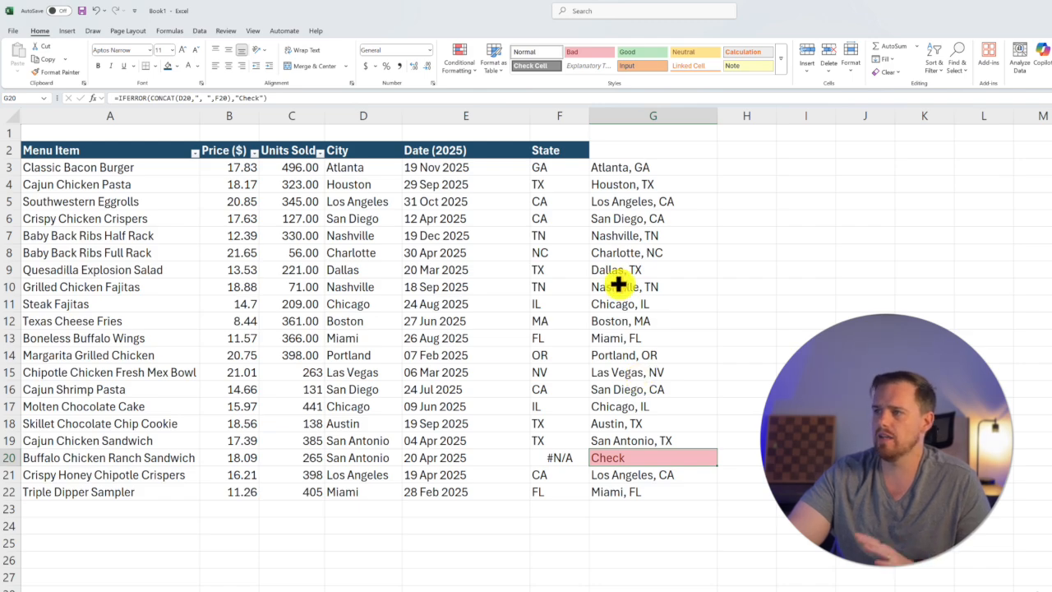
{"action": "mouse_move", "coordinate": [627, 209]}
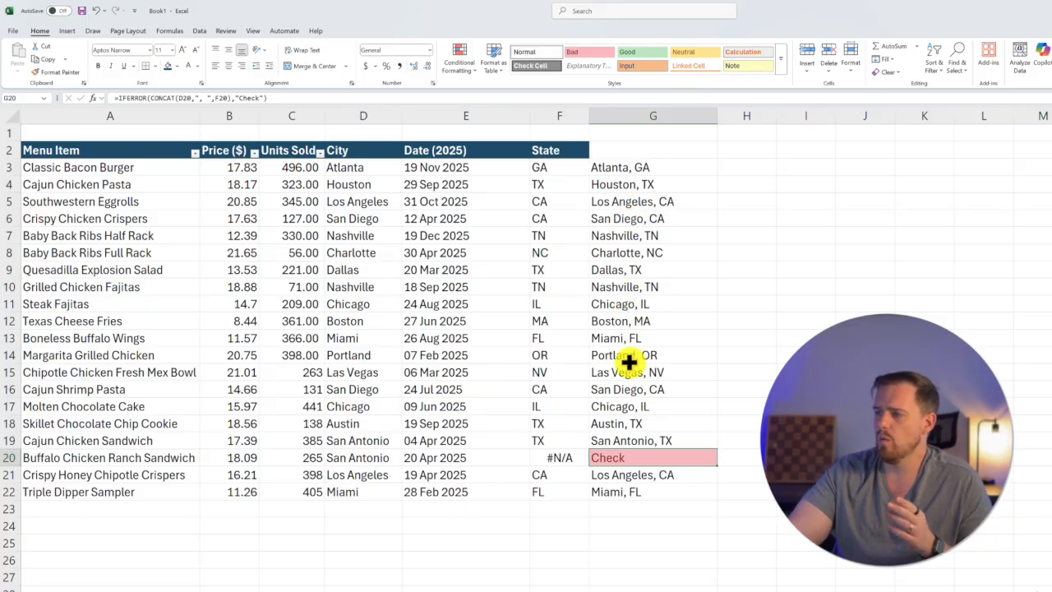
{"action": "mouse_move", "coordinate": [633, 399]}
{"action": "type", "text": "Prepared:"}
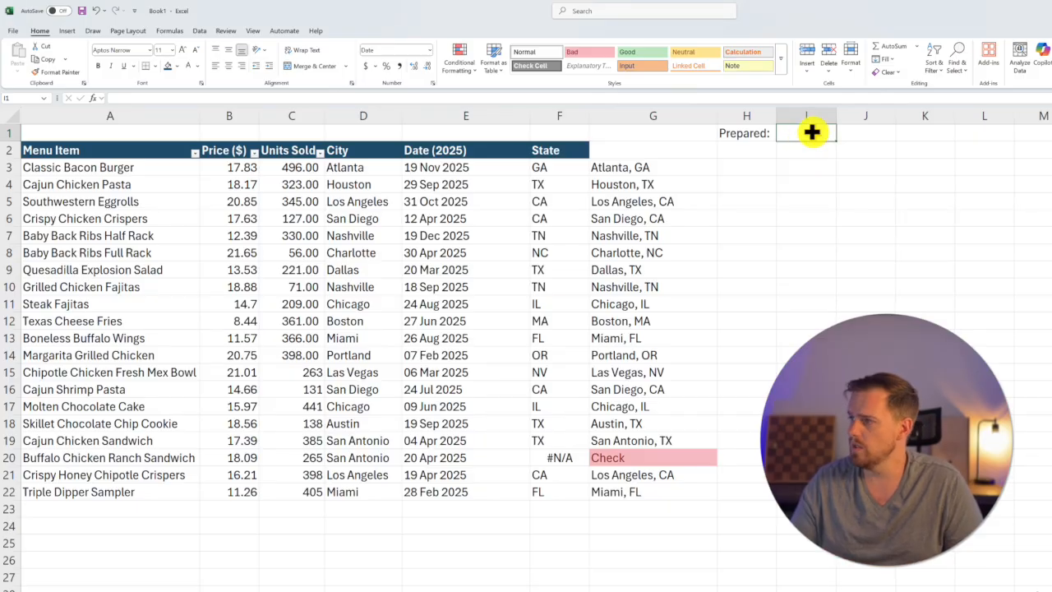
Enter =TODAY() in I1 beside the Prepared: label, showing 7/19/2025.
{"action": "type", "text": "=t"}
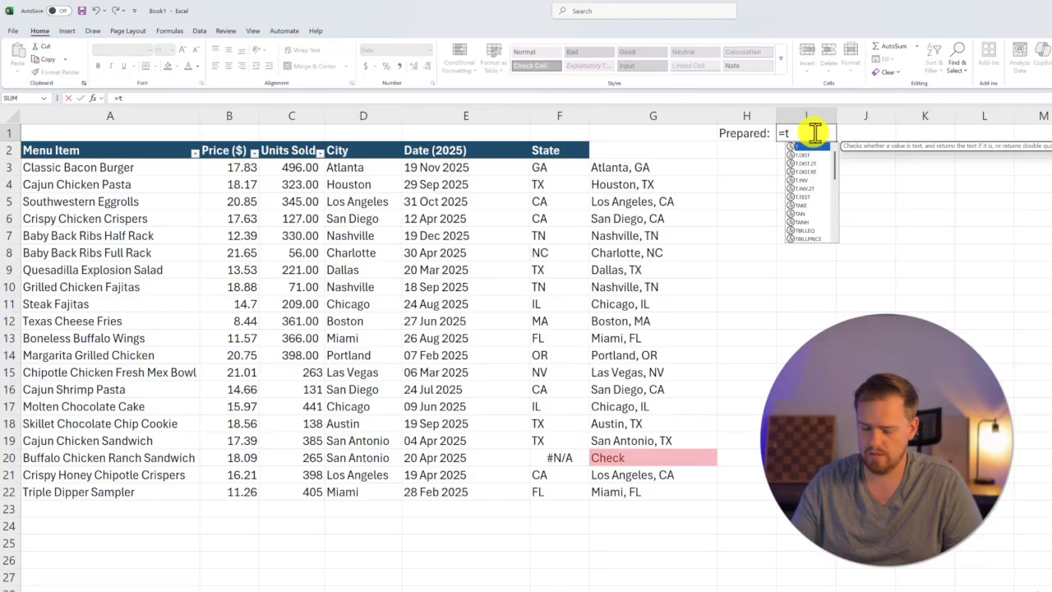
{"action": "type", "text": "ODAY("}
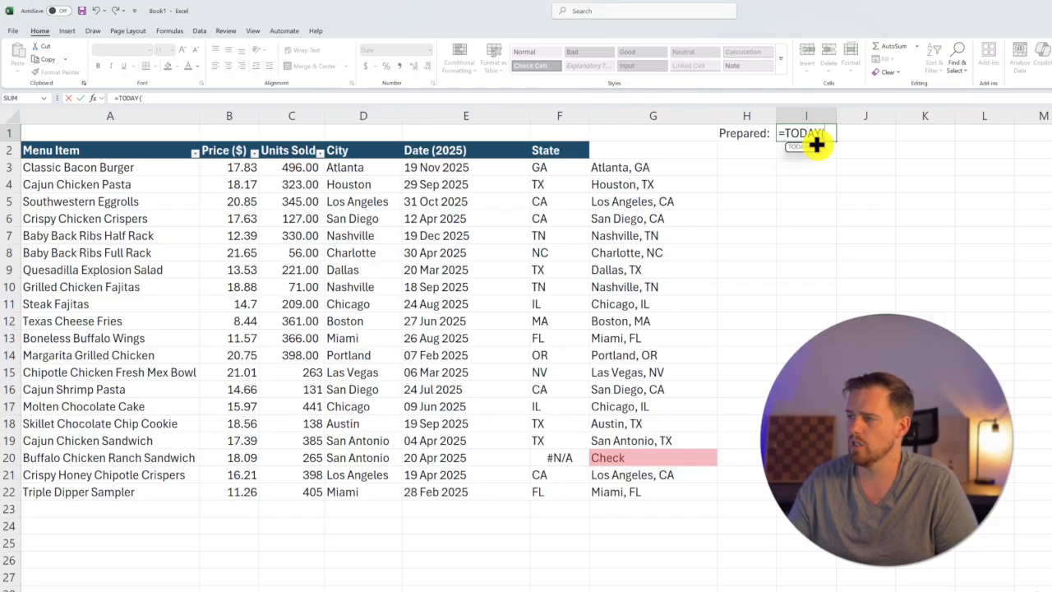
{"action": "key", "text": "Enter"}
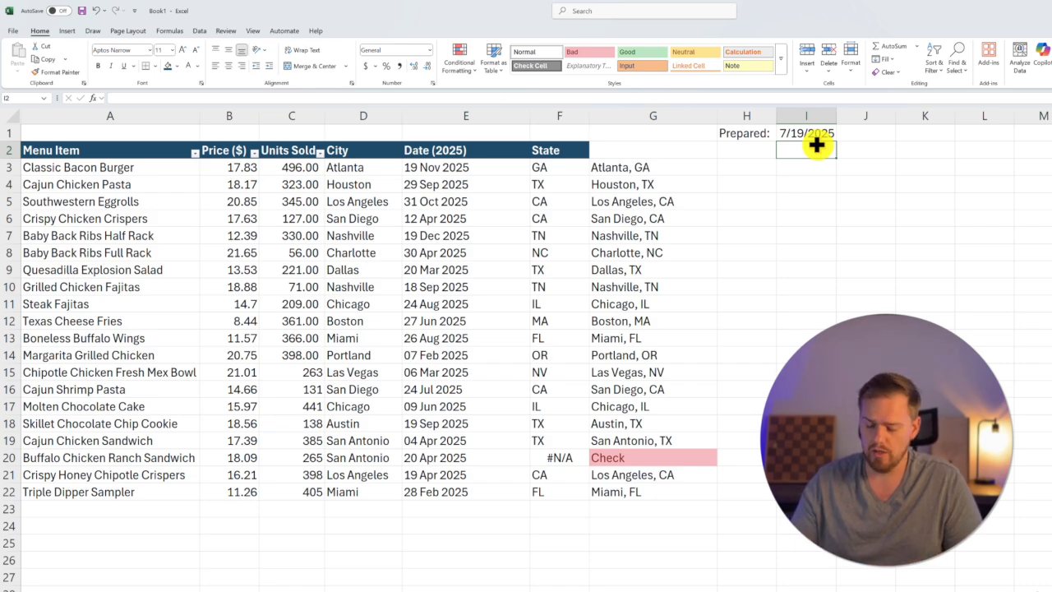
{"action": "type", "text": "=now"}
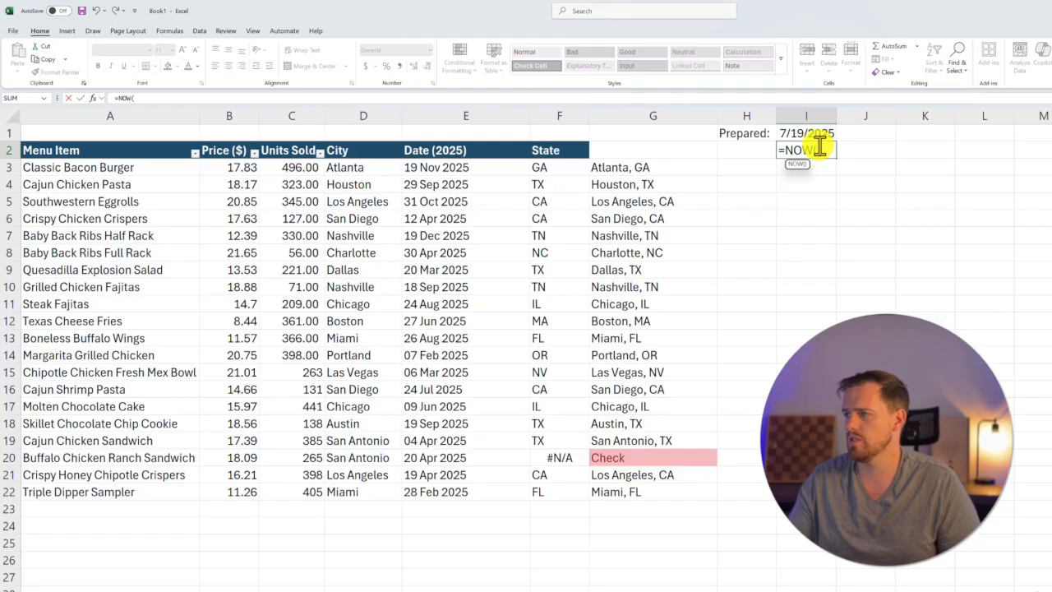
Confirm =NOW() in I2, showing 7/19/2025 14:55.
{"action": "key", "text": "enter"}
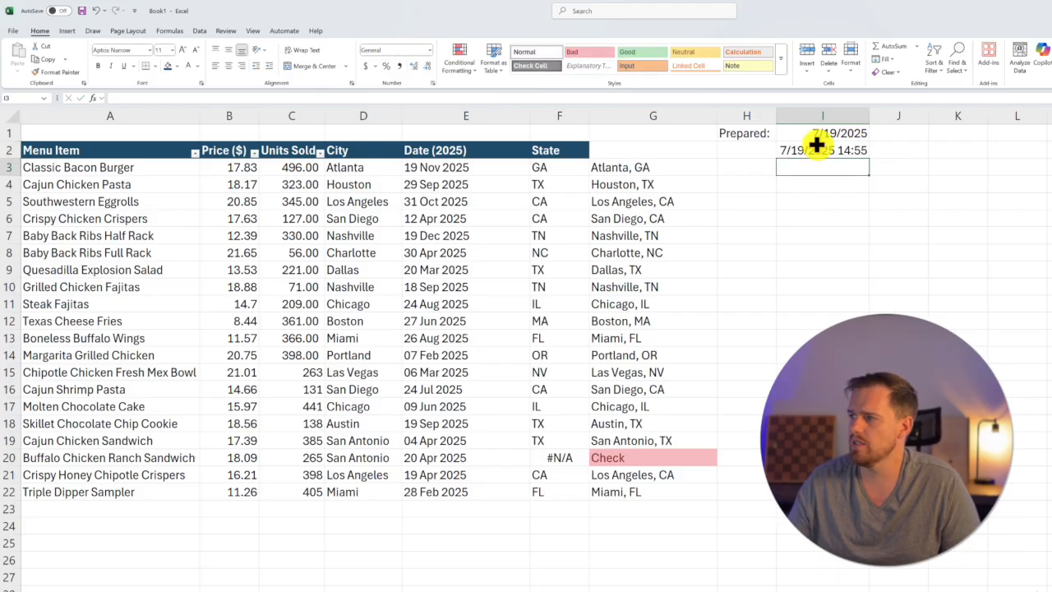
{"action": "mouse_move", "coordinate": [797, 167]}
{"action": "type", "text": "K"}
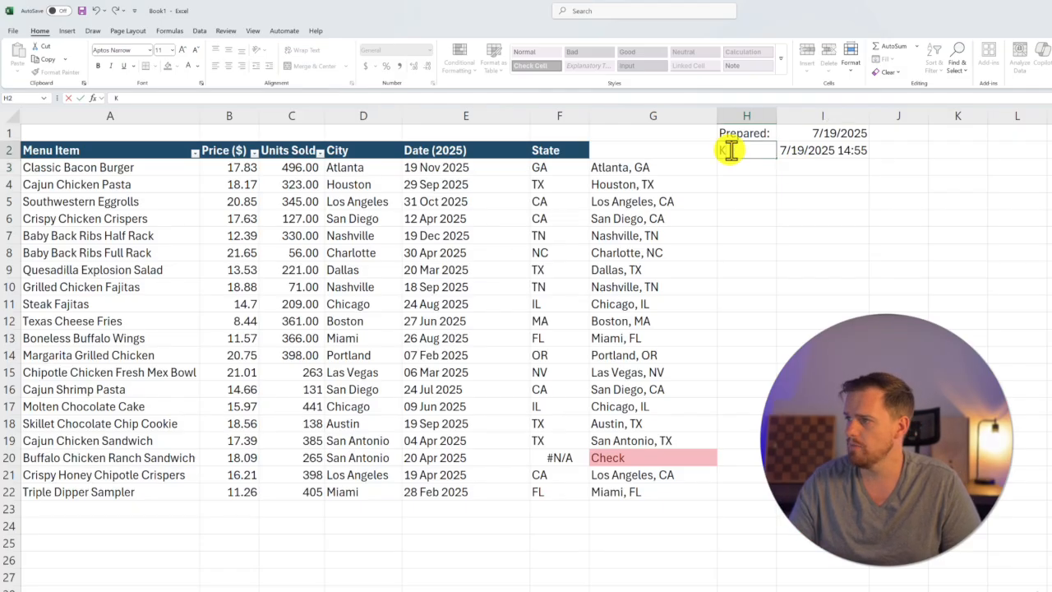
{"action": "left_click", "coordinate": [747, 167]}
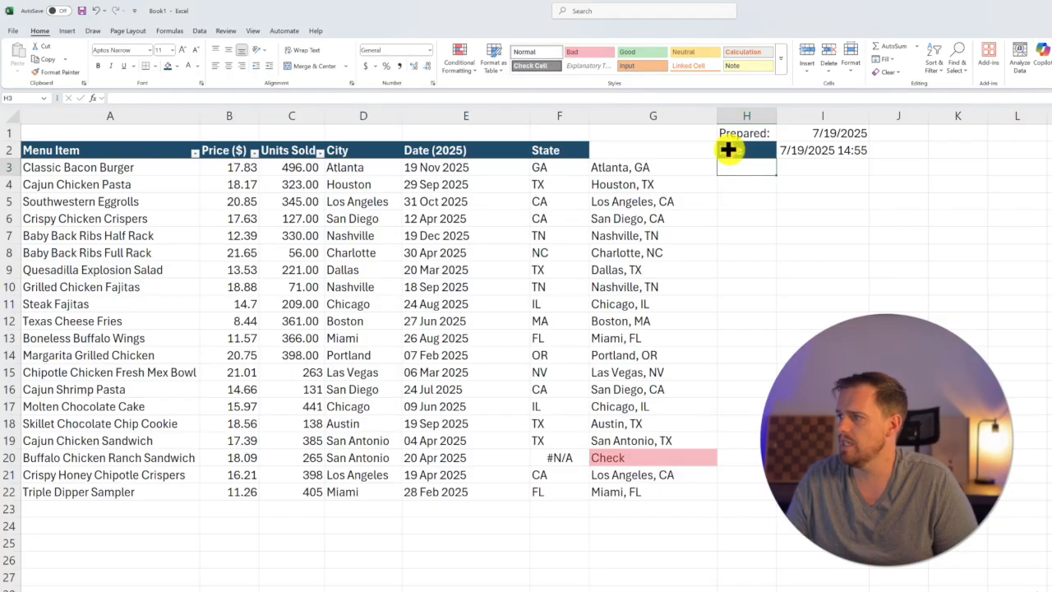